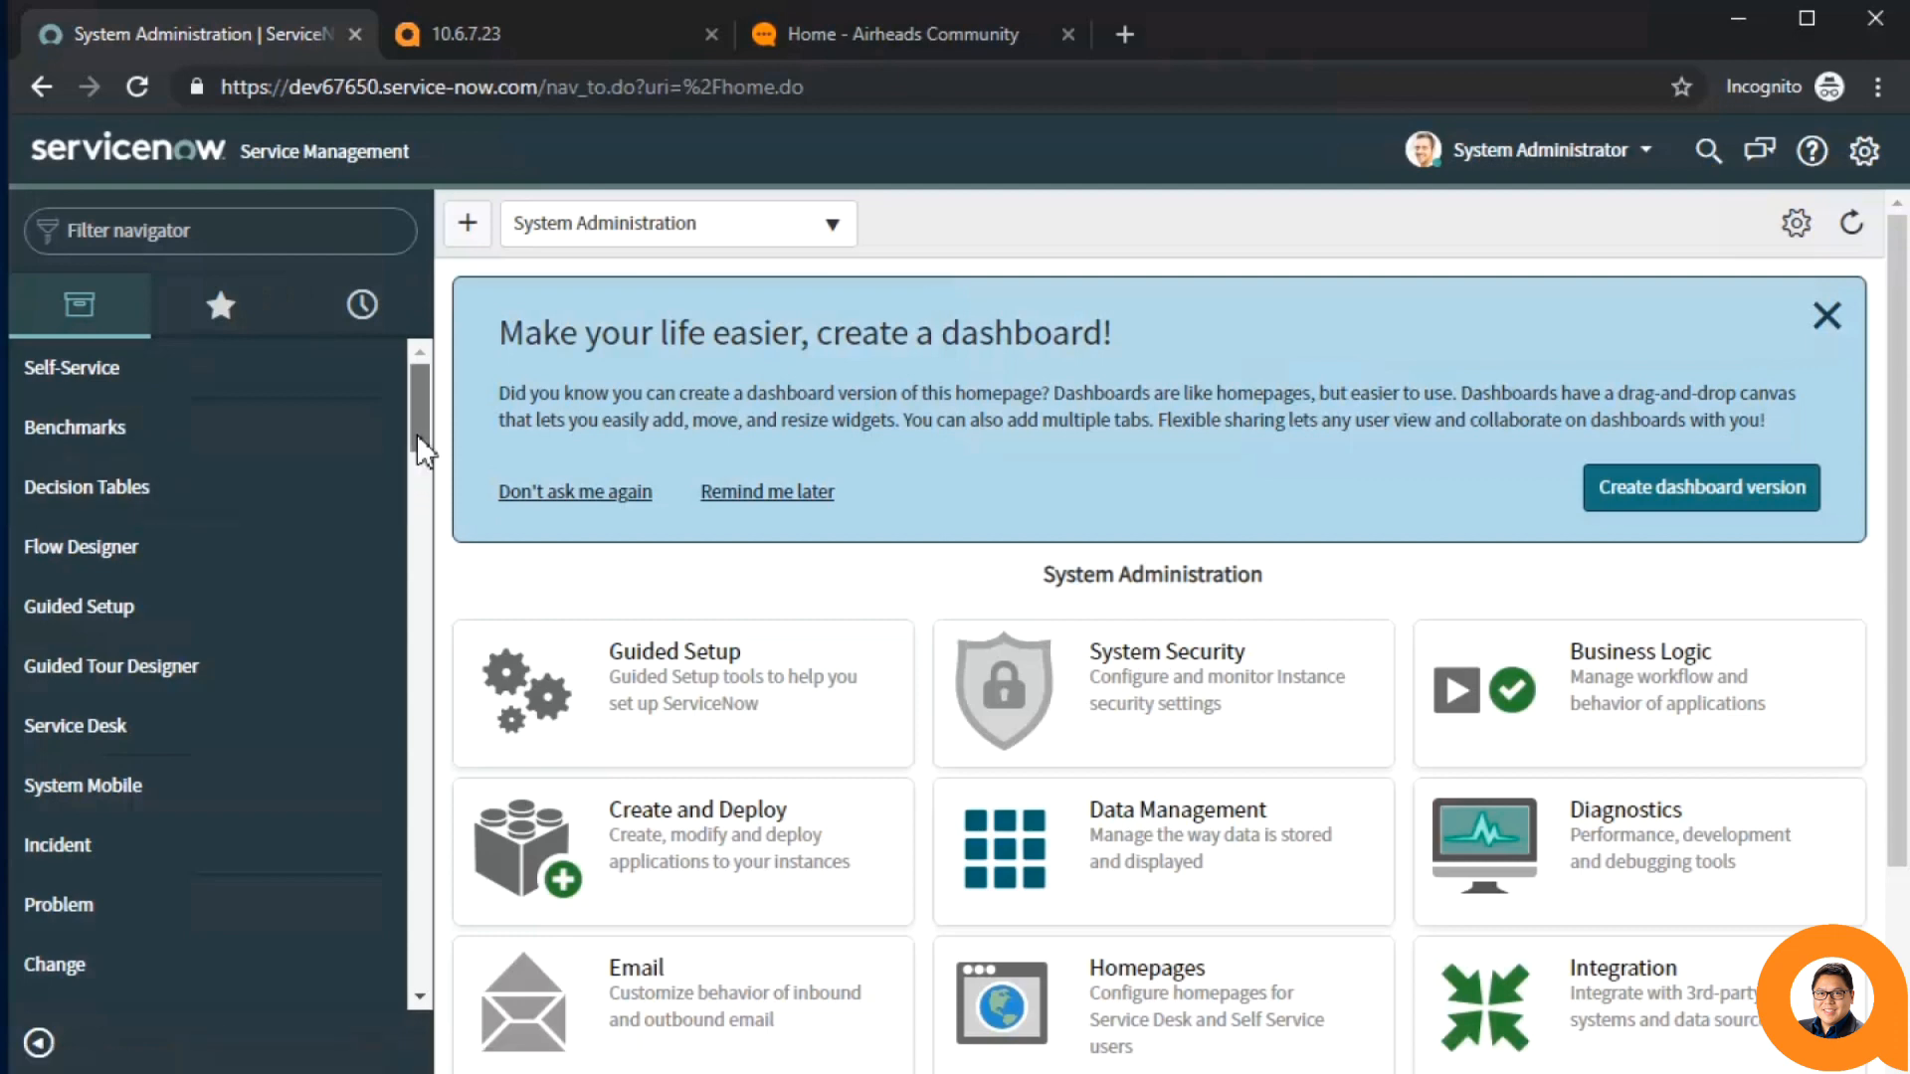
- Expand the Incident module in the navigator and open All incidents, showing 57 records
scroll(down, 3)
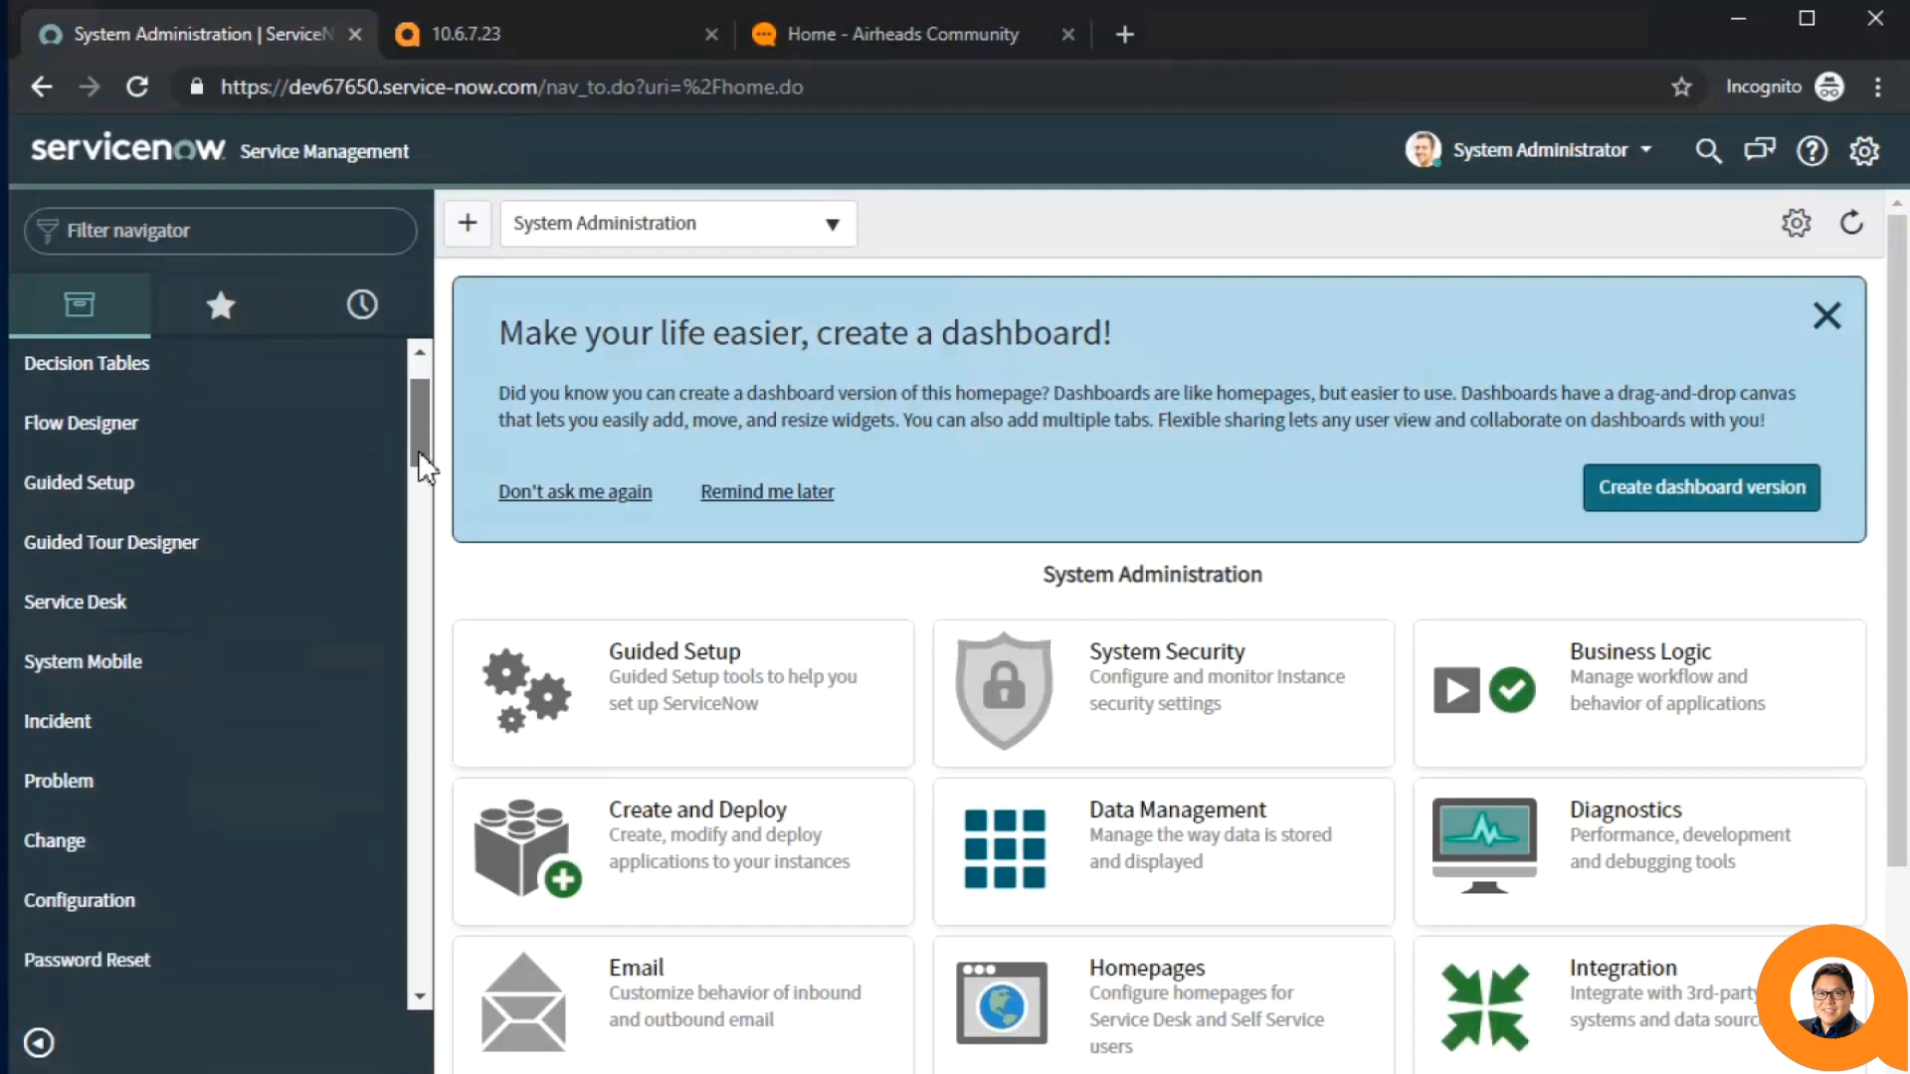
scroll(down, 3)
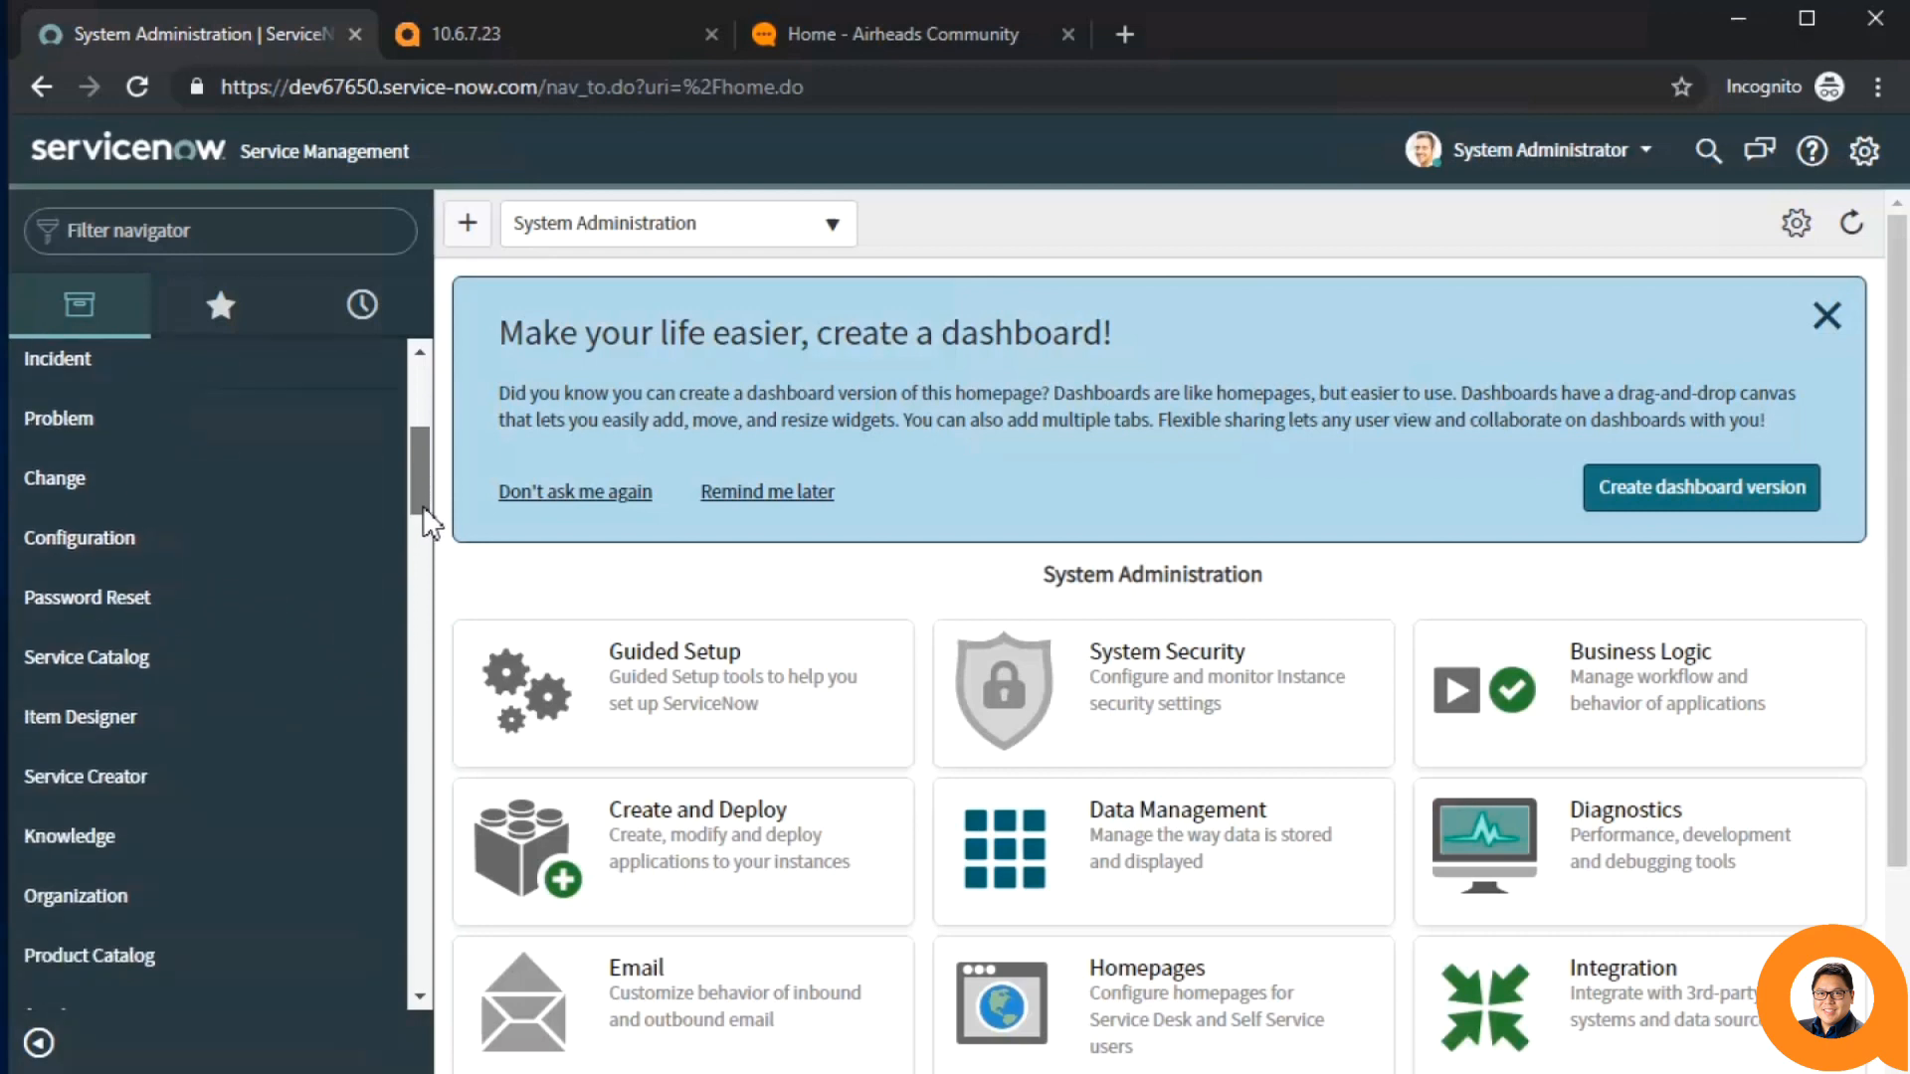
scroll(down, 3)
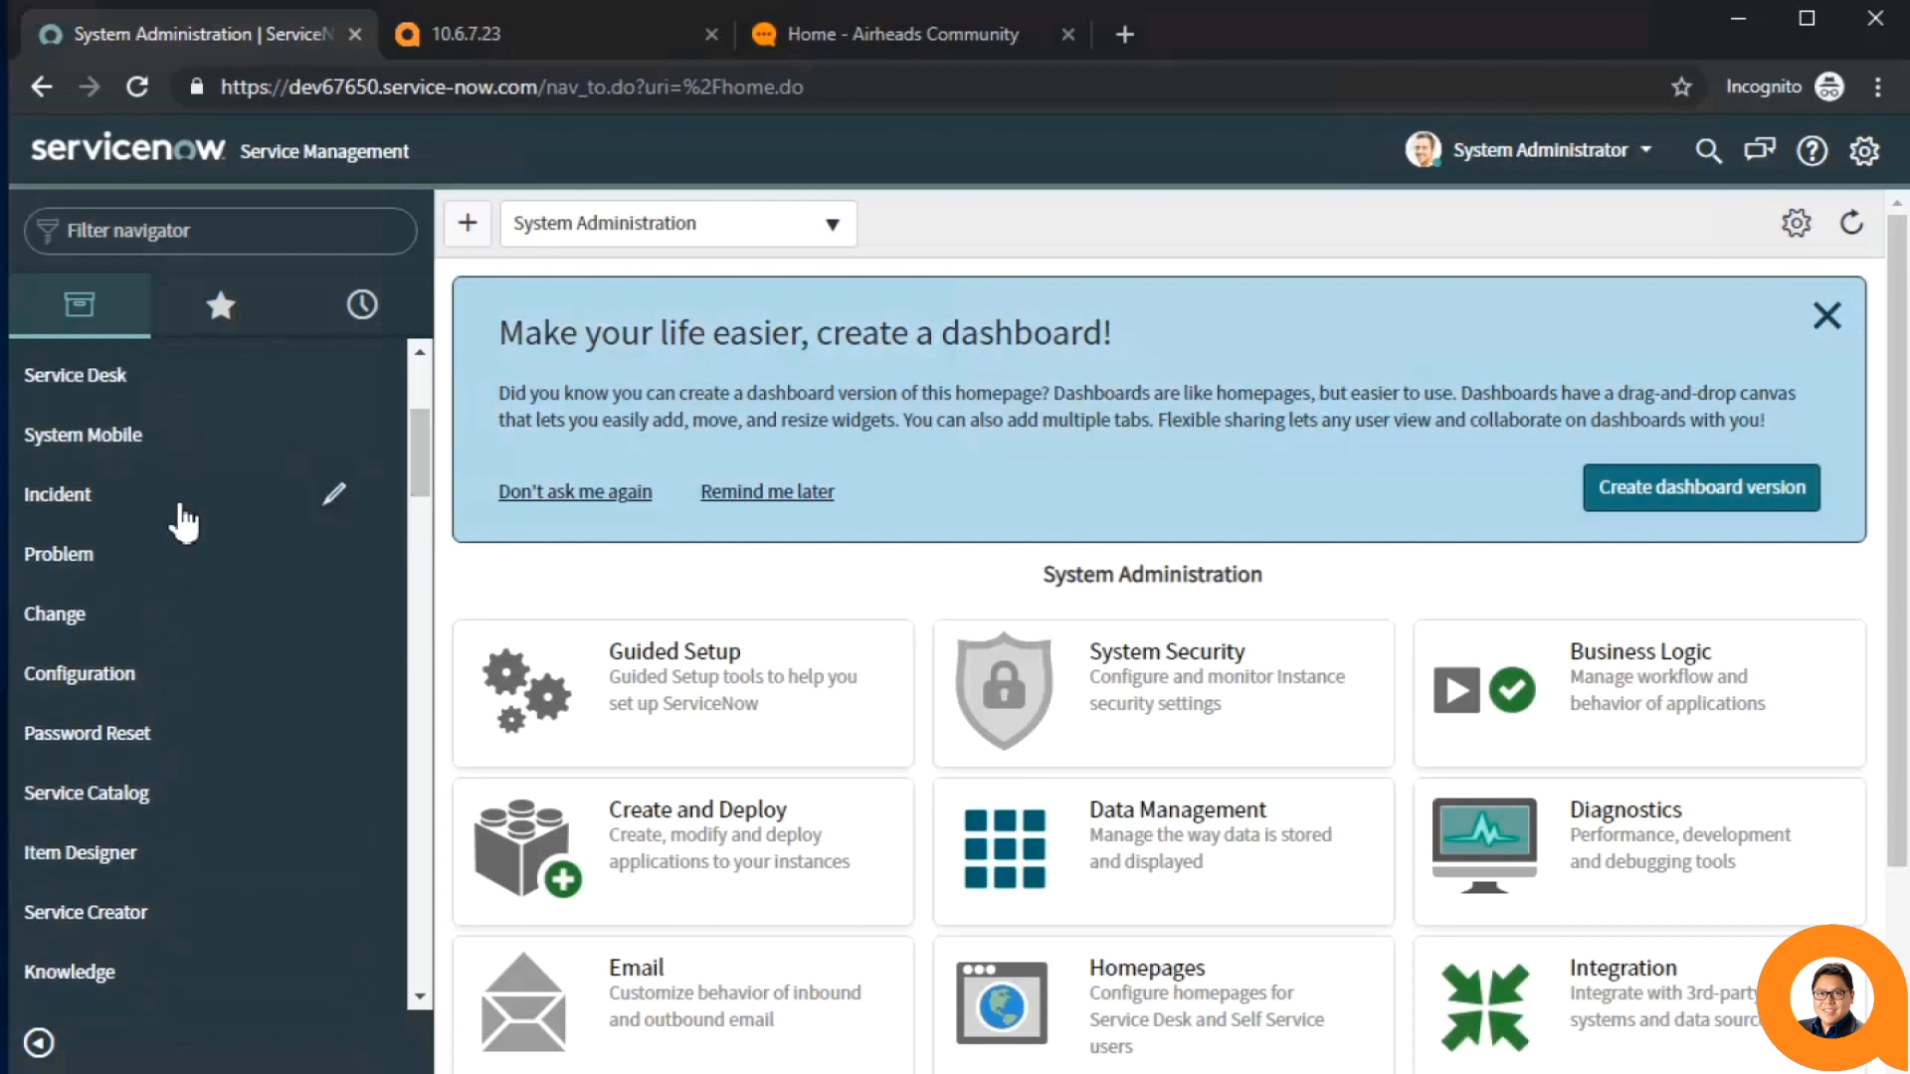
click(56, 493)
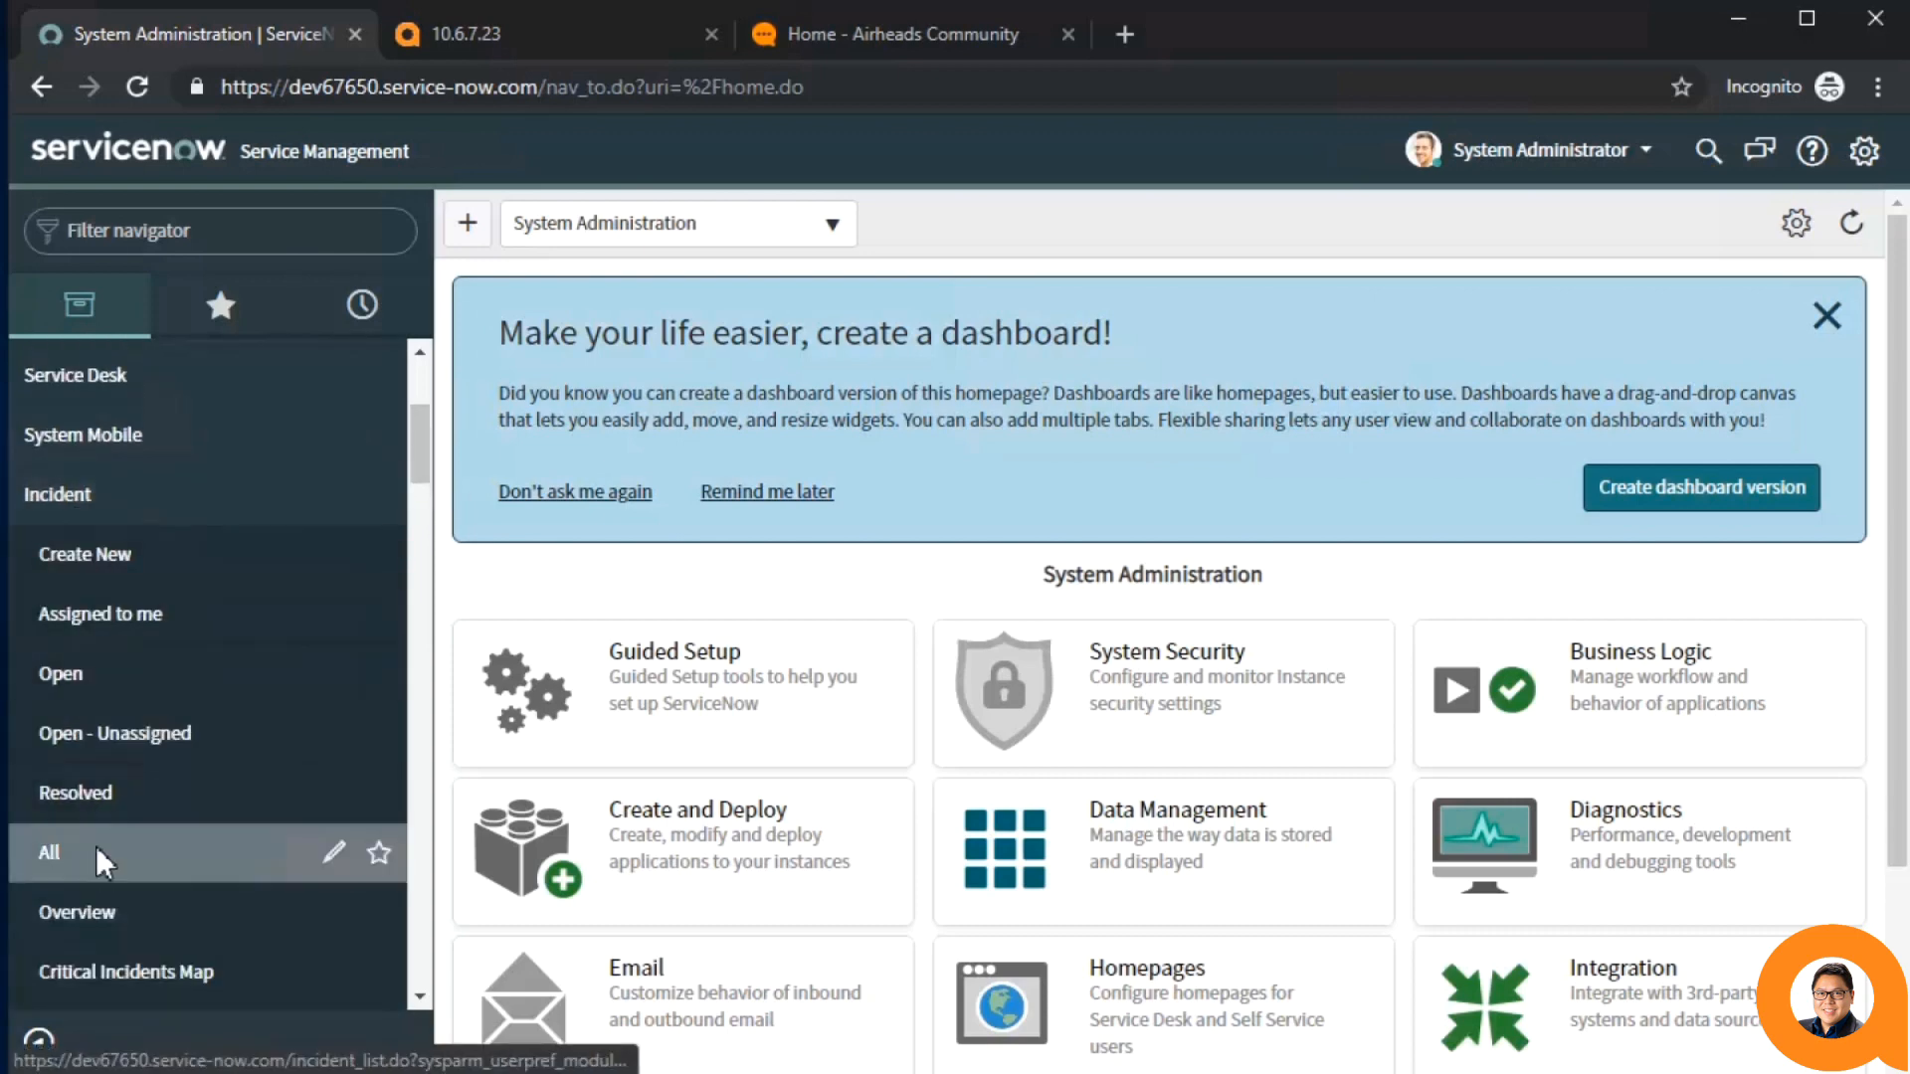
click(49, 851)
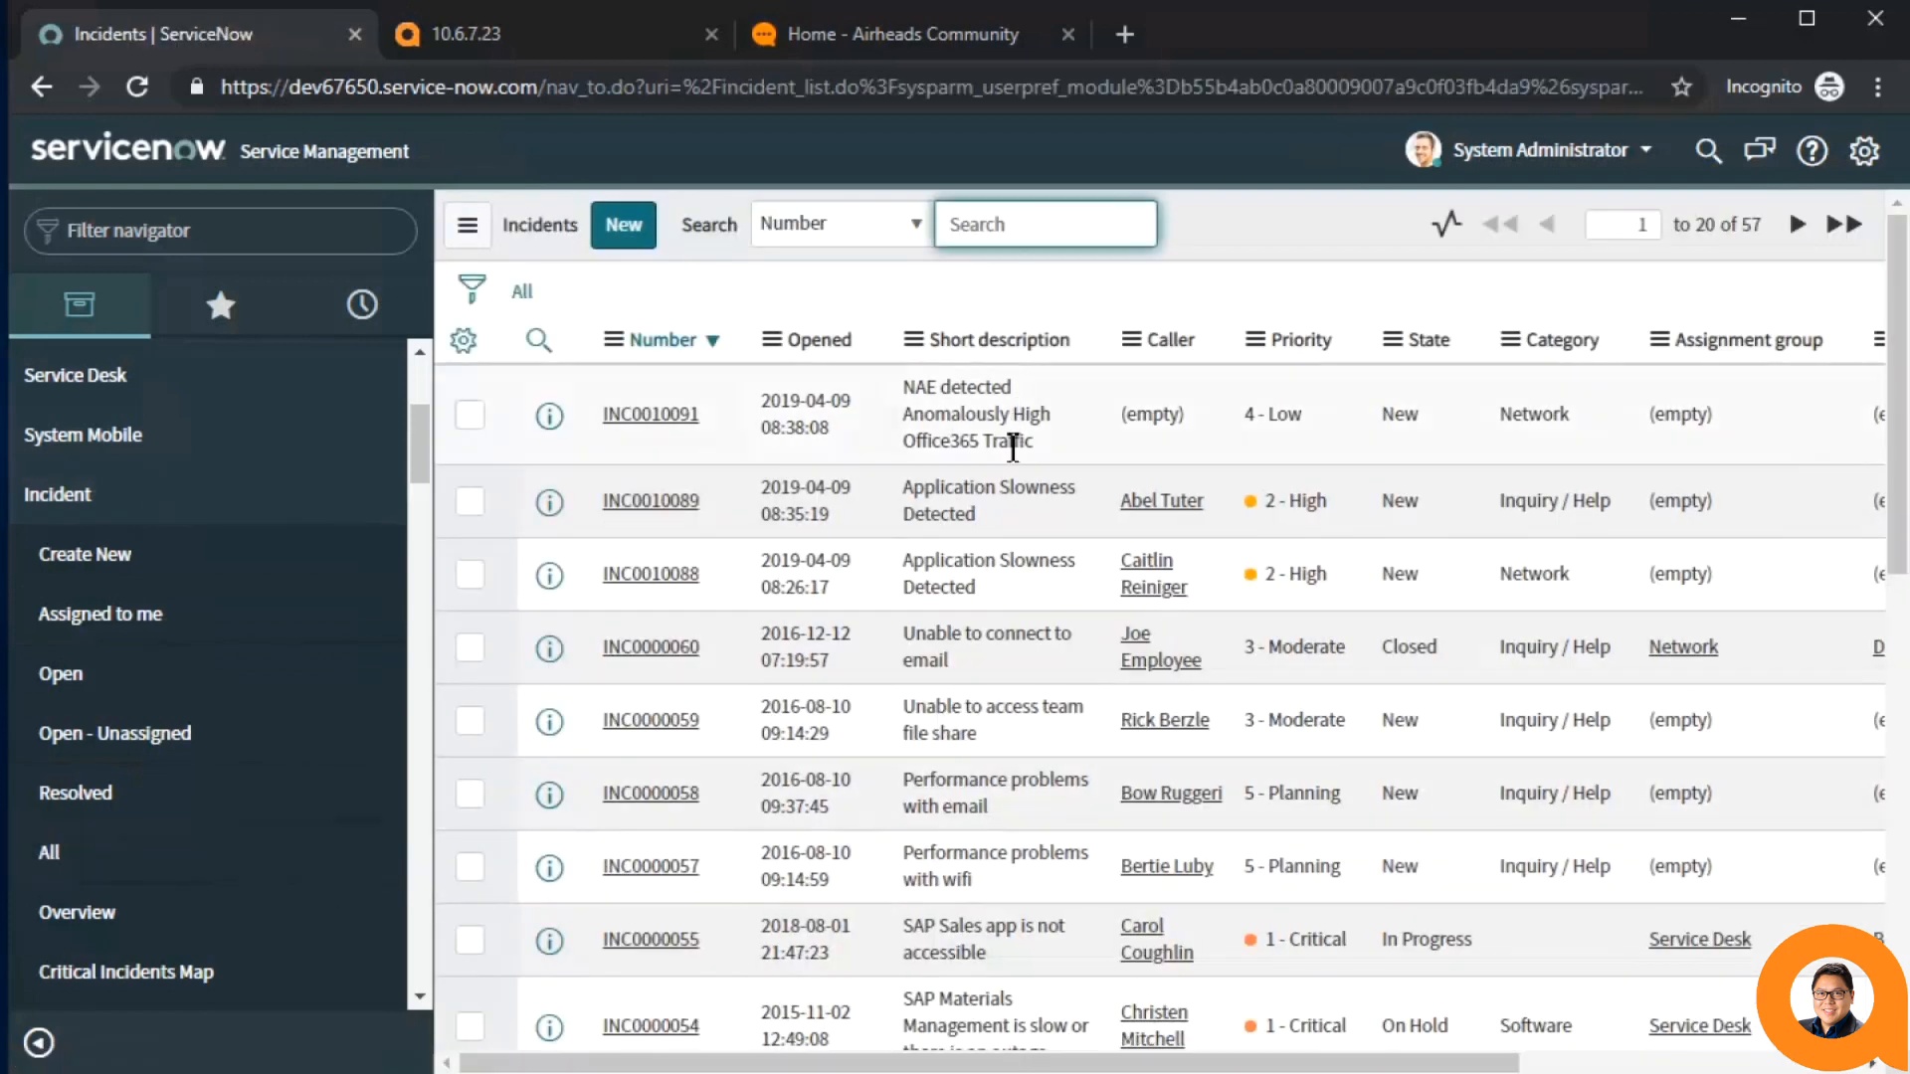
mouse_move(1005, 908)
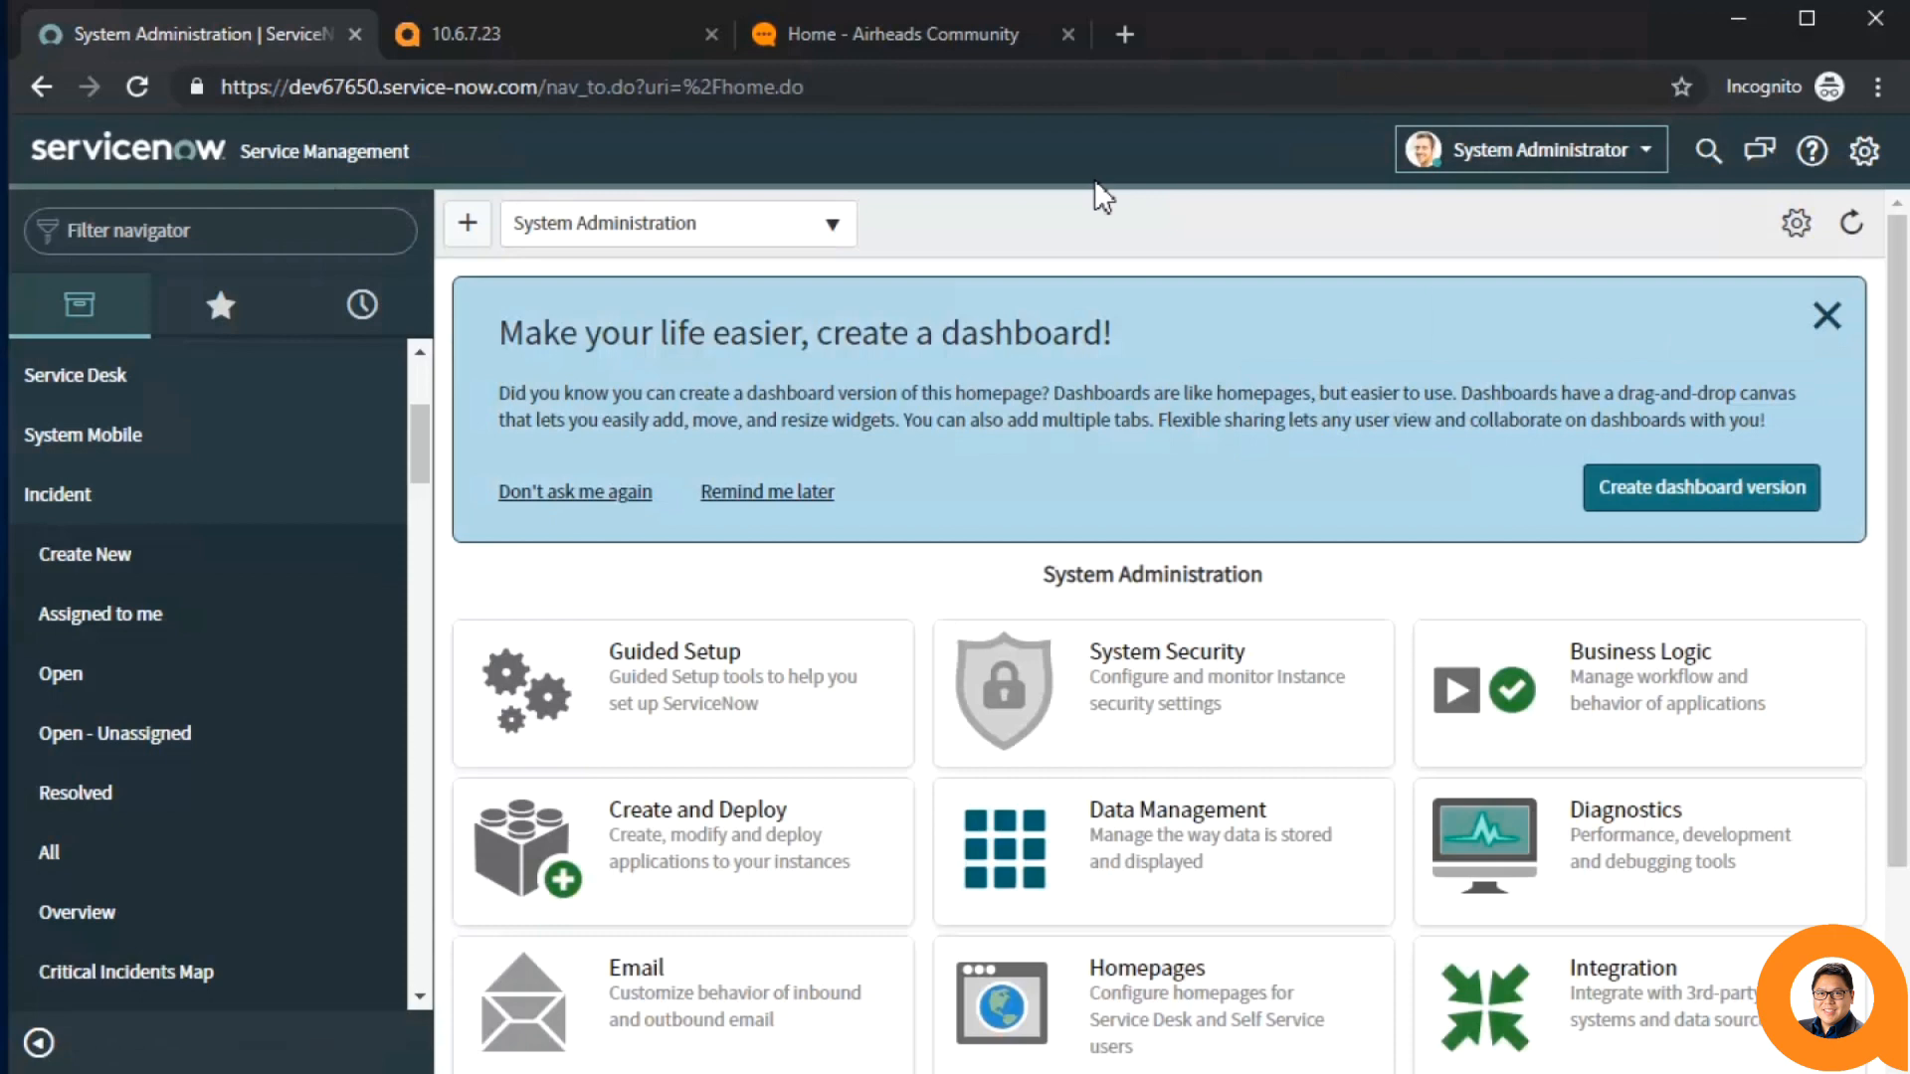
mouse_move(591, 150)
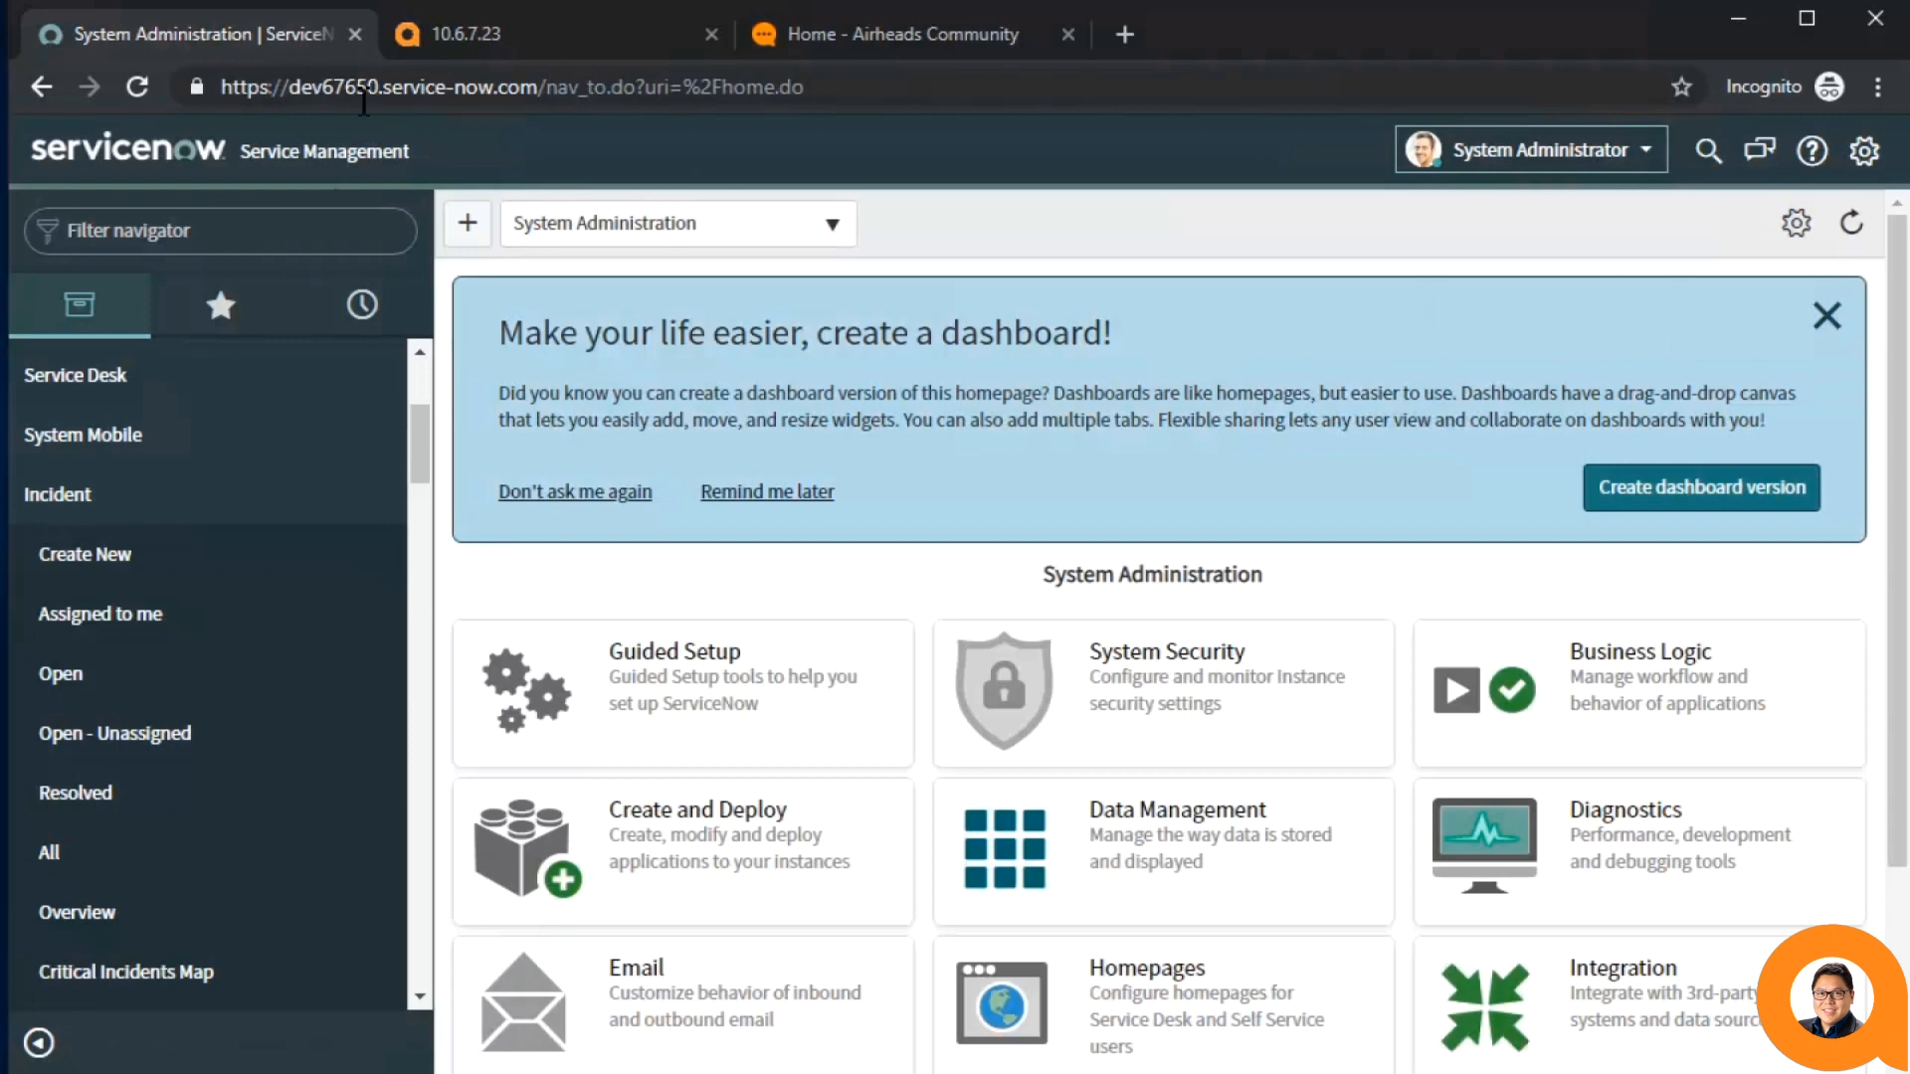
- Select the instance name dev67650 in the ServiceNow address bar
double_click(310, 86)
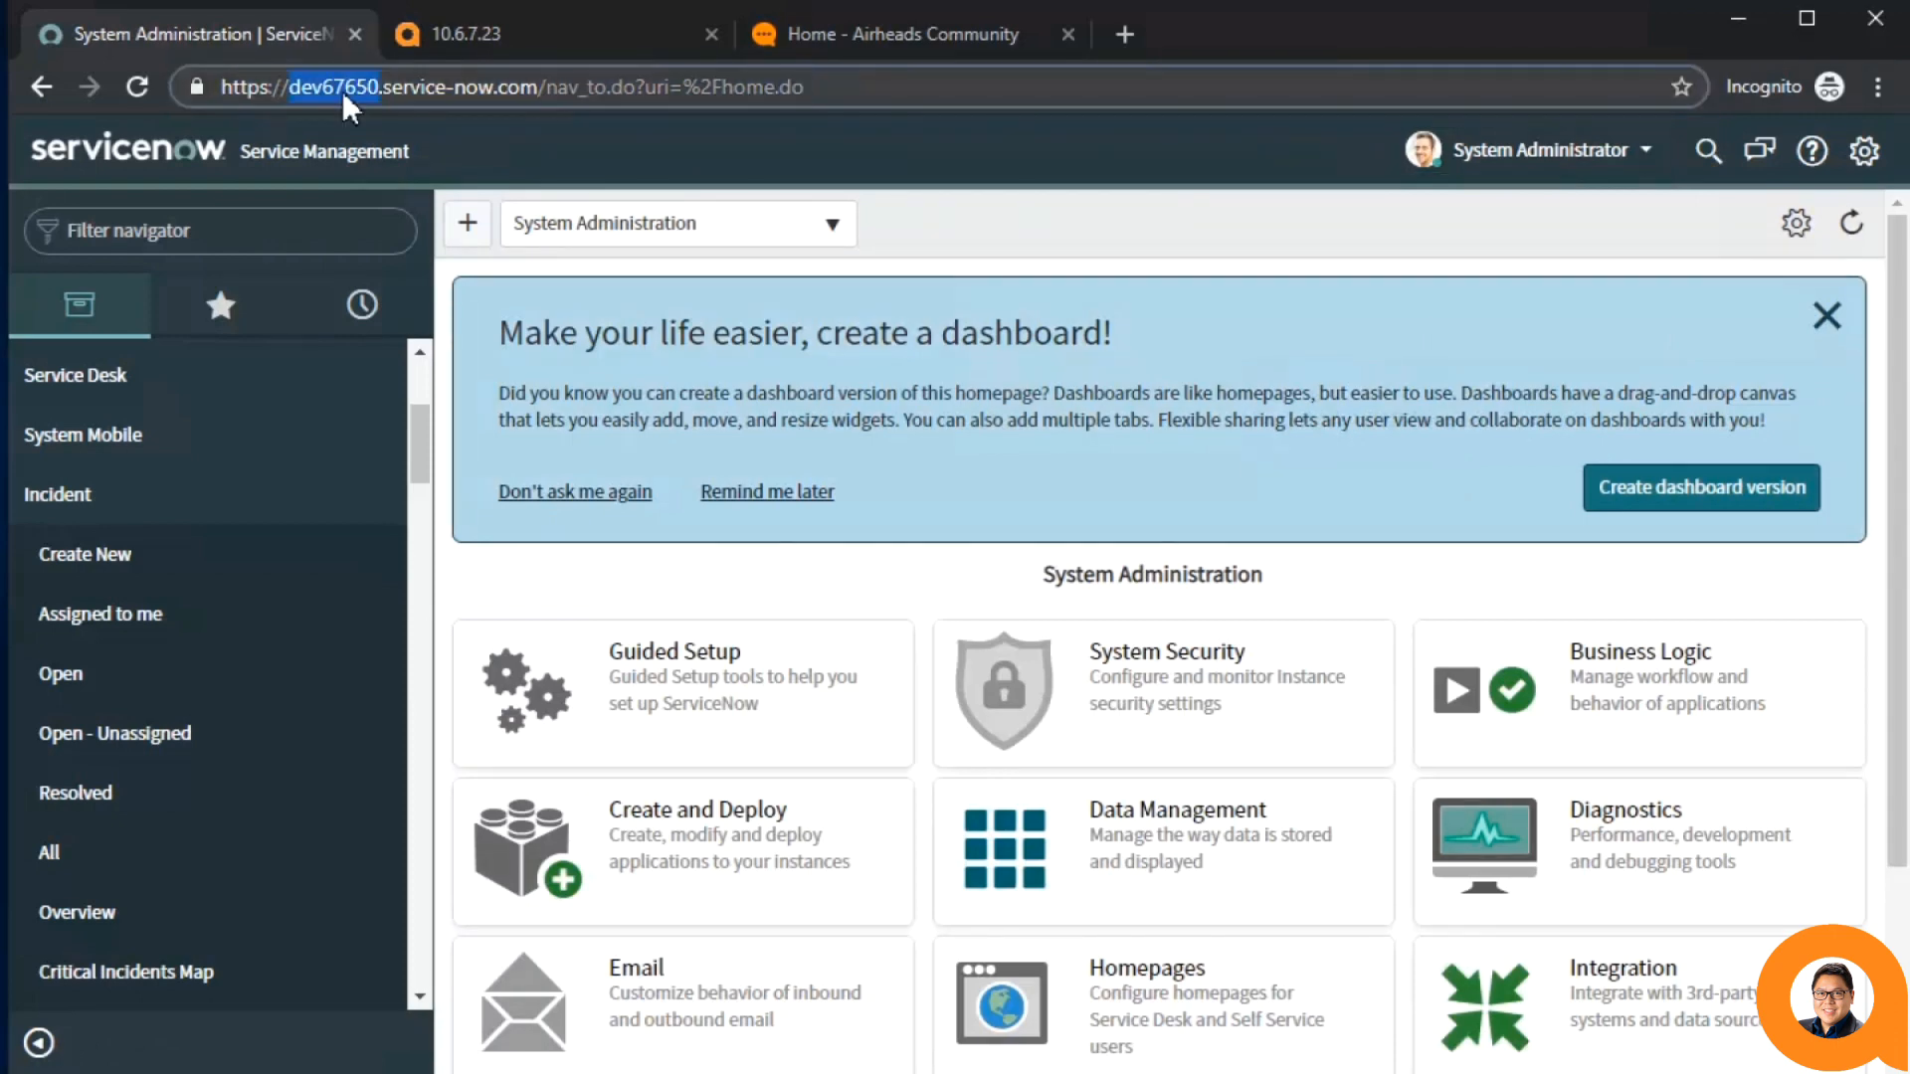
mouse_move(354, 188)
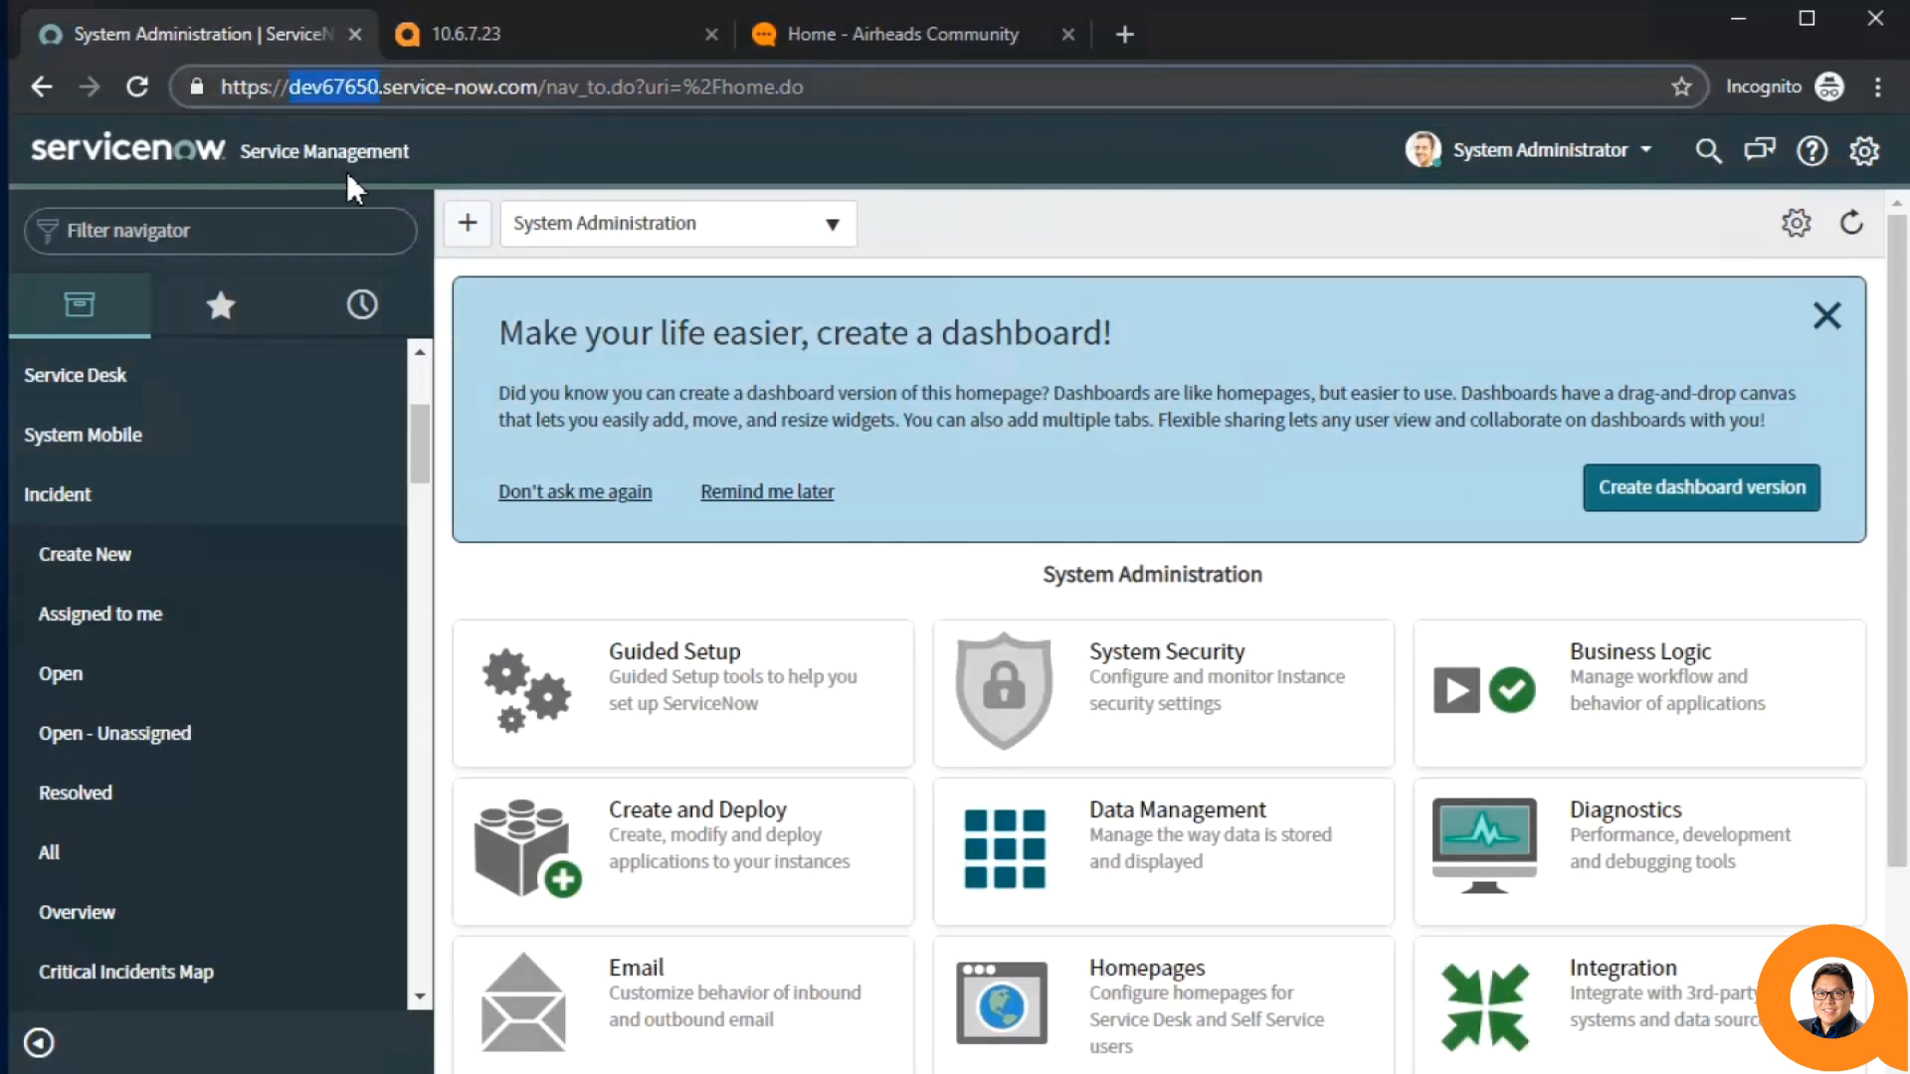
mouse_move(359, 132)
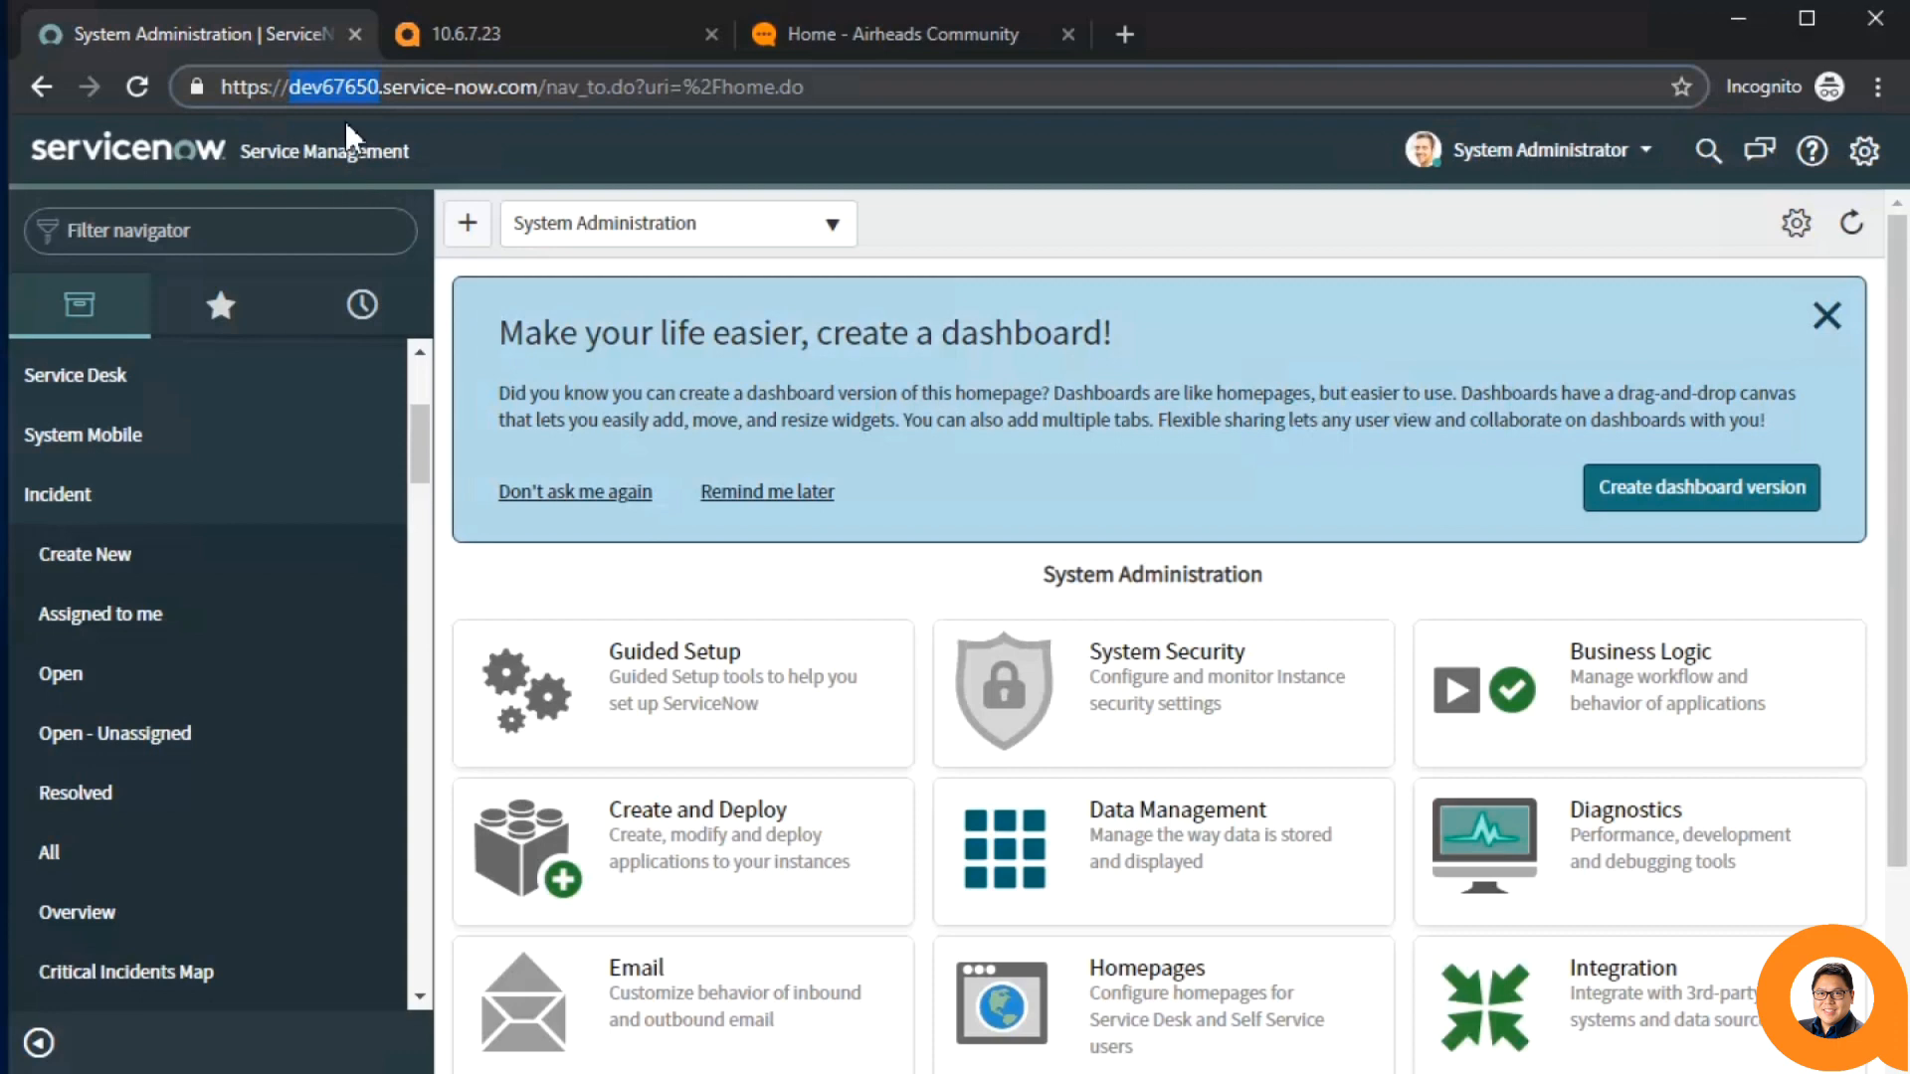
mouse_move(369, 115)
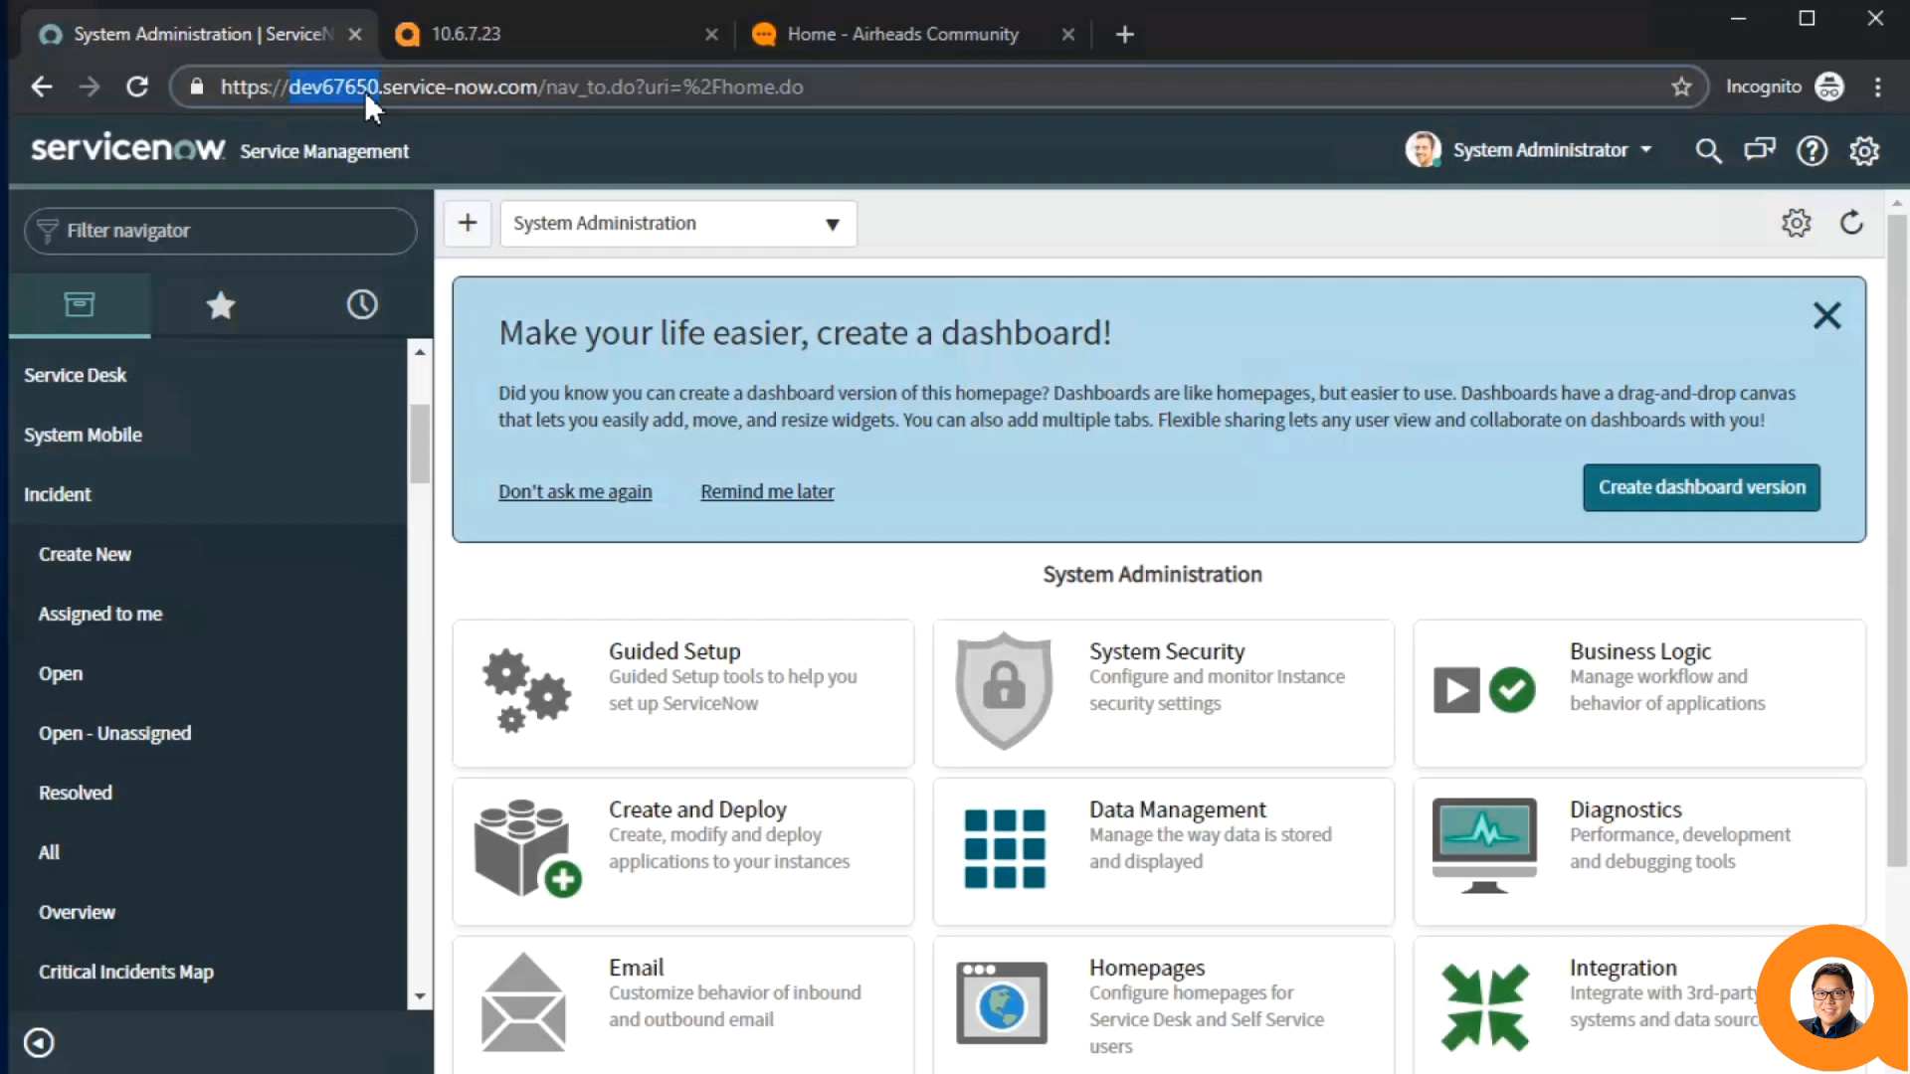
mouse_move(472, 167)
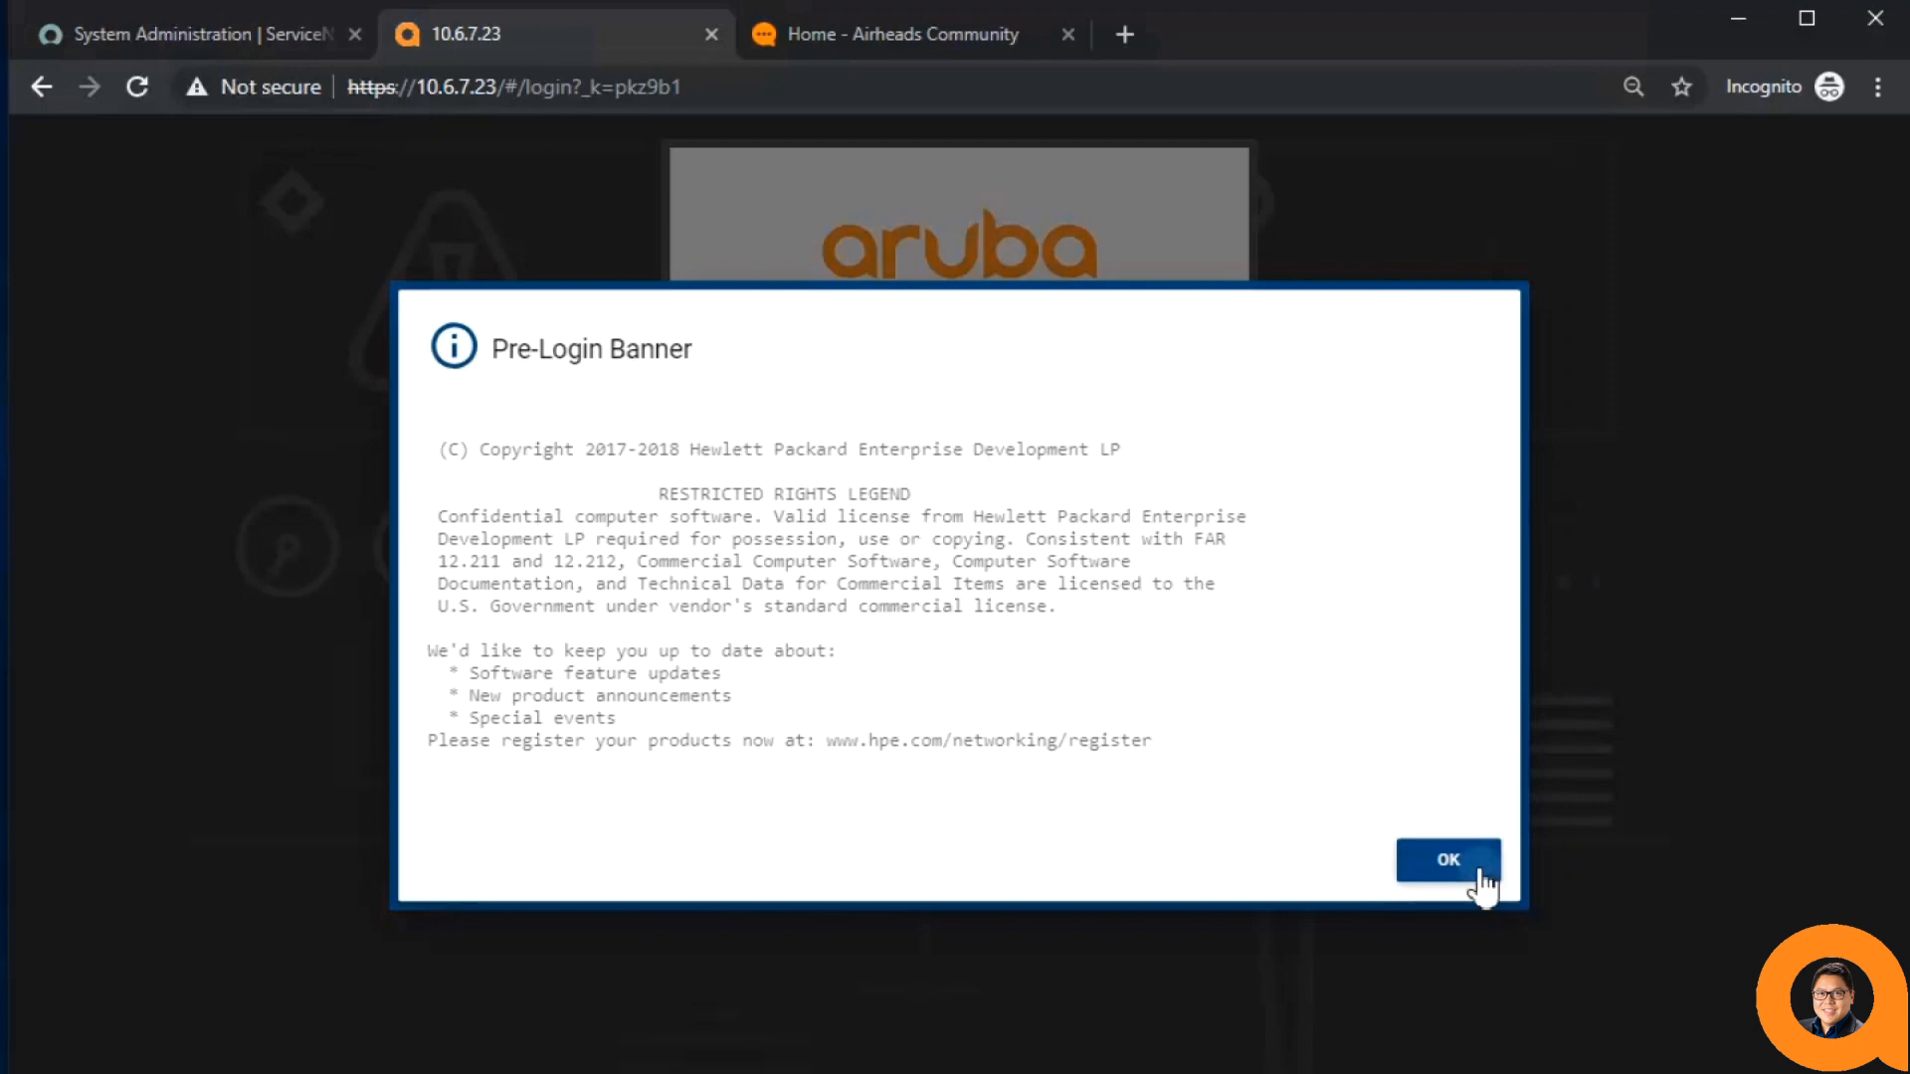
- Dismiss the banner and install Servicenow_configuration_change_monitor.1.1 from the ASE script list
click(1448, 859)
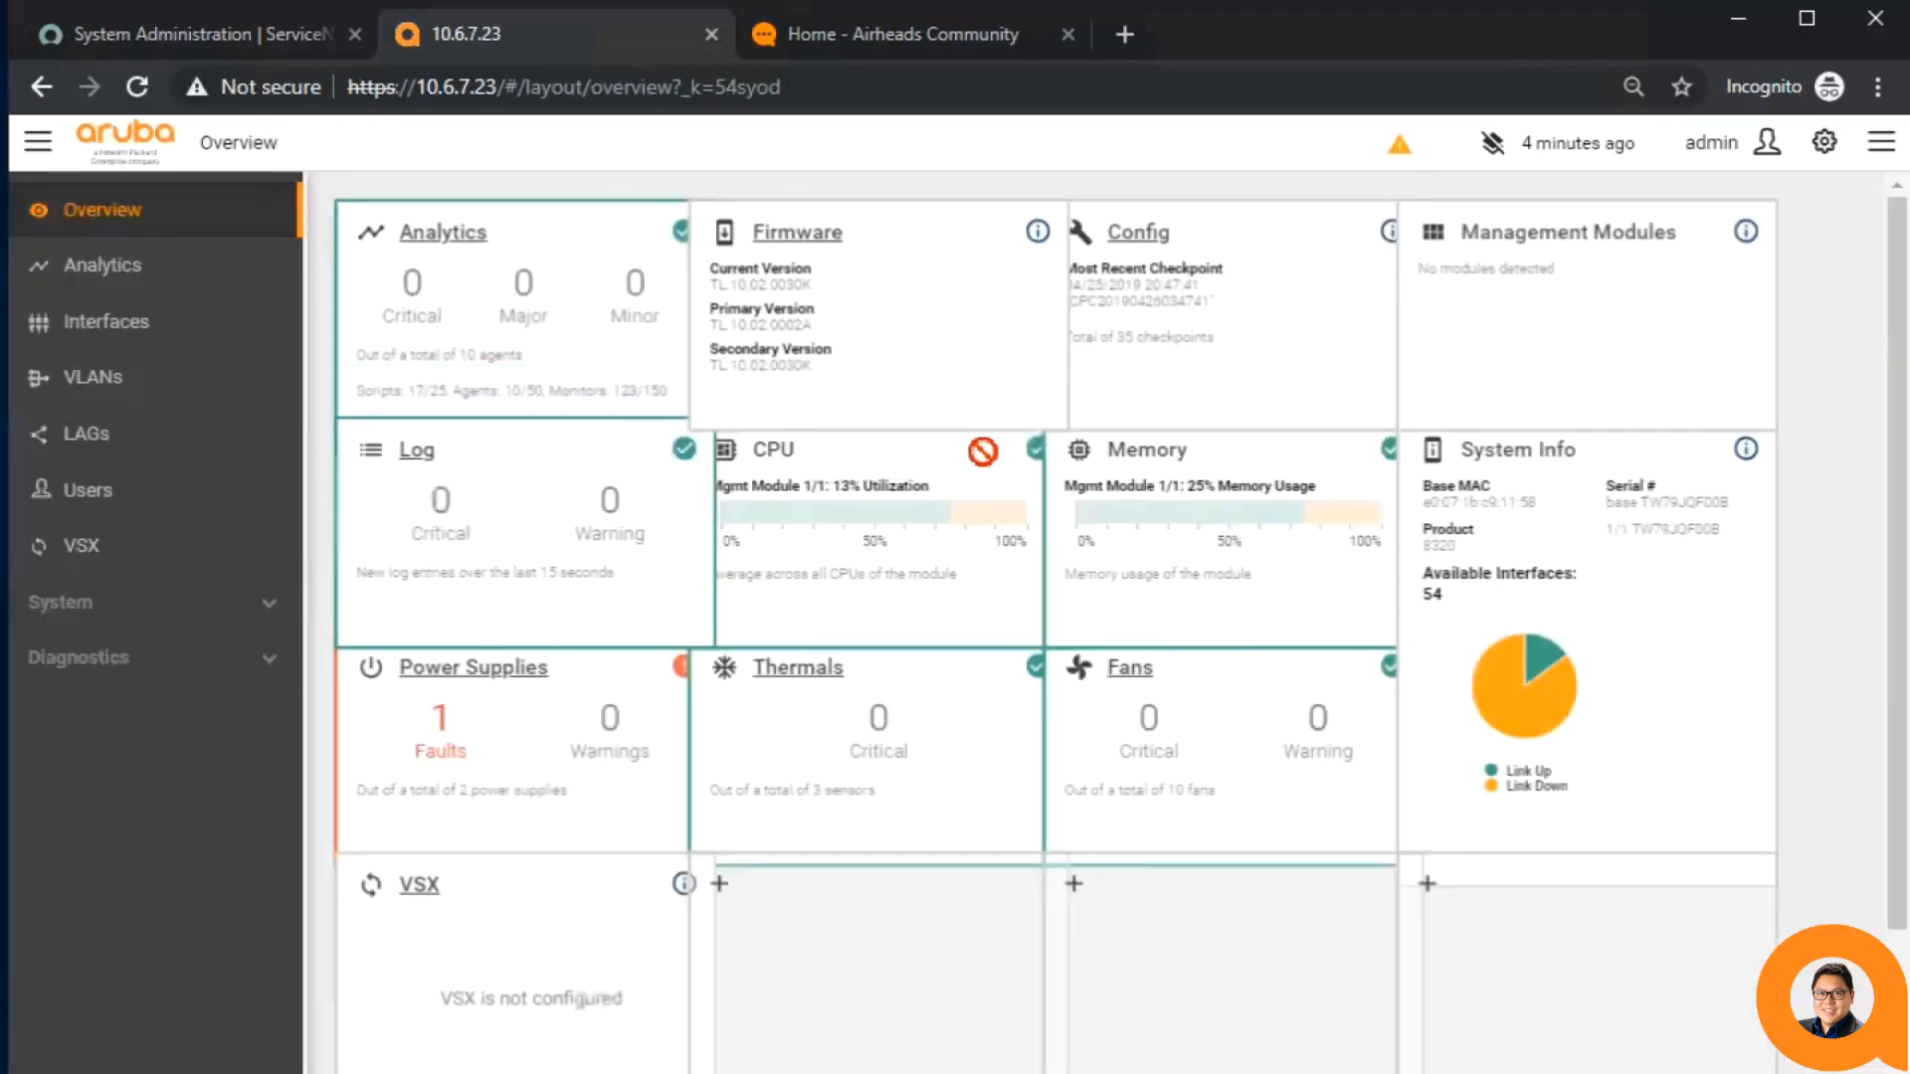
click(102, 264)
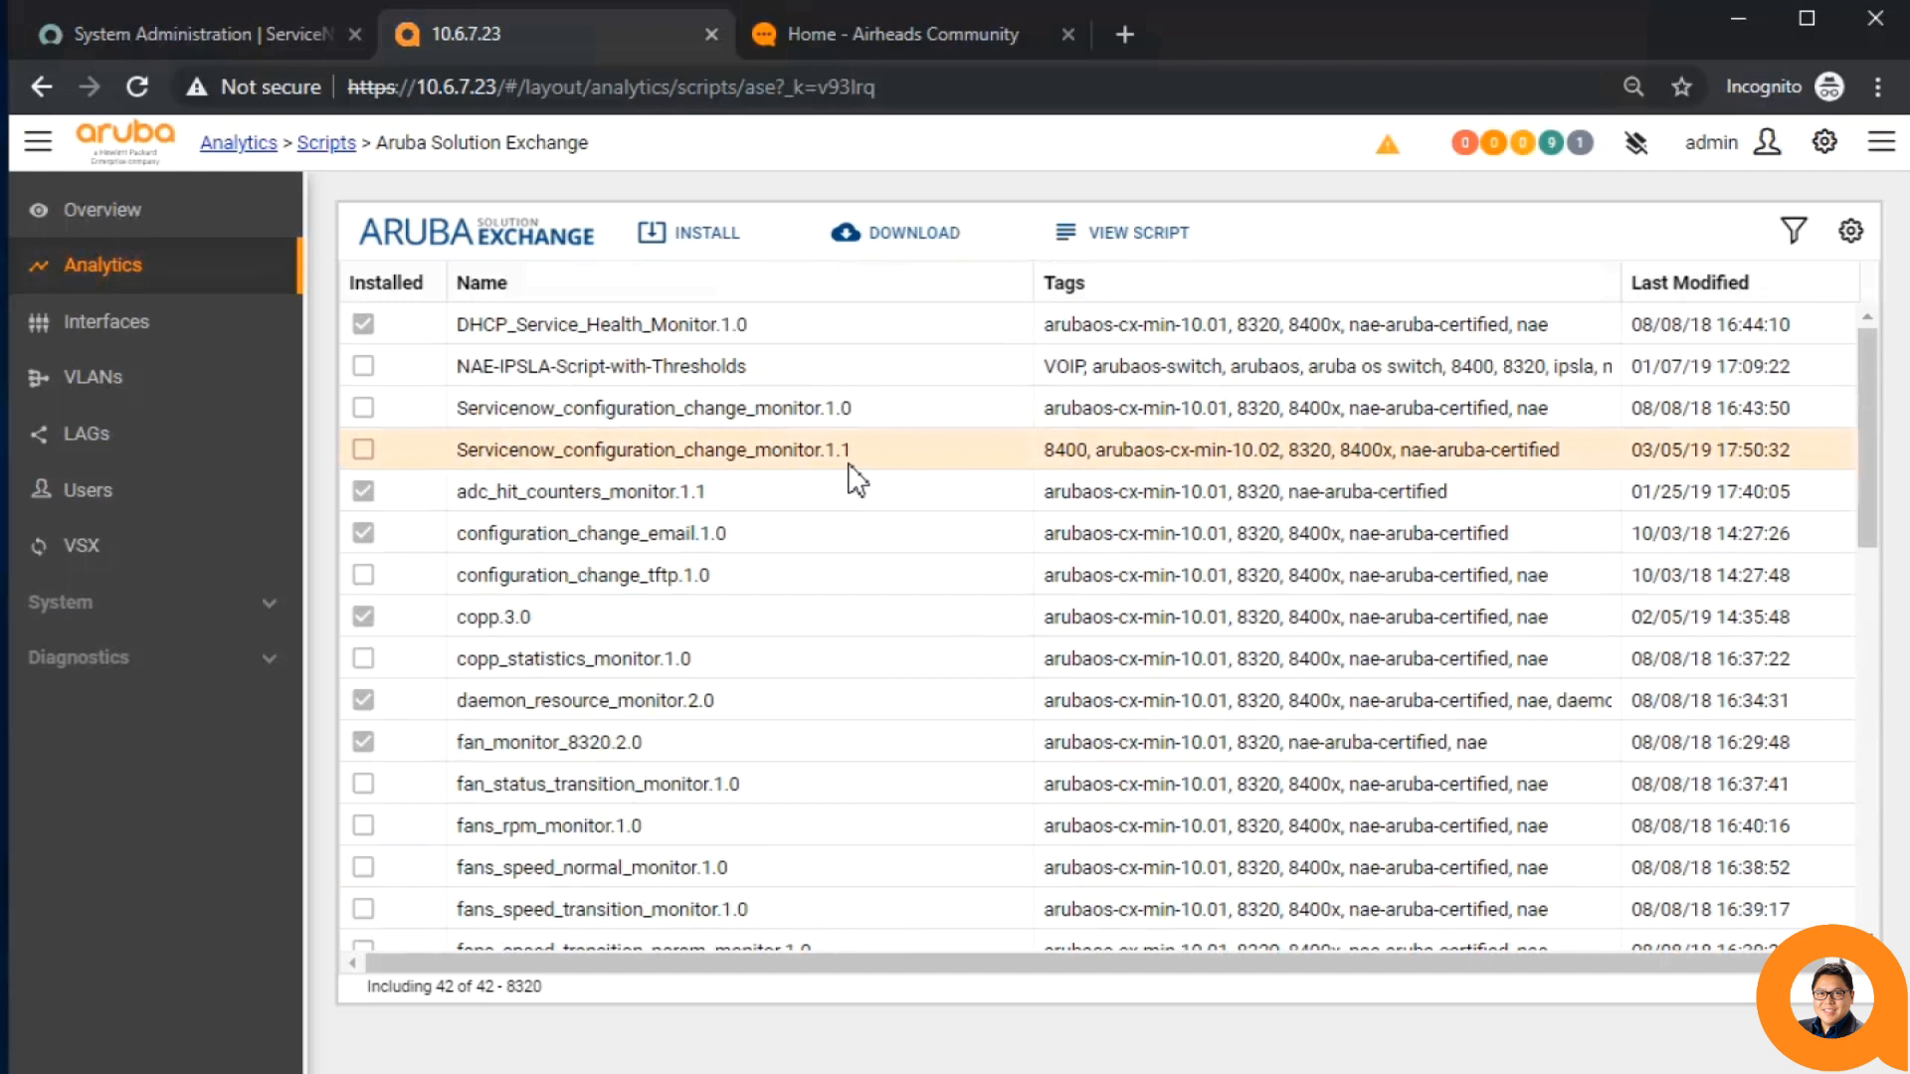
click(690, 232)
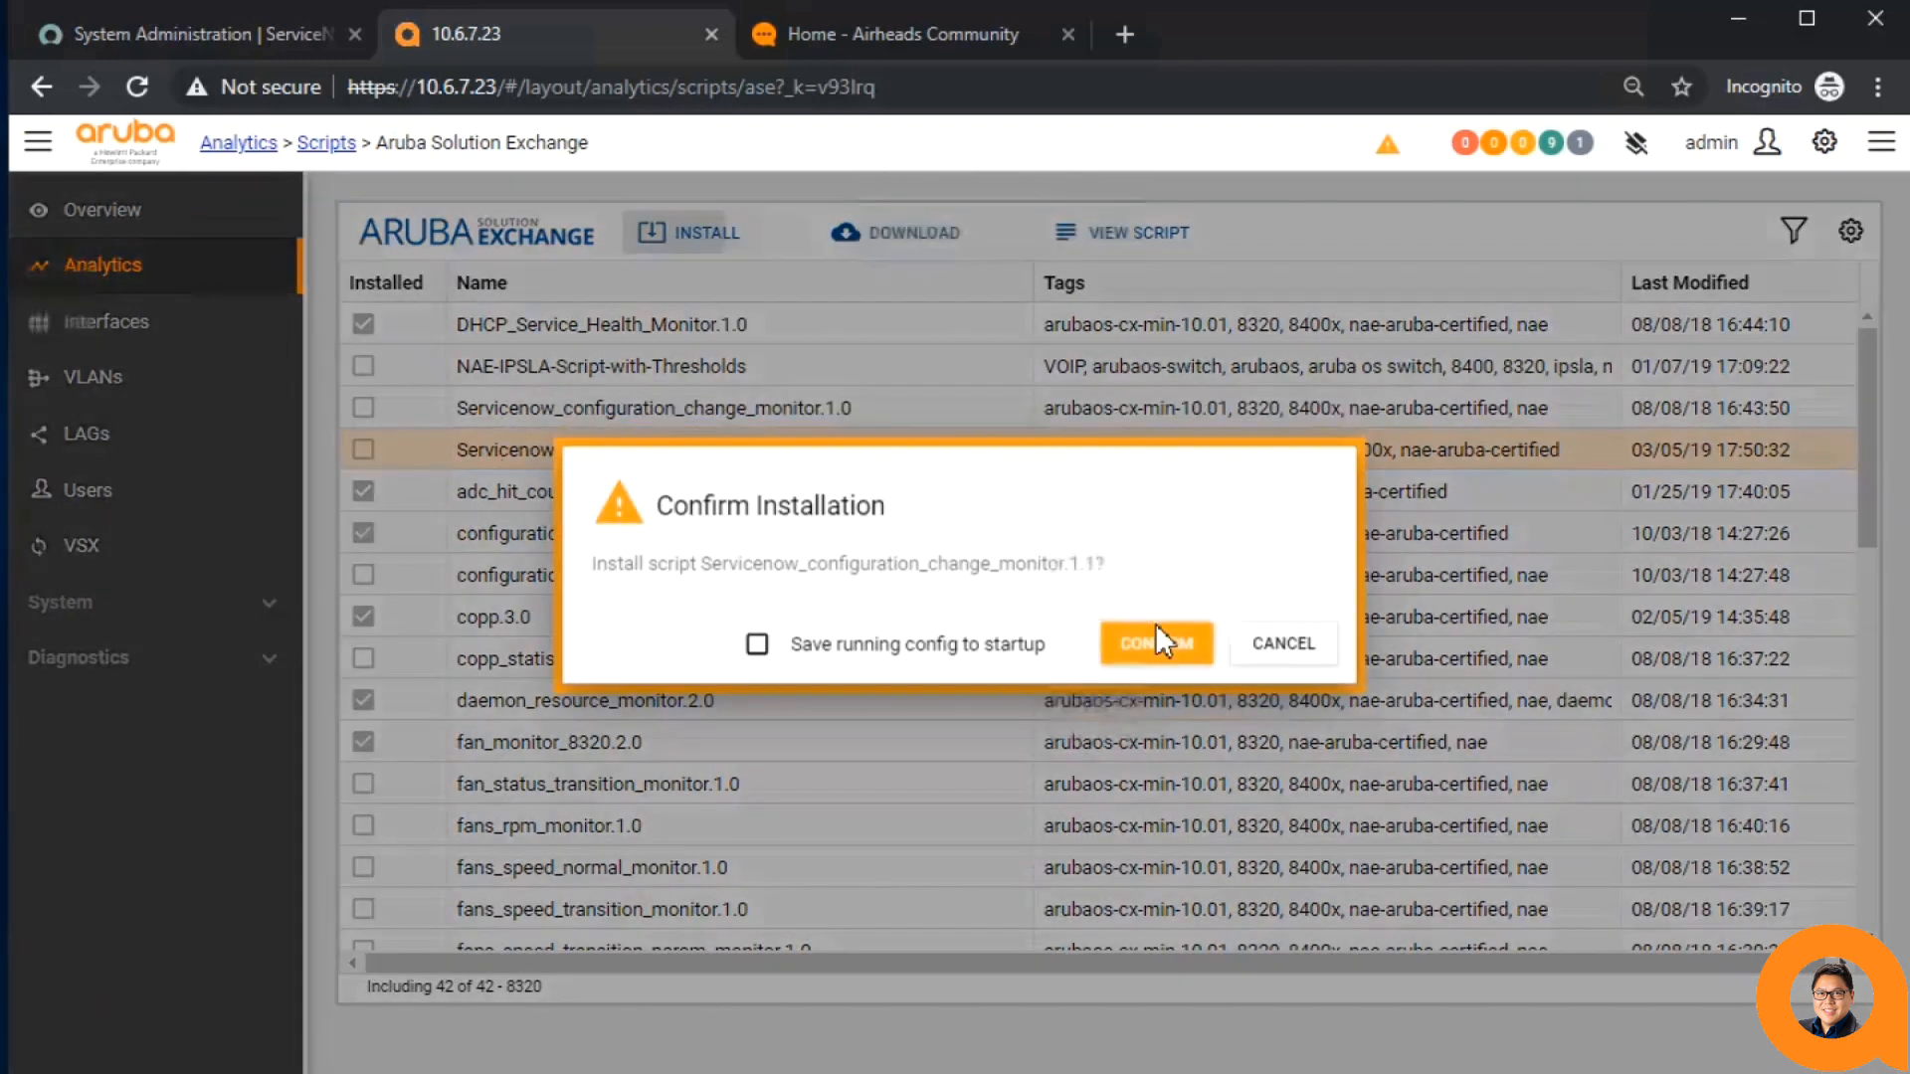
click(1154, 643)
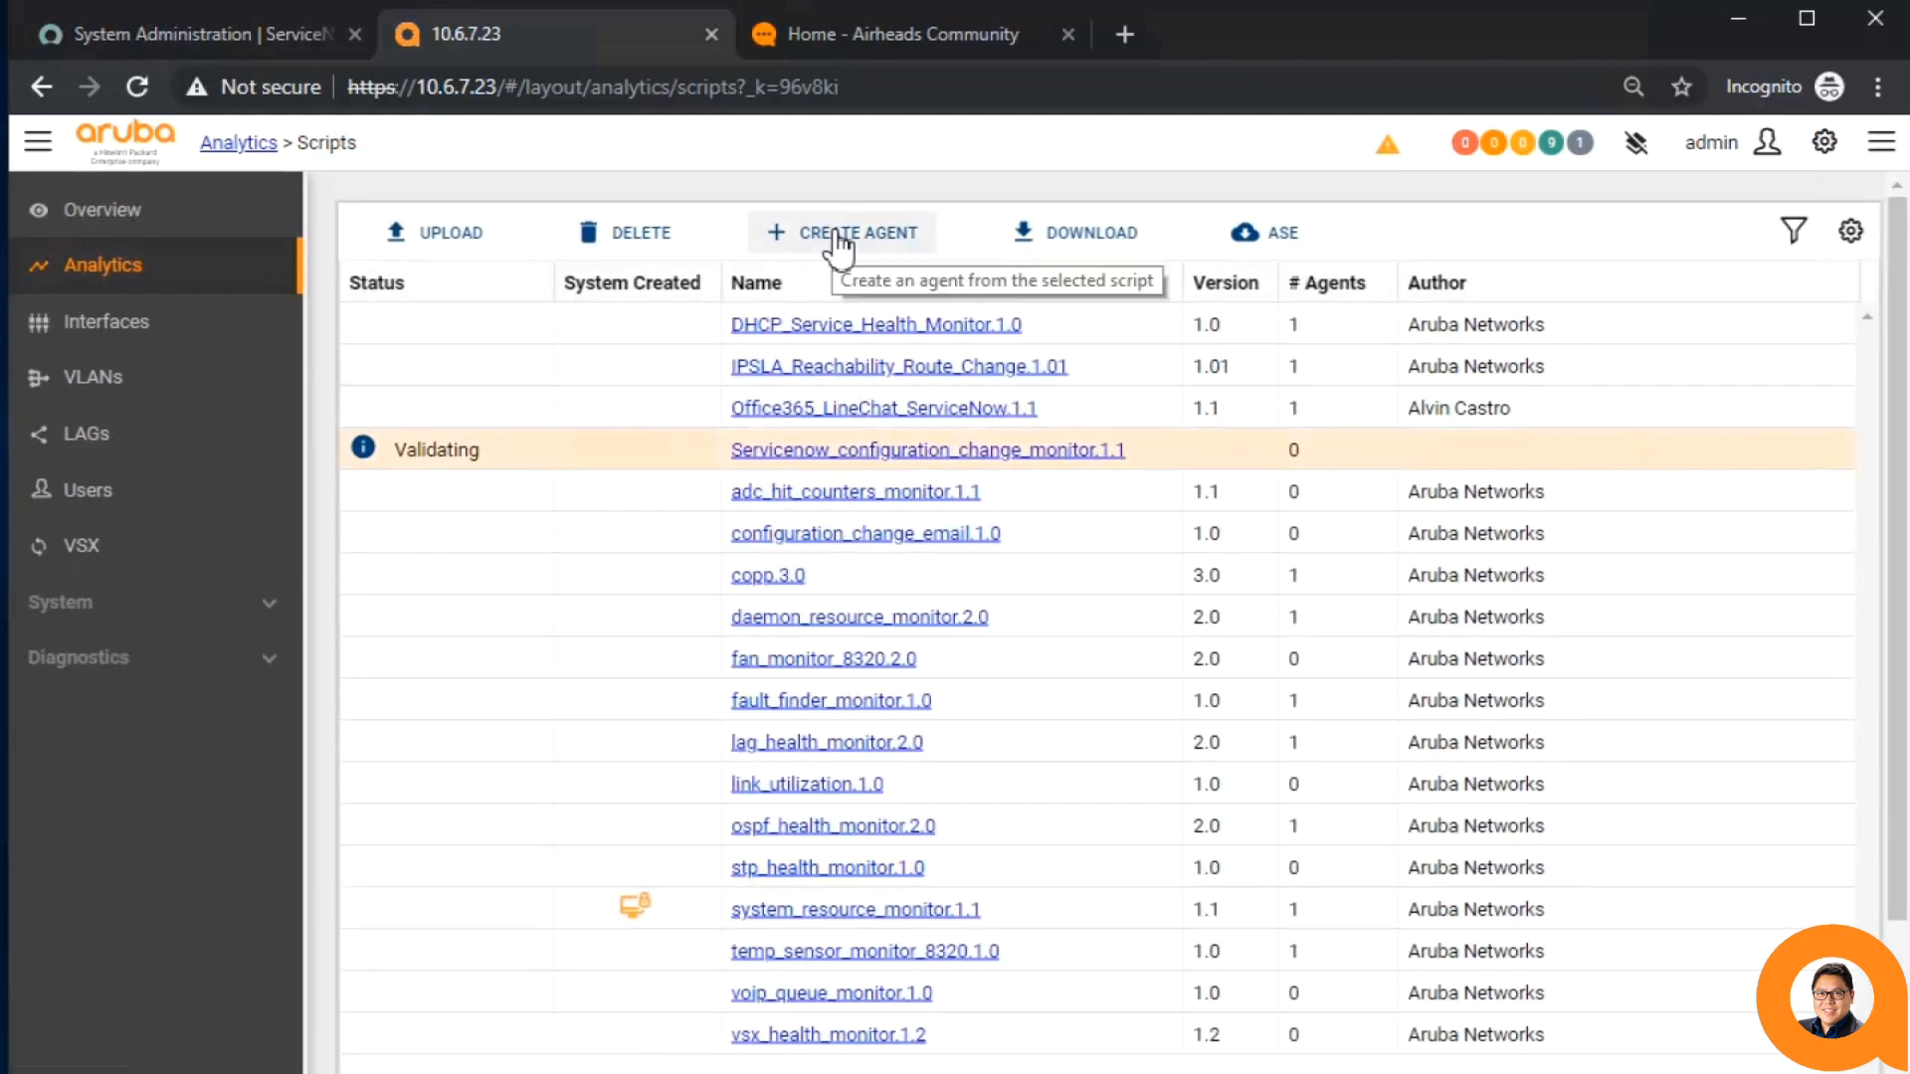
- Start an agent named ServiceNow_Config_Monitor with domain_name dev67650 and a password
click(840, 232)
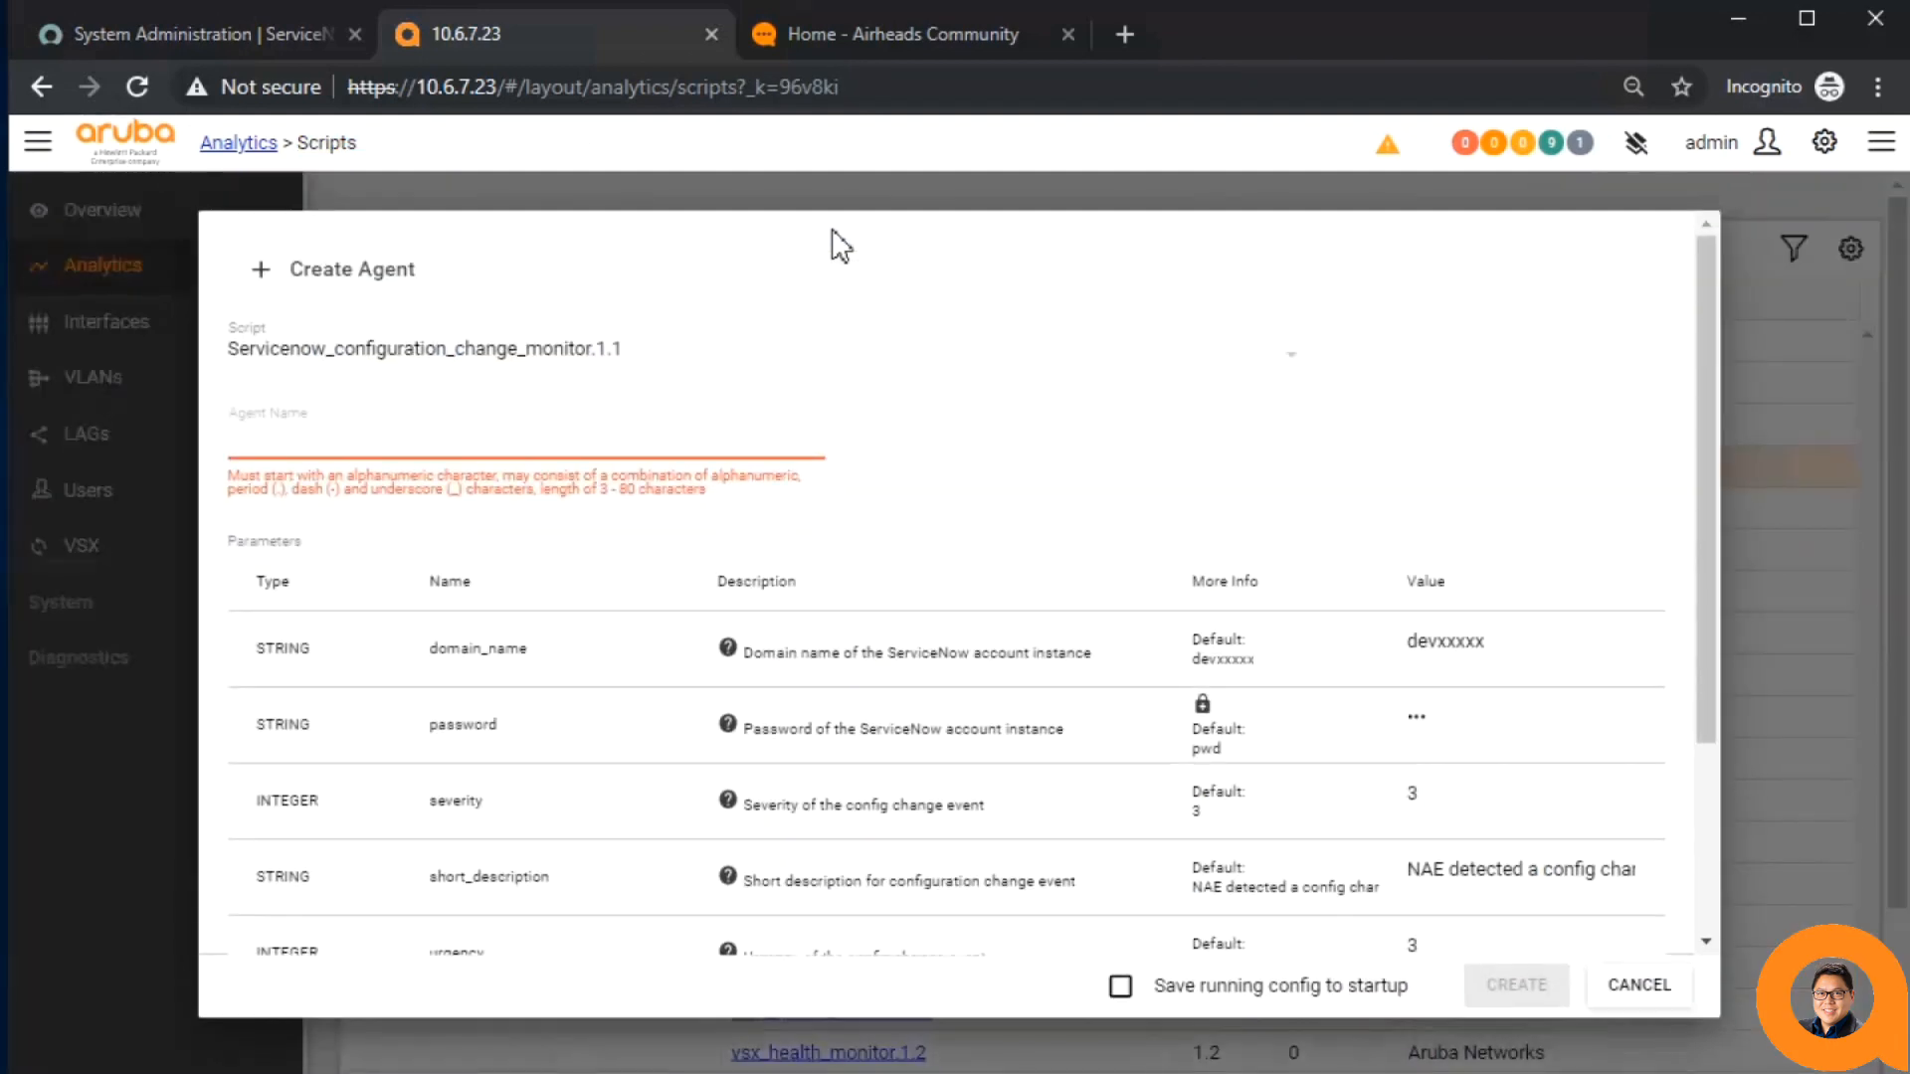
text(ServiceNow_Config_Monitor)
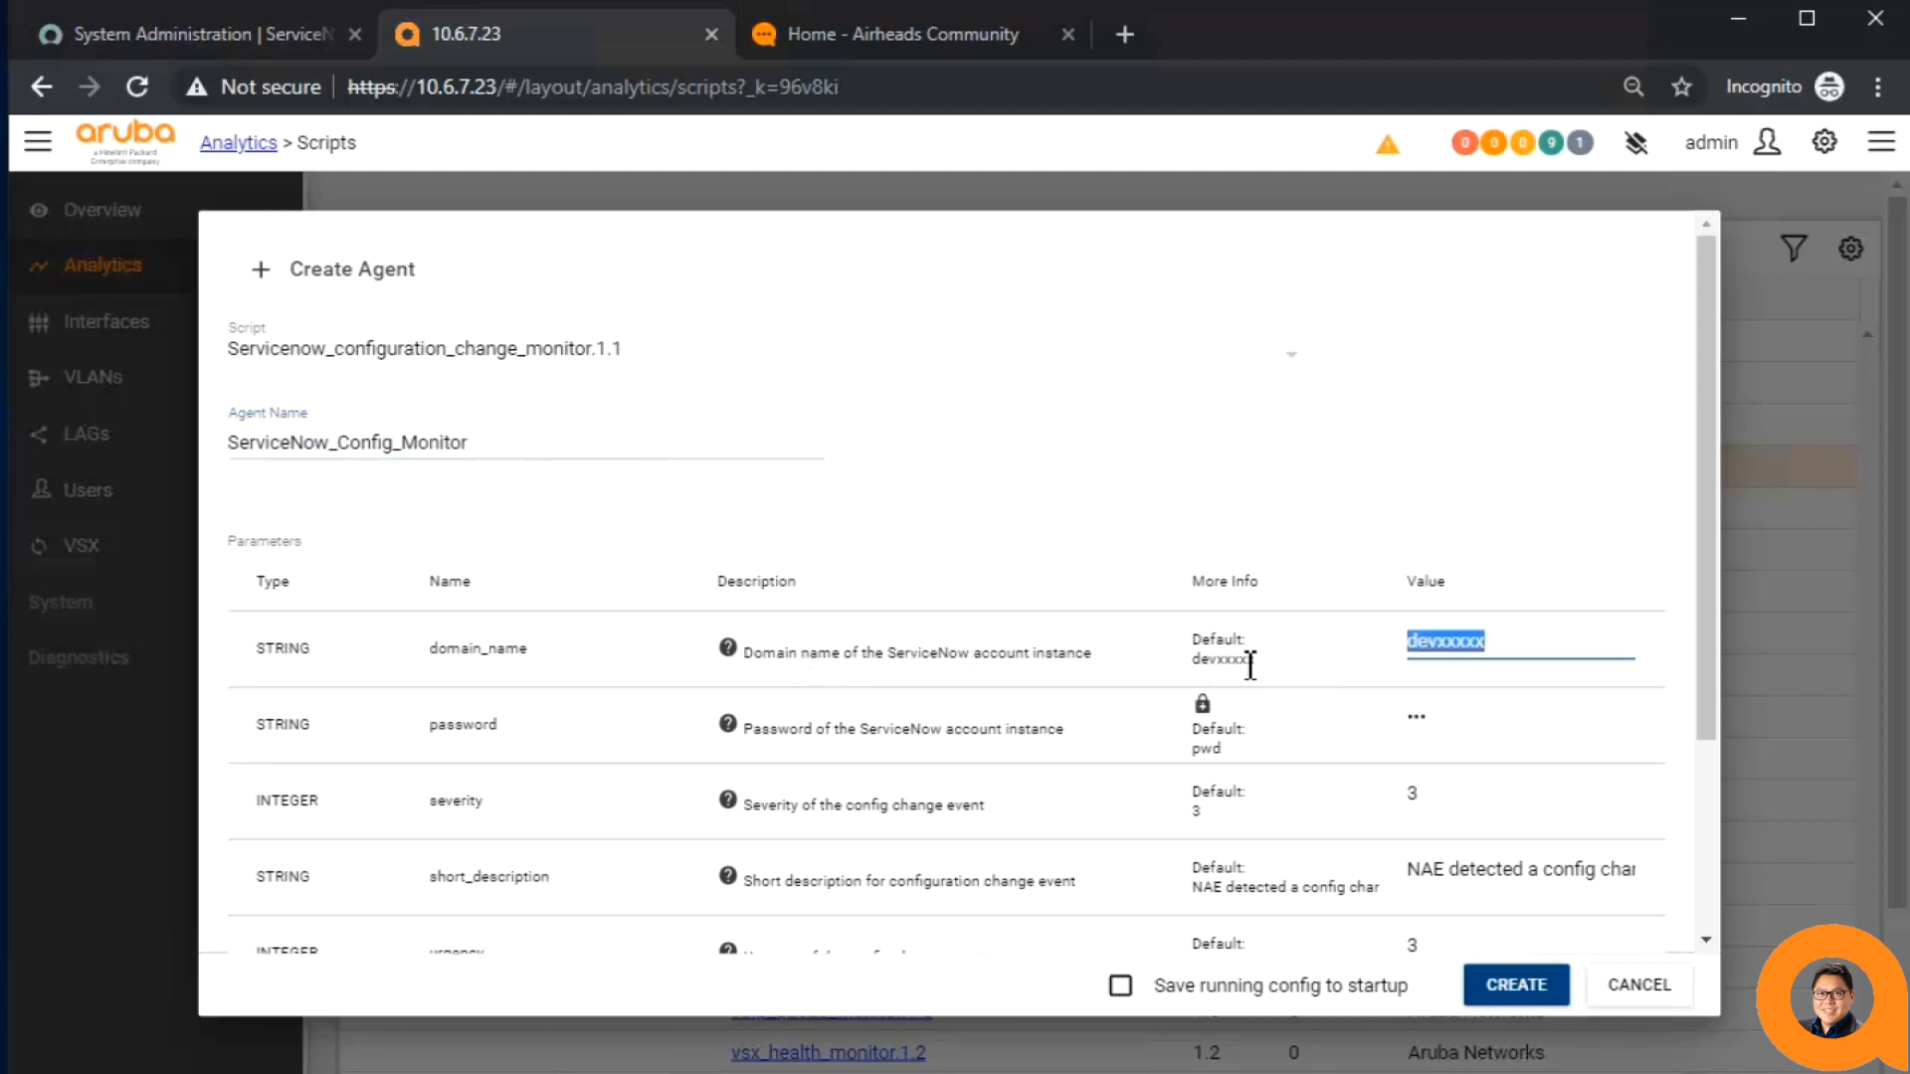
text(dev67650)
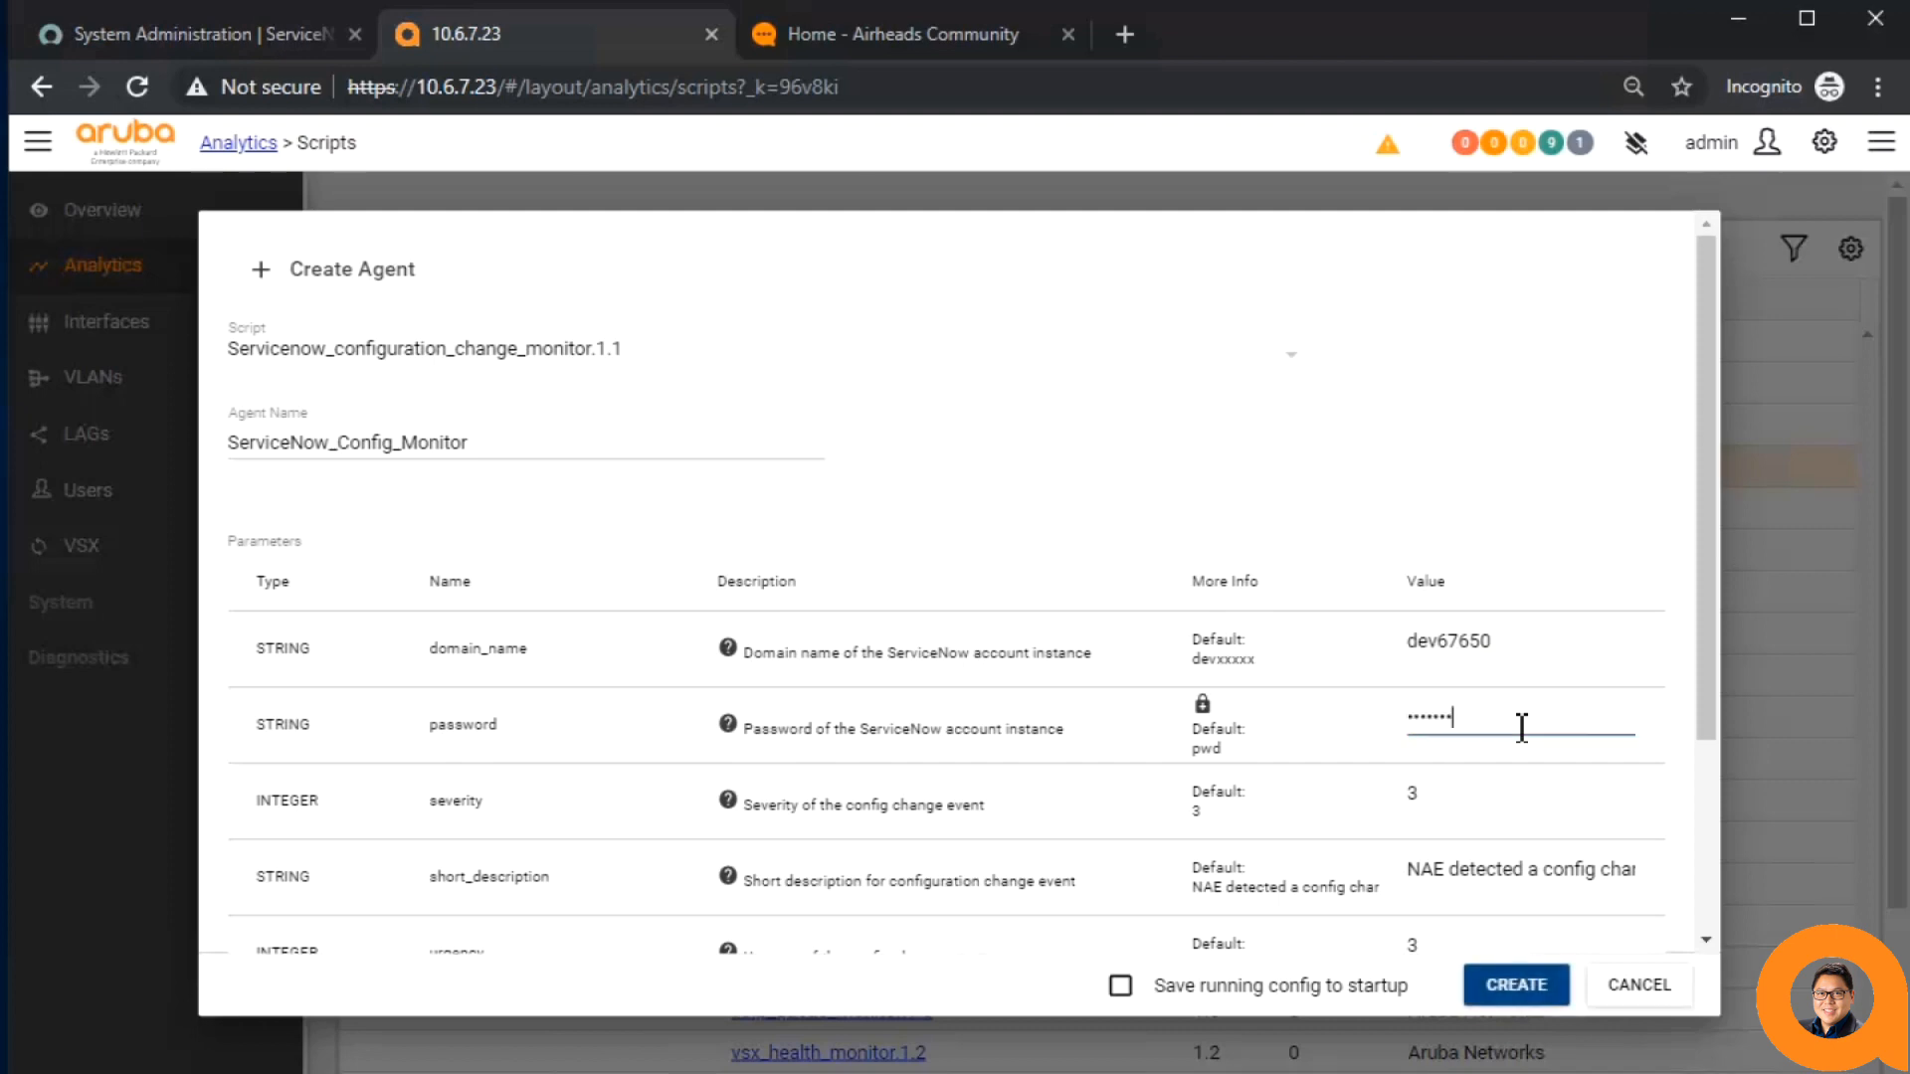
- Review the severity parameter help and set severity to 3
scroll(down, 3)
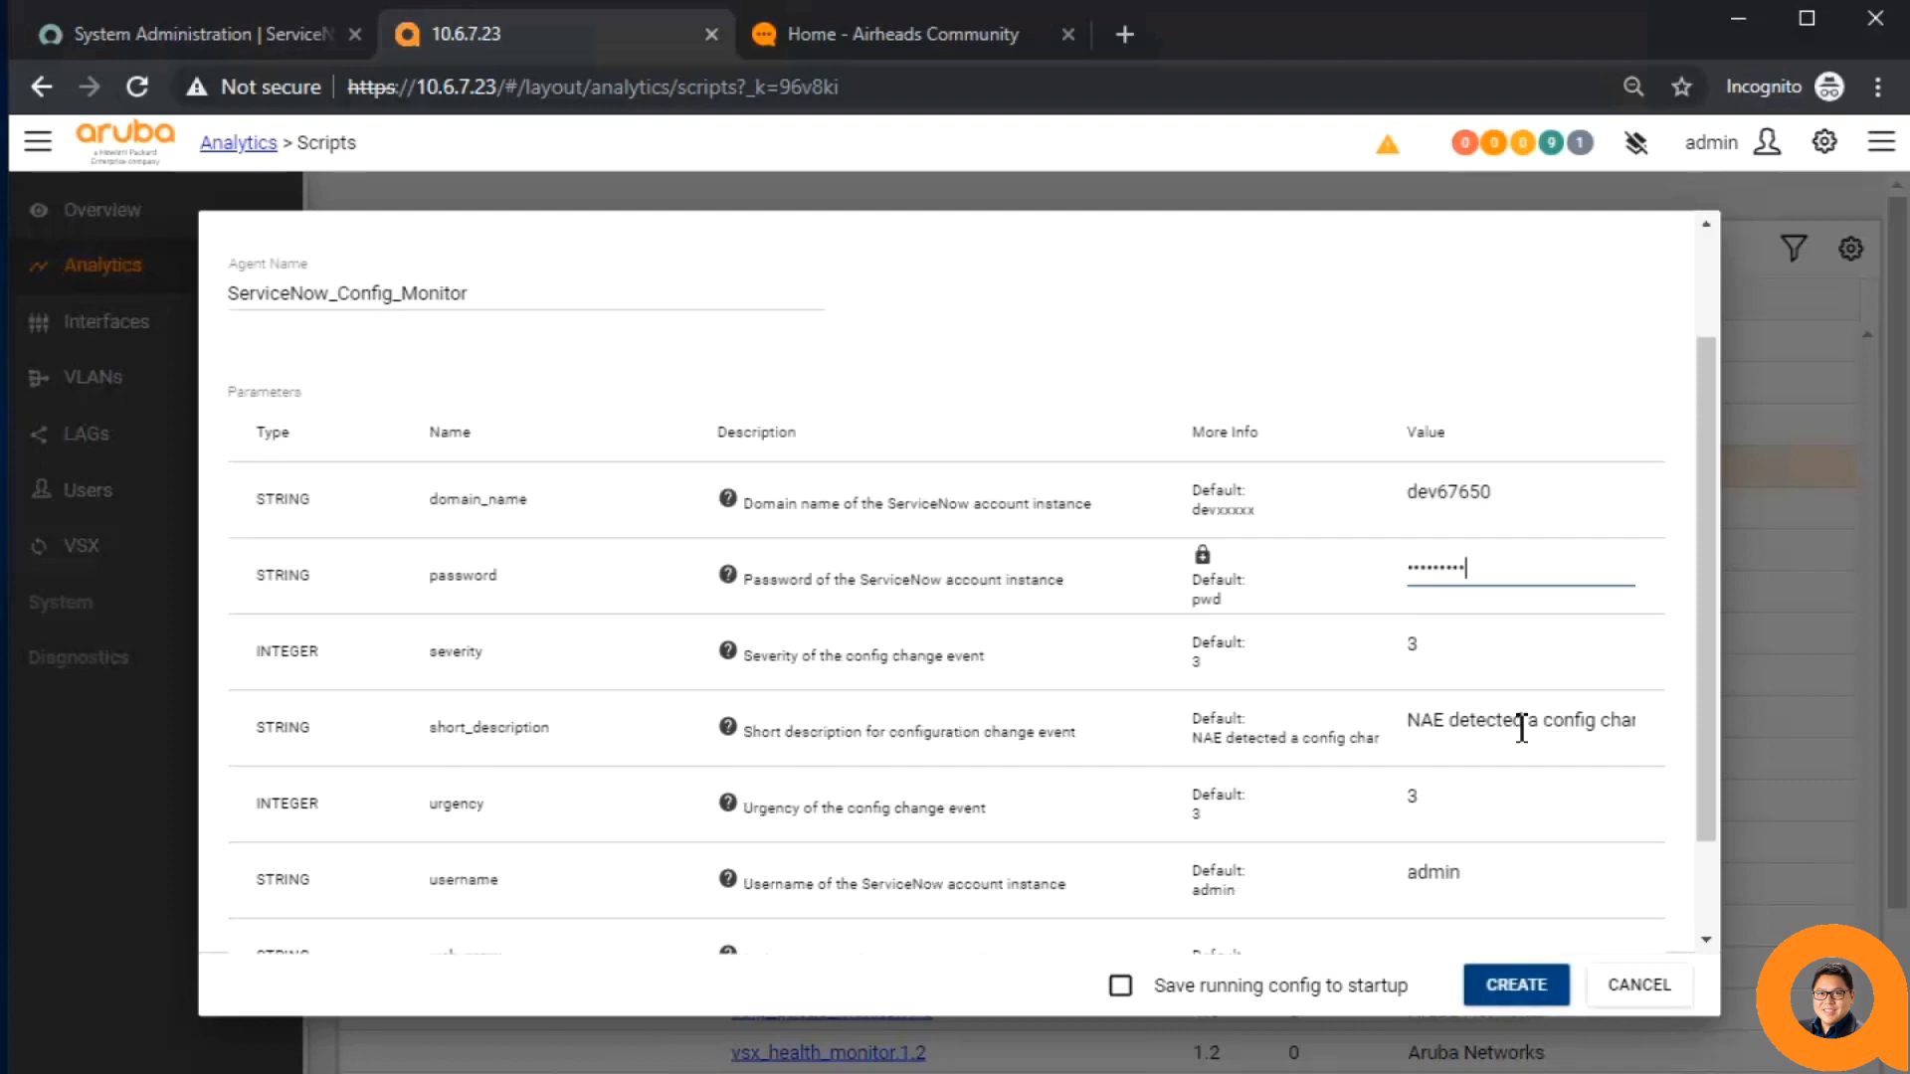
scroll(down, 3)
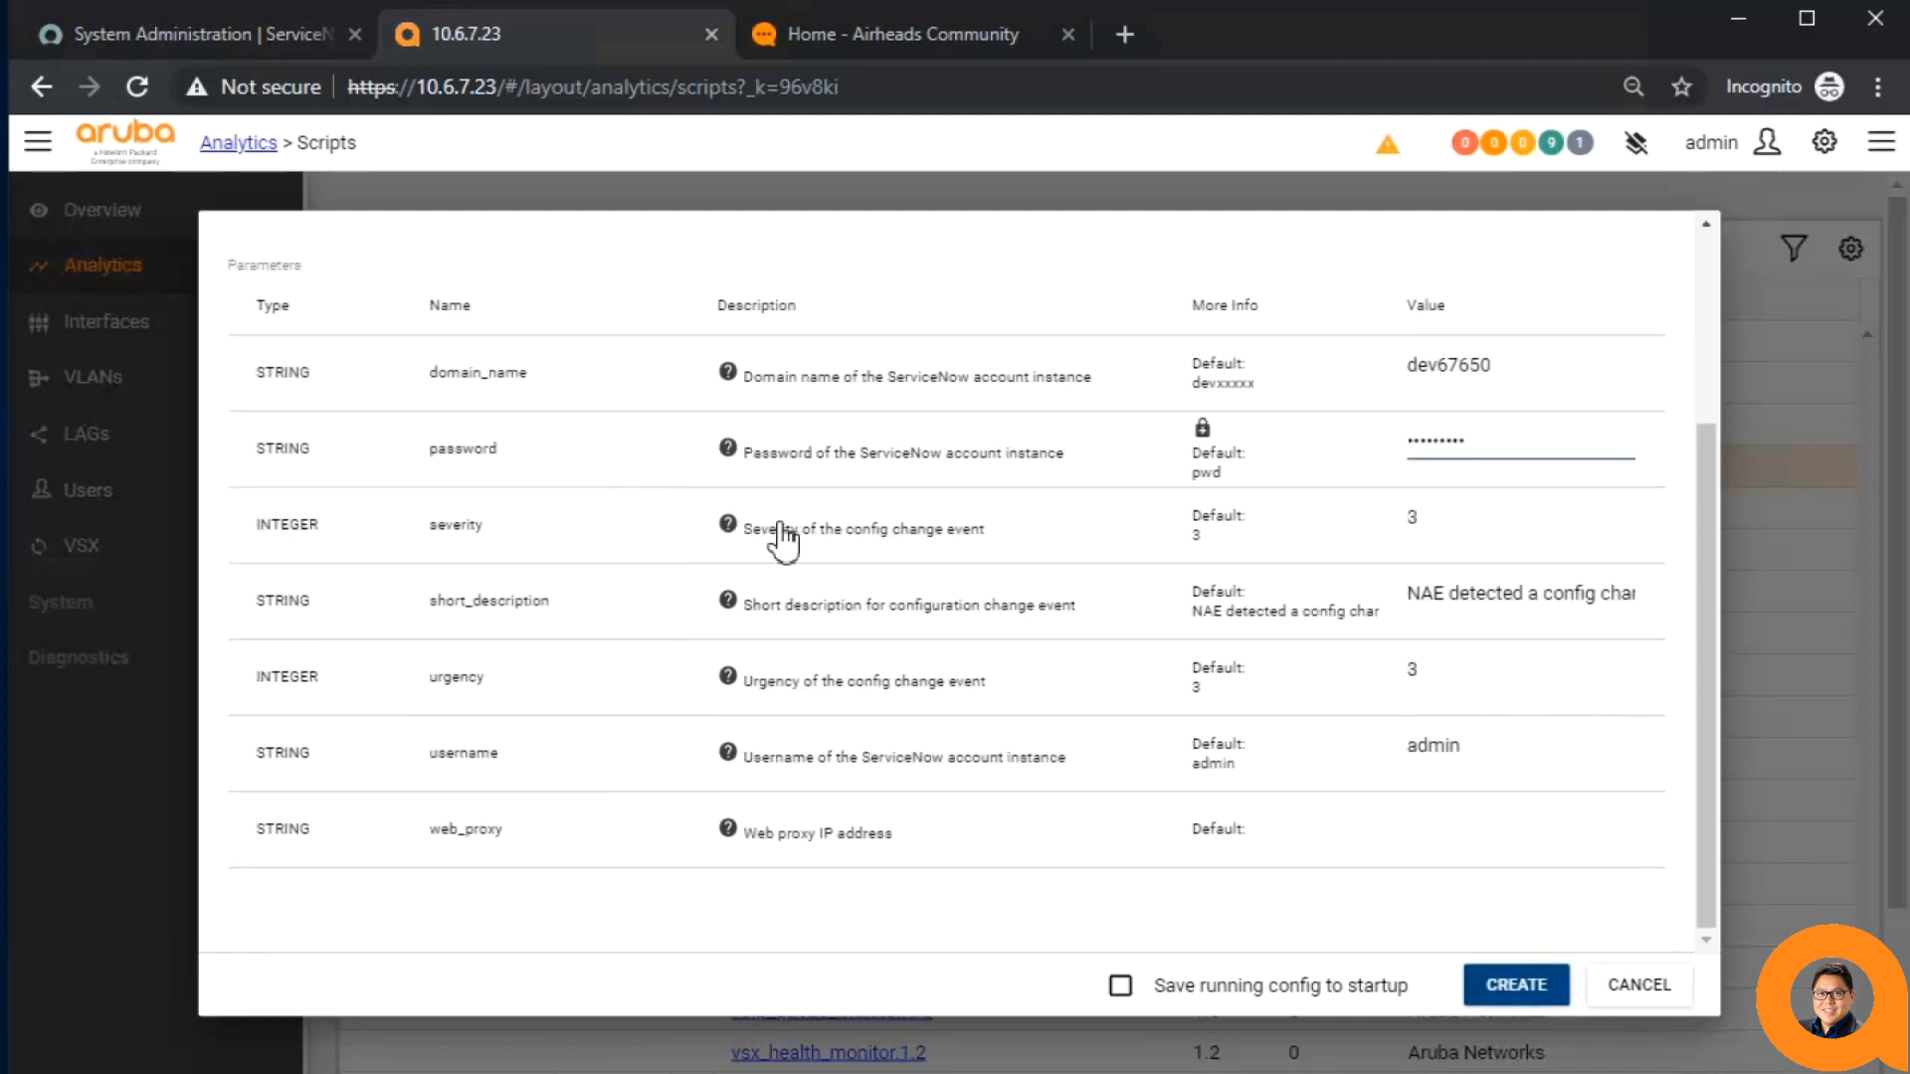
click(728, 525)
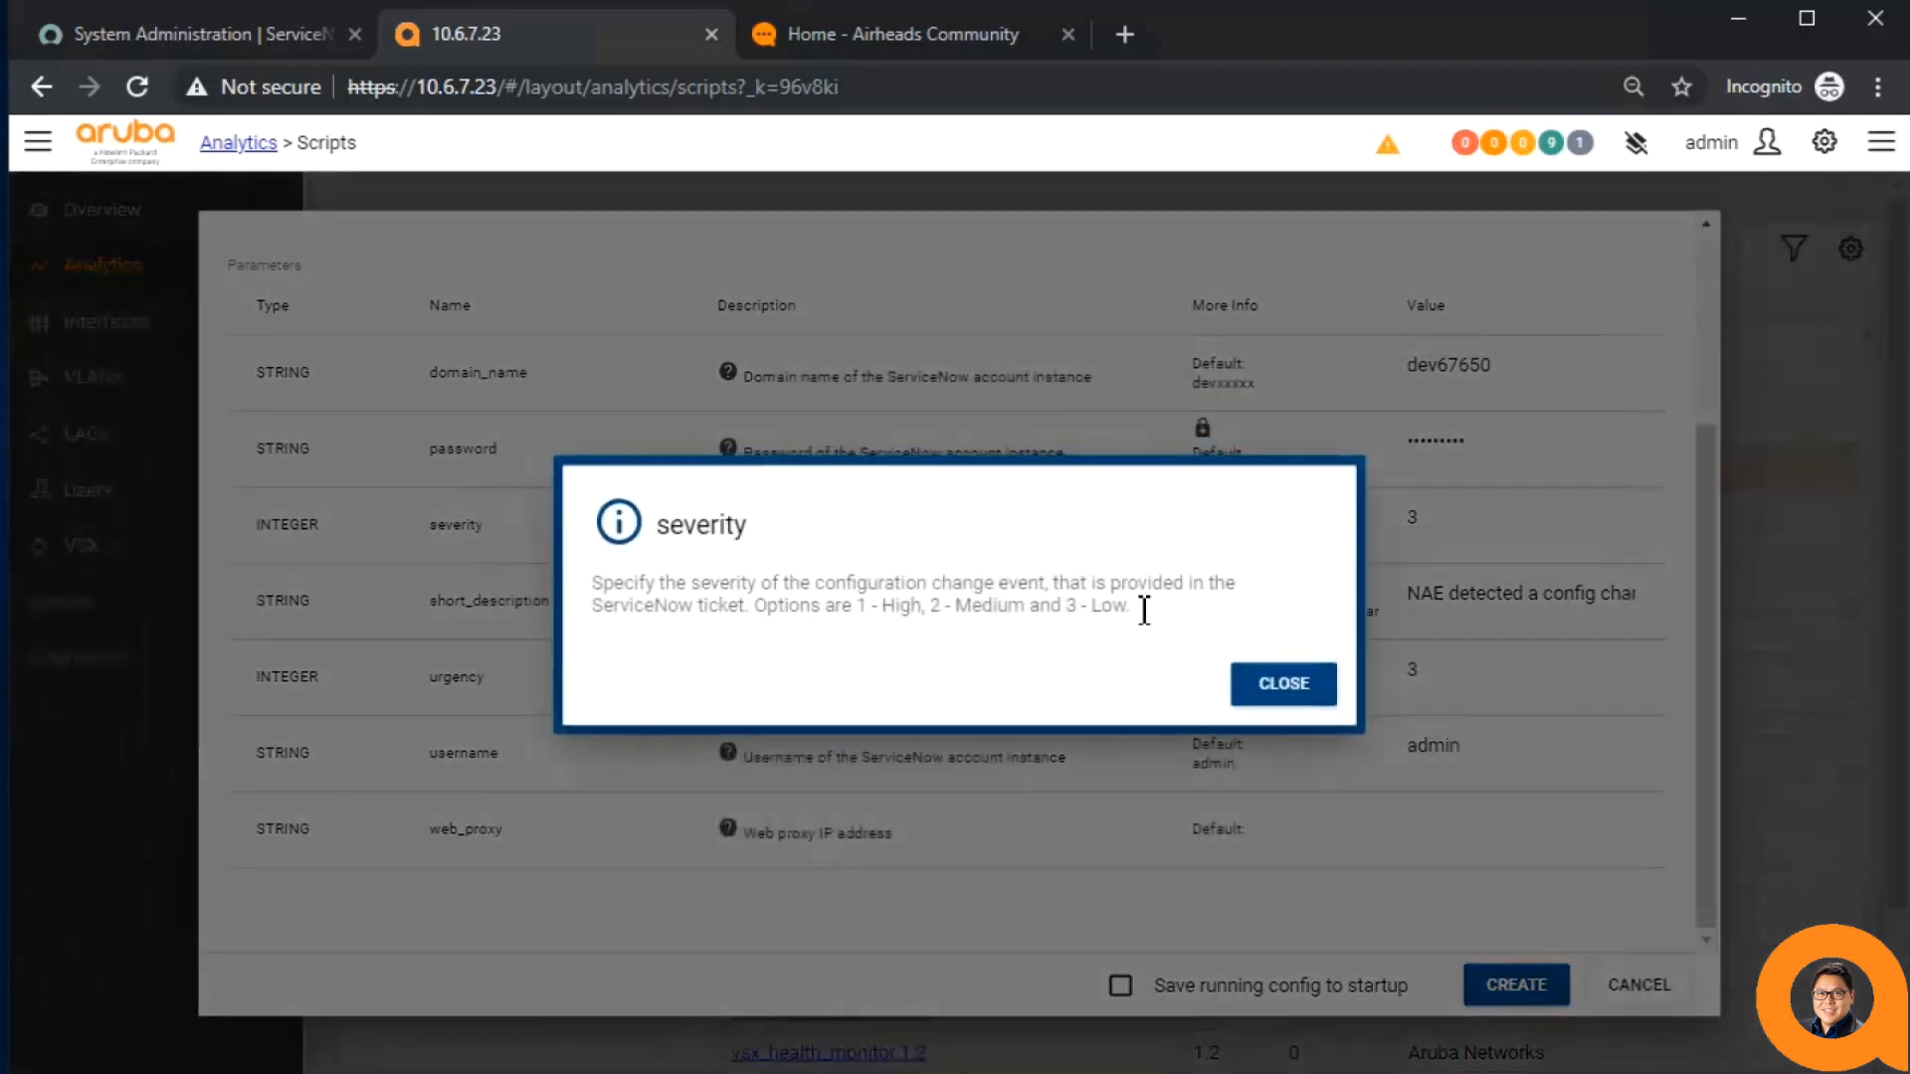
click(1281, 684)
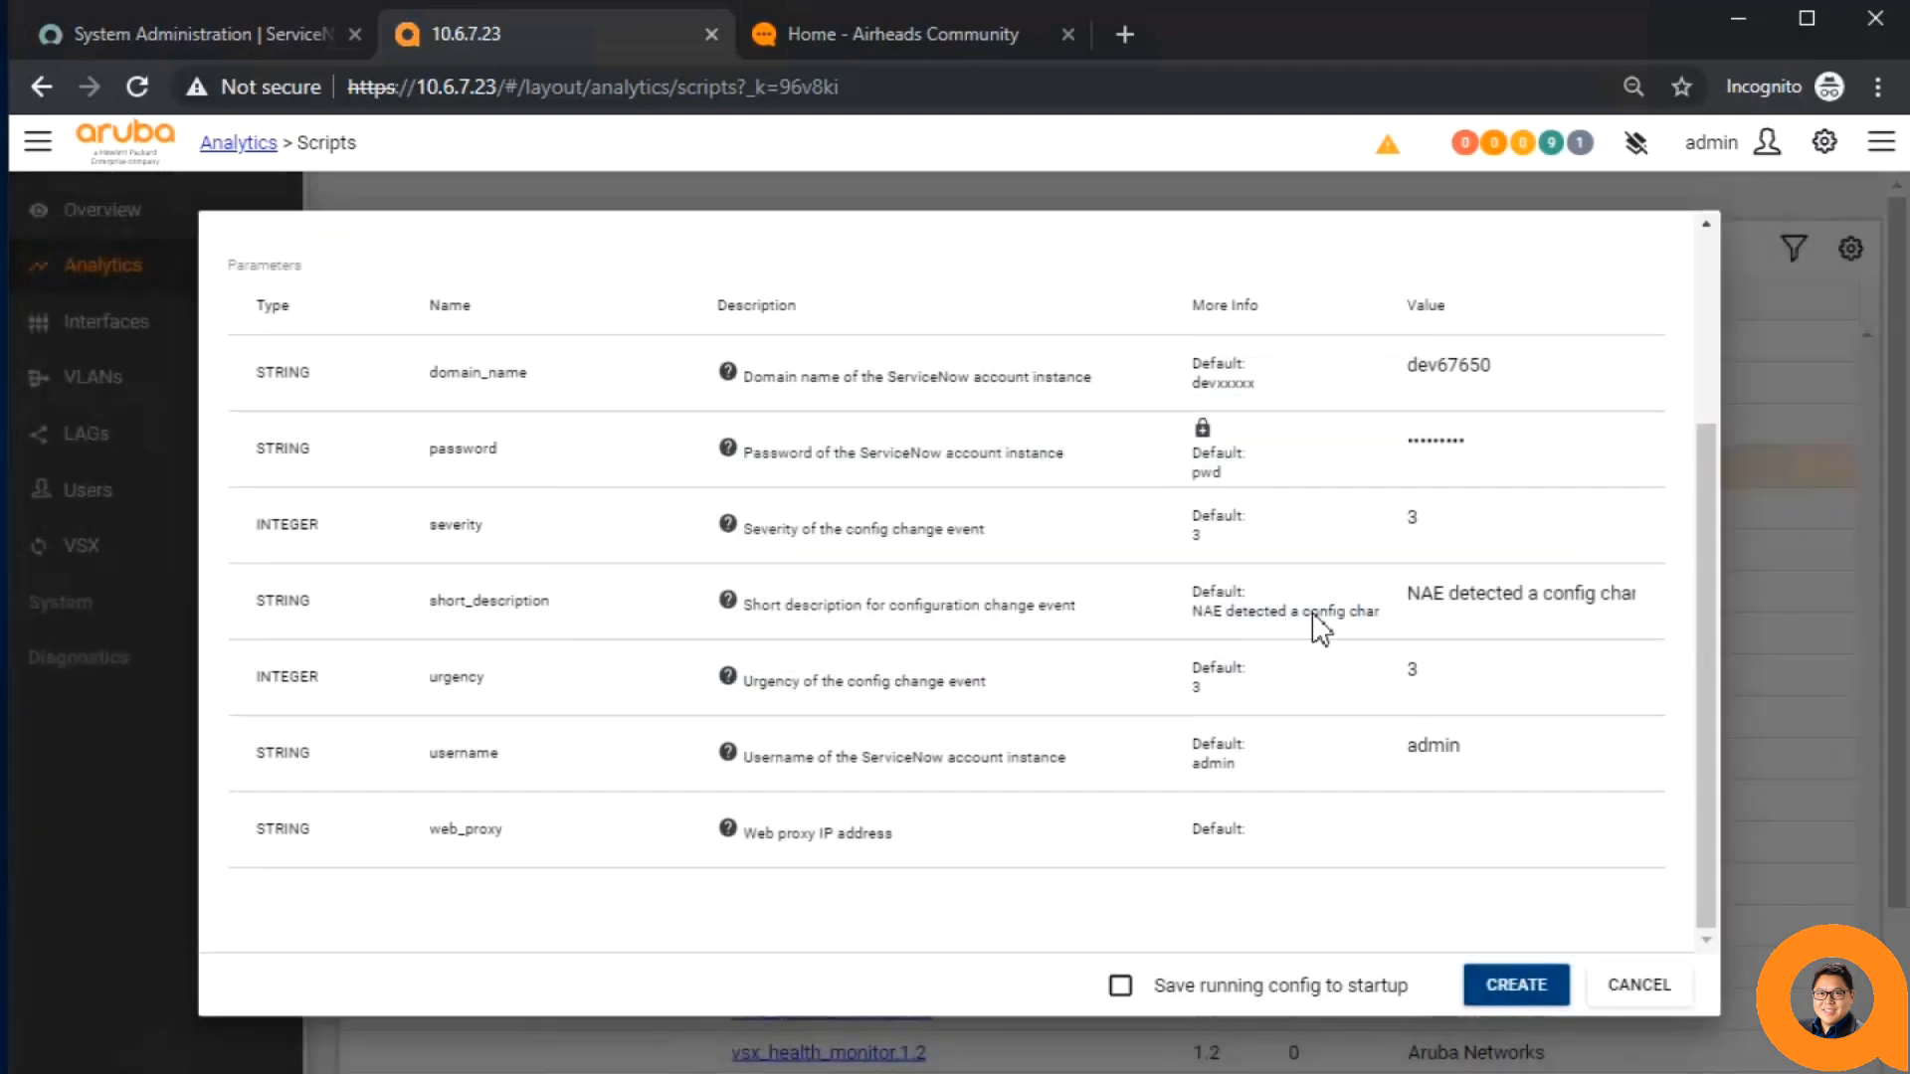
click(1521, 516)
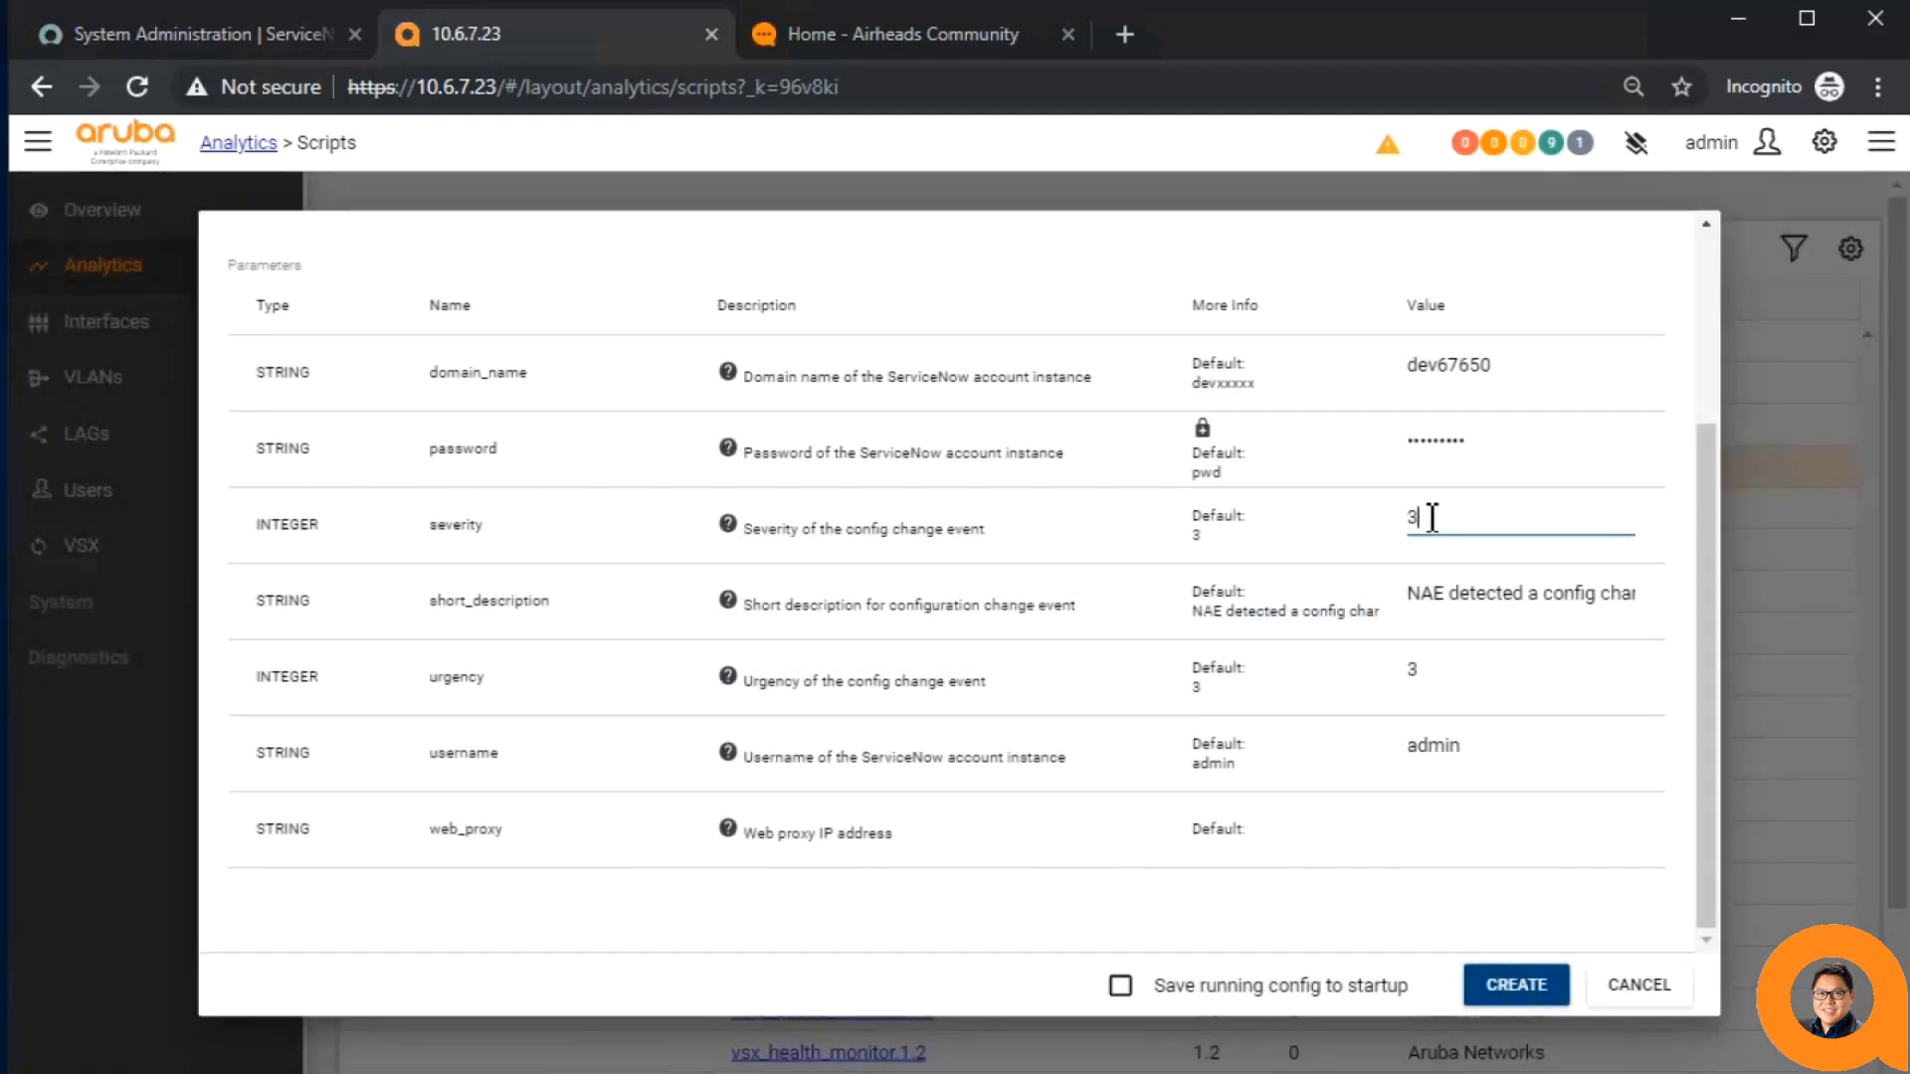
mouse_move(725, 607)
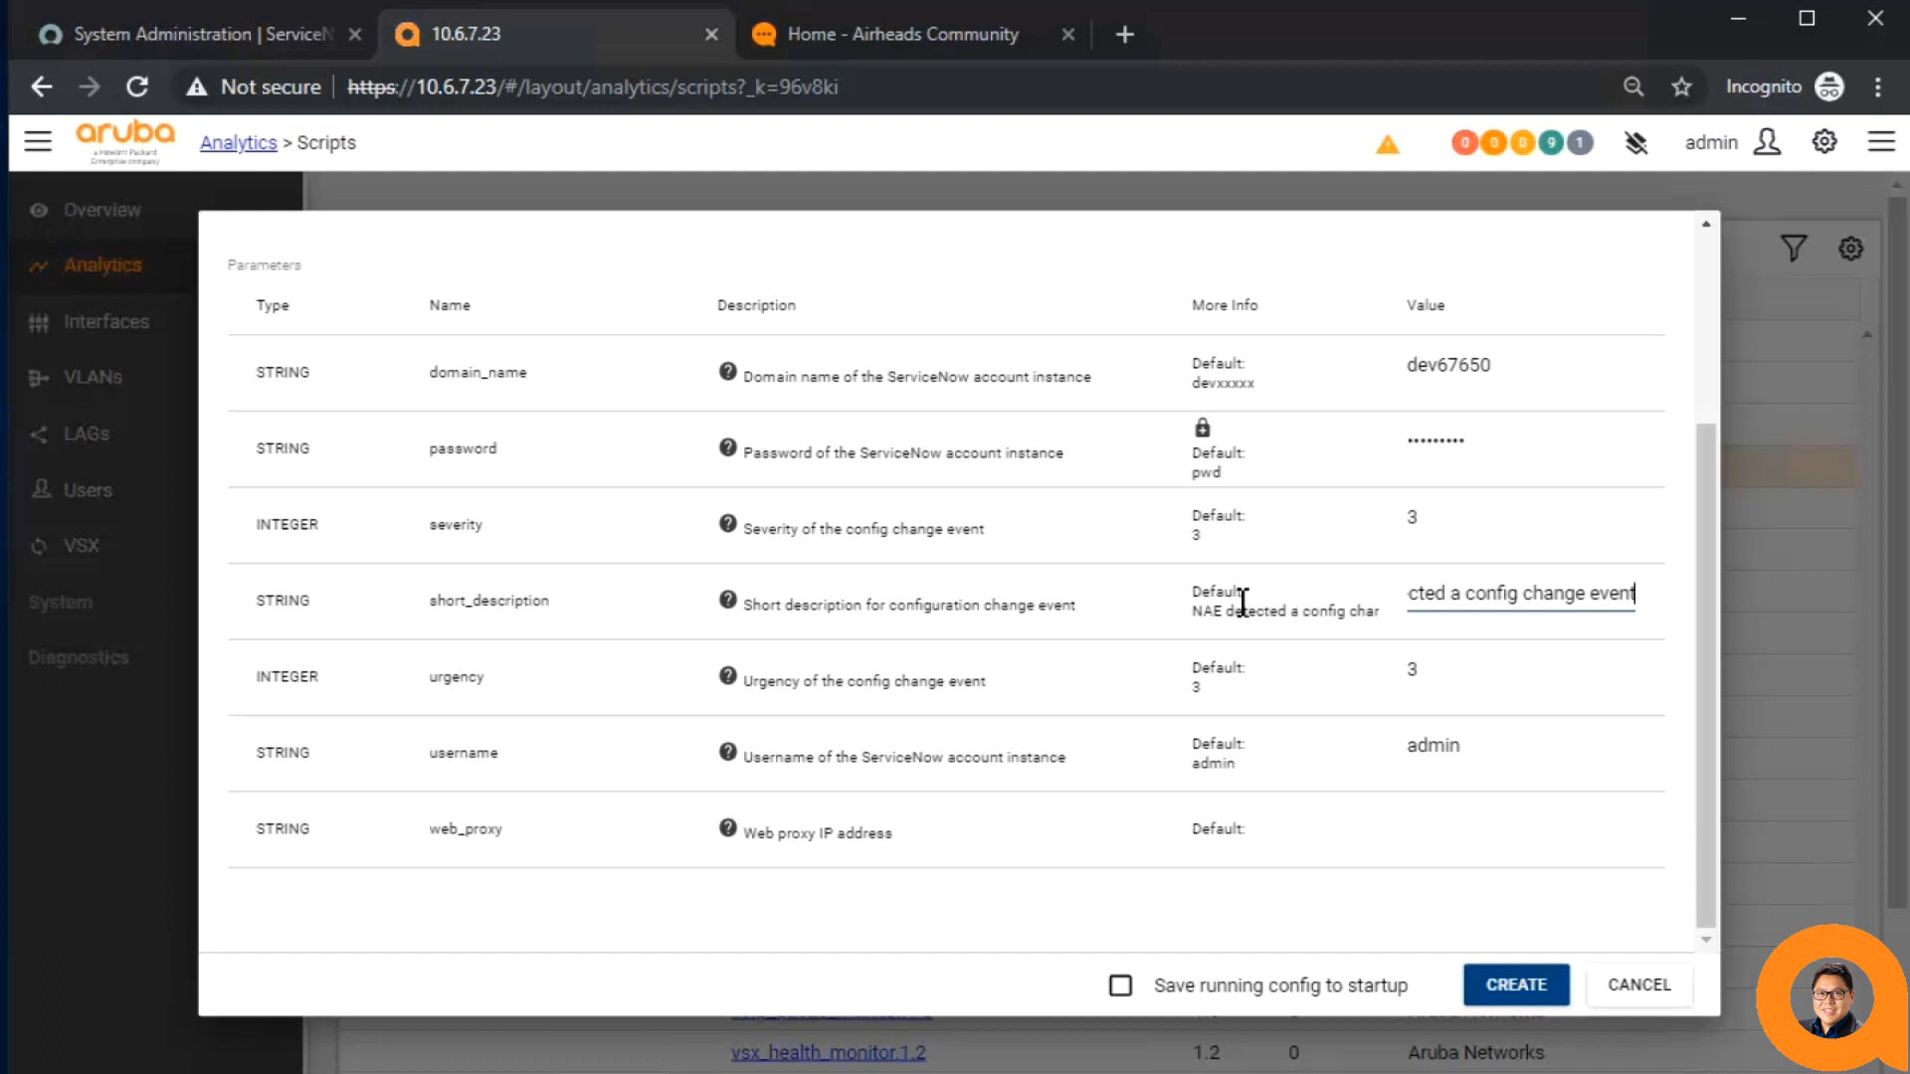
mouse_move(810, 700)
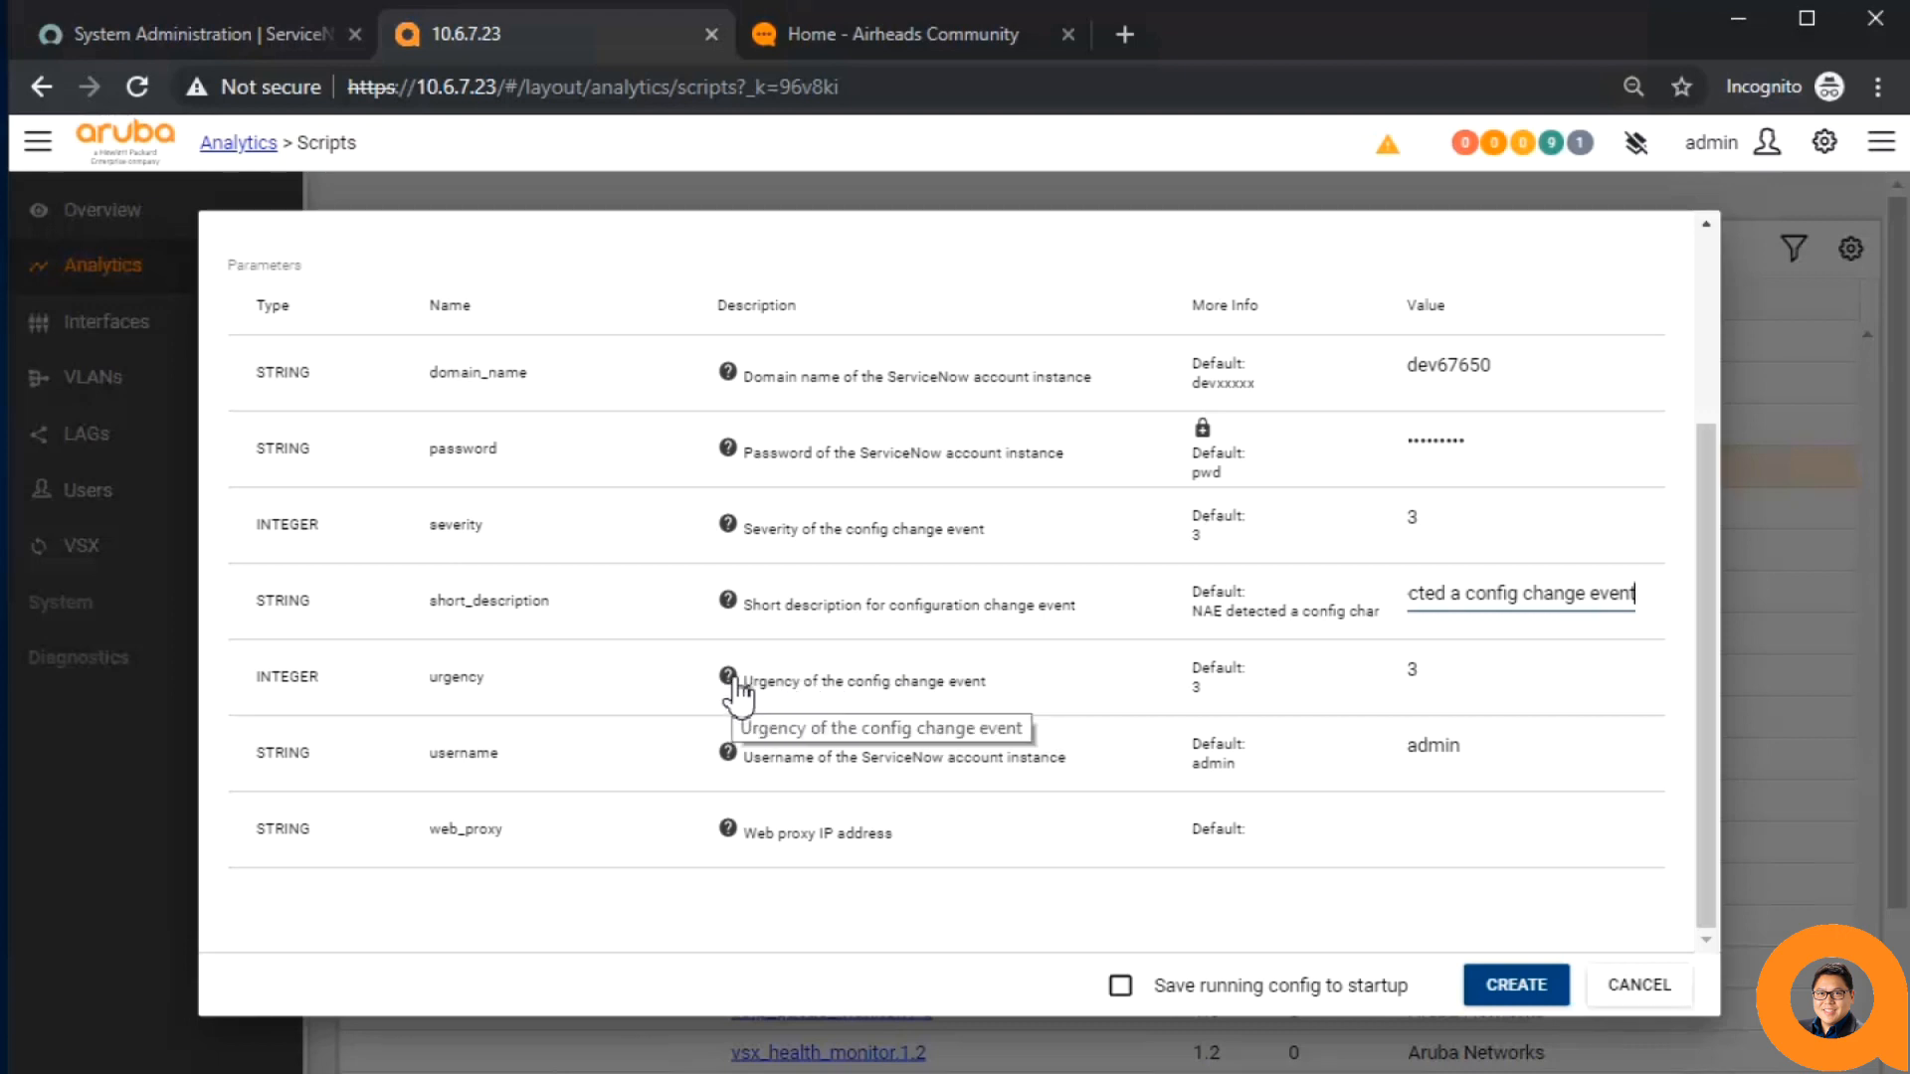
- Set urgency to 2 and web_proxy to 10.80.2.217, then create the agent
click(728, 680)
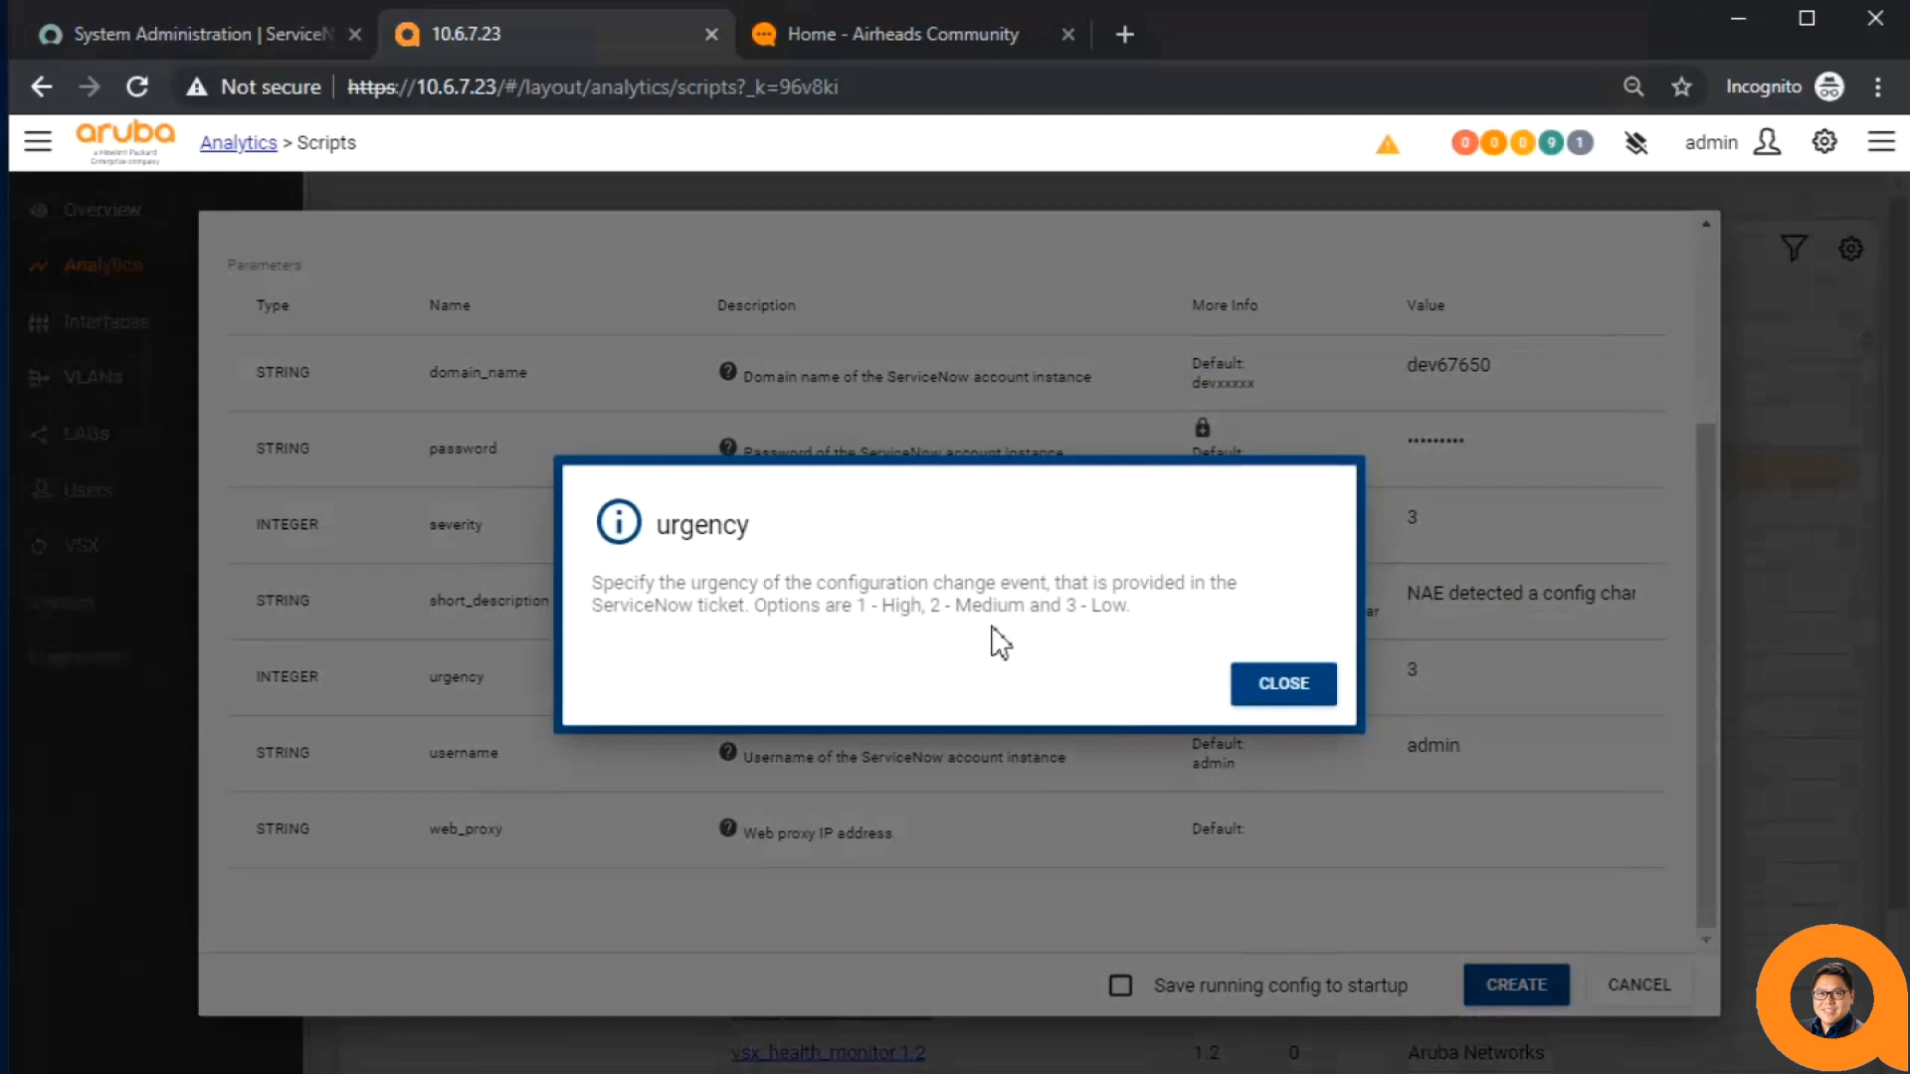
mouse_move(1263, 684)
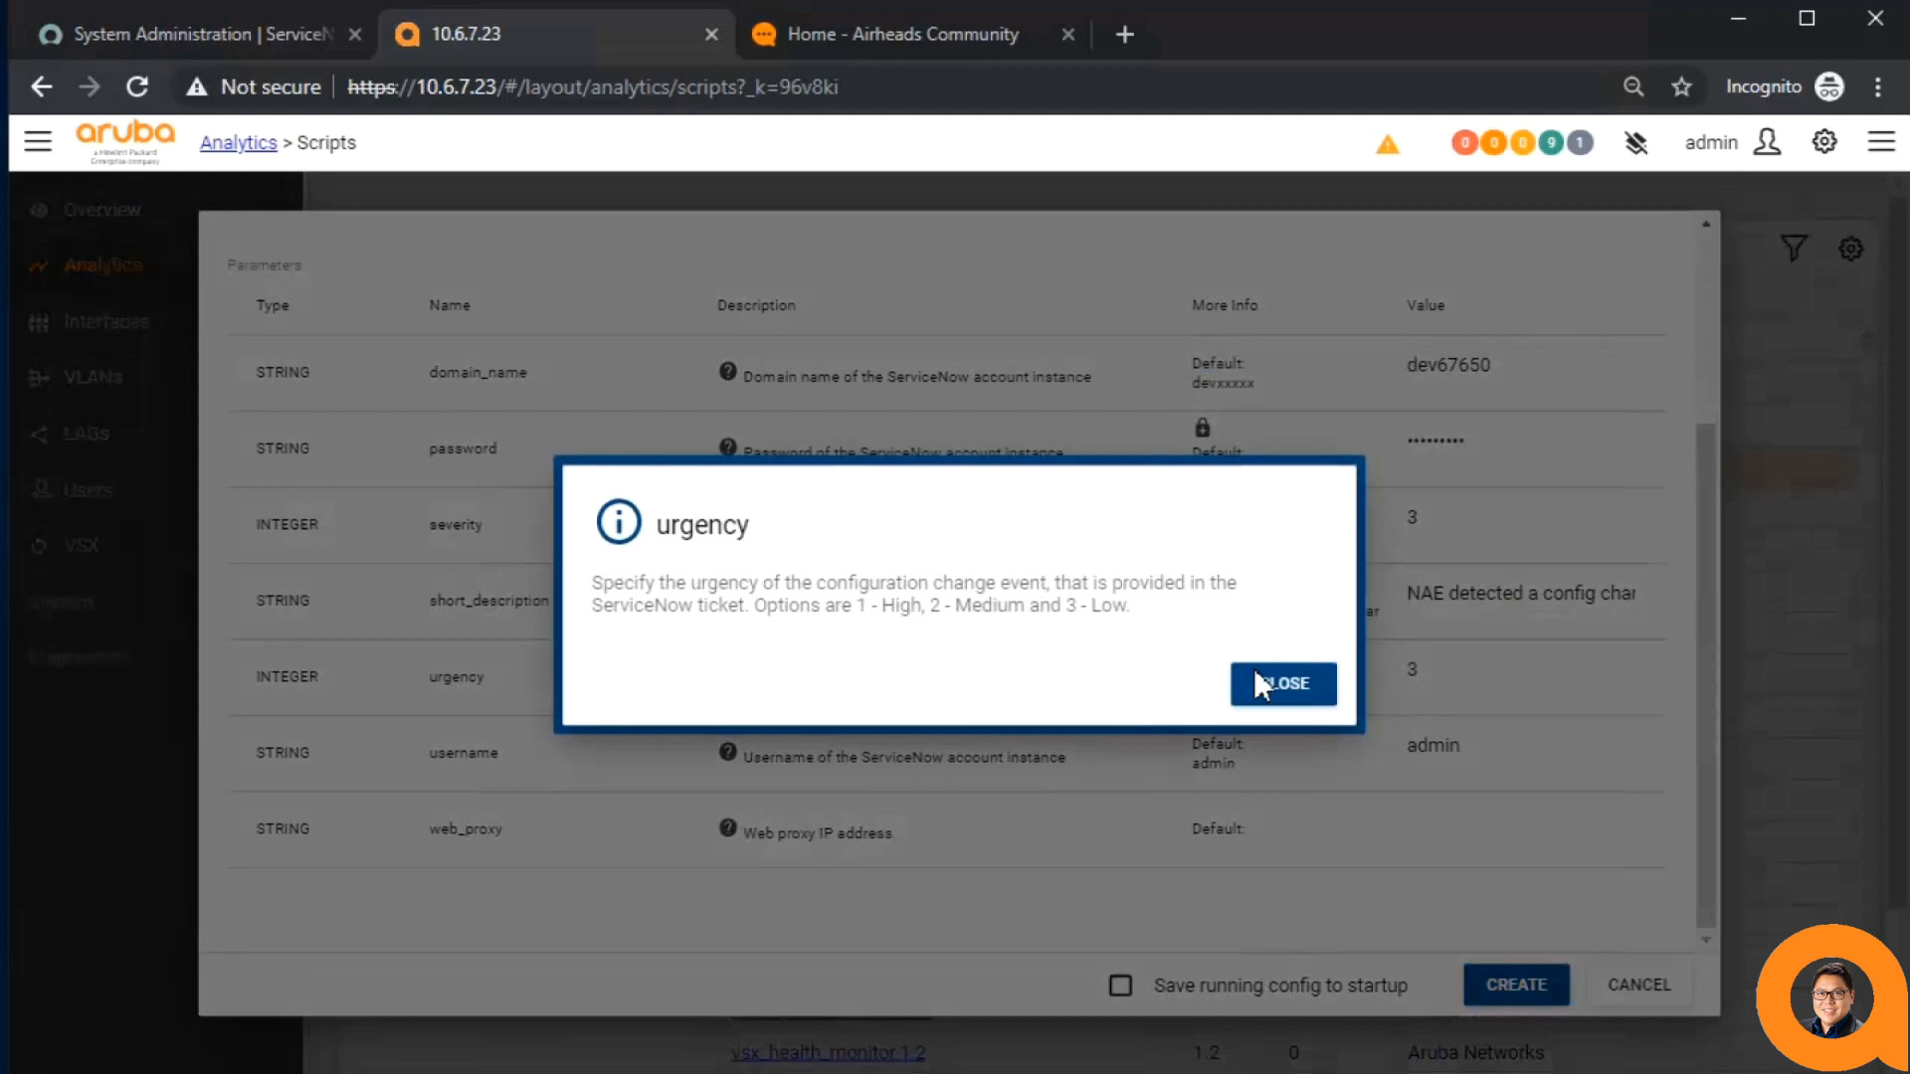
click(1281, 684)
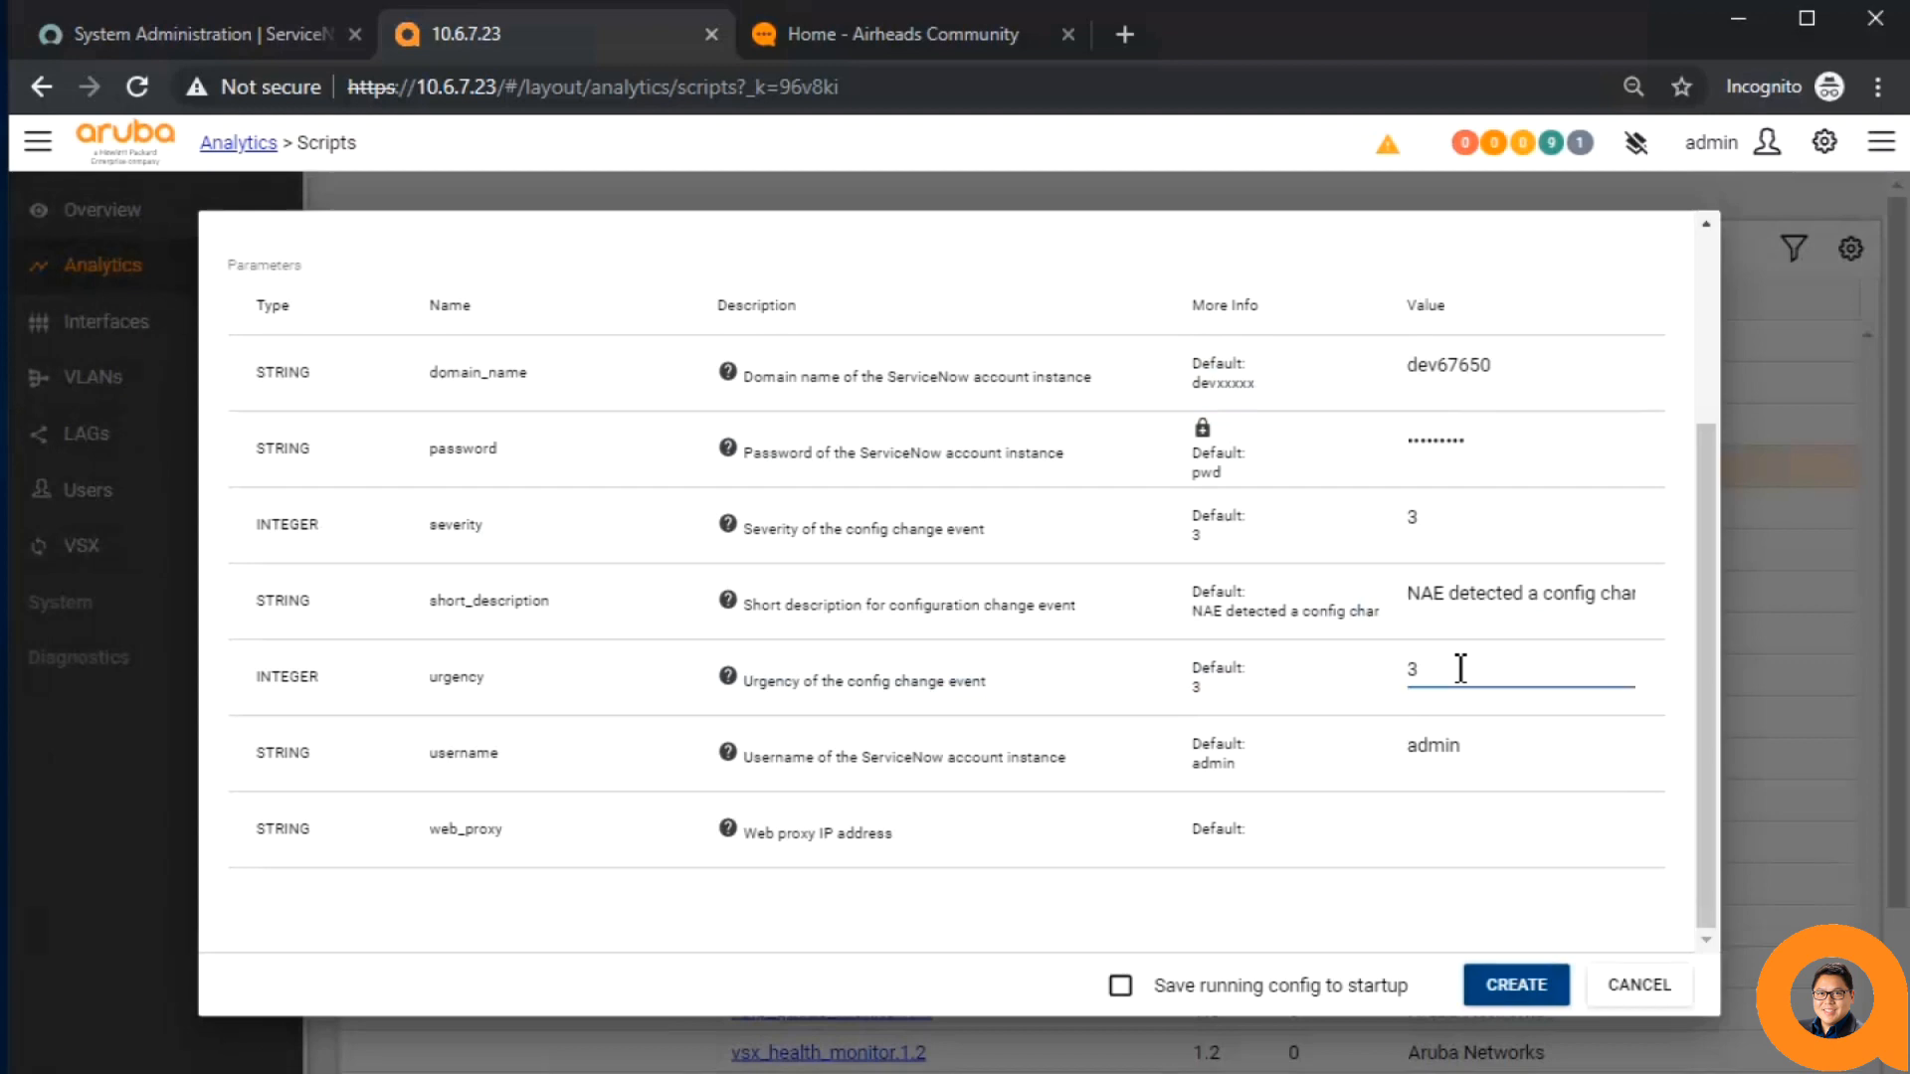
text(2)
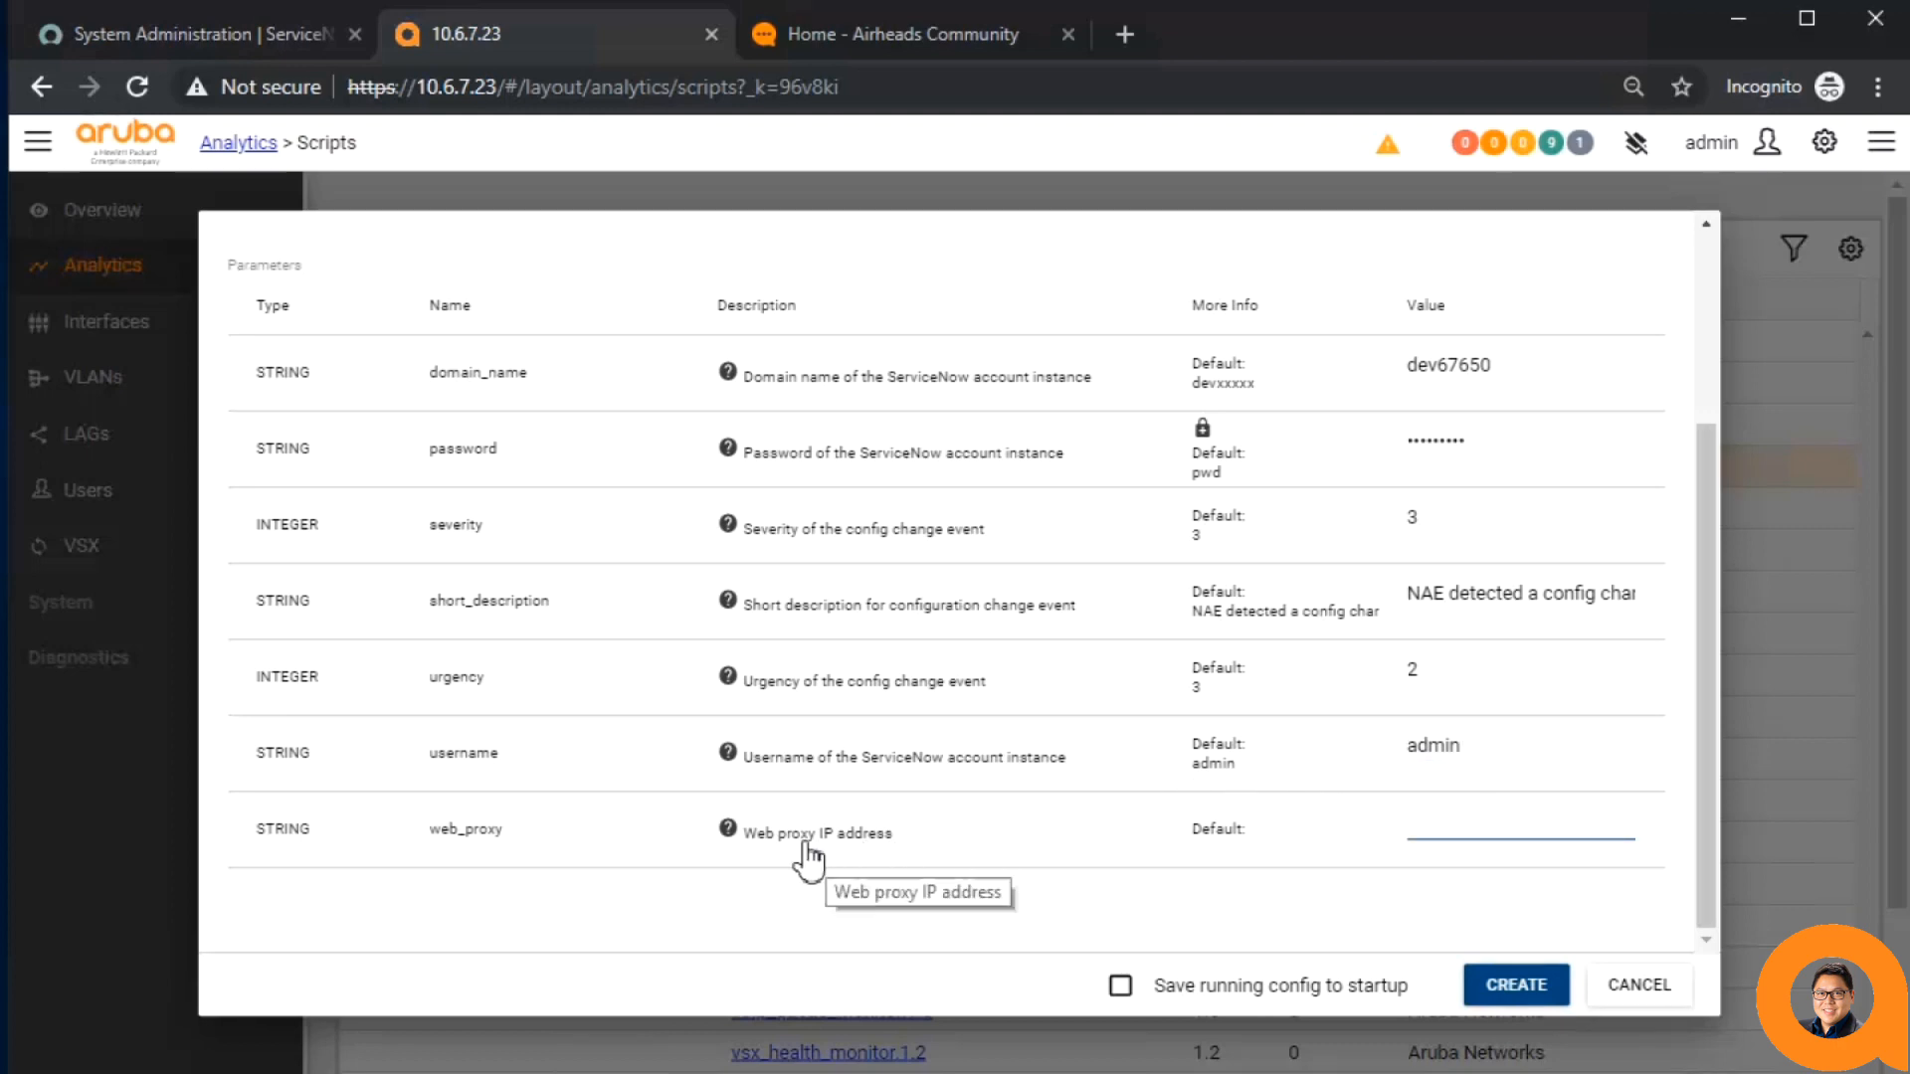
click(1516, 834)
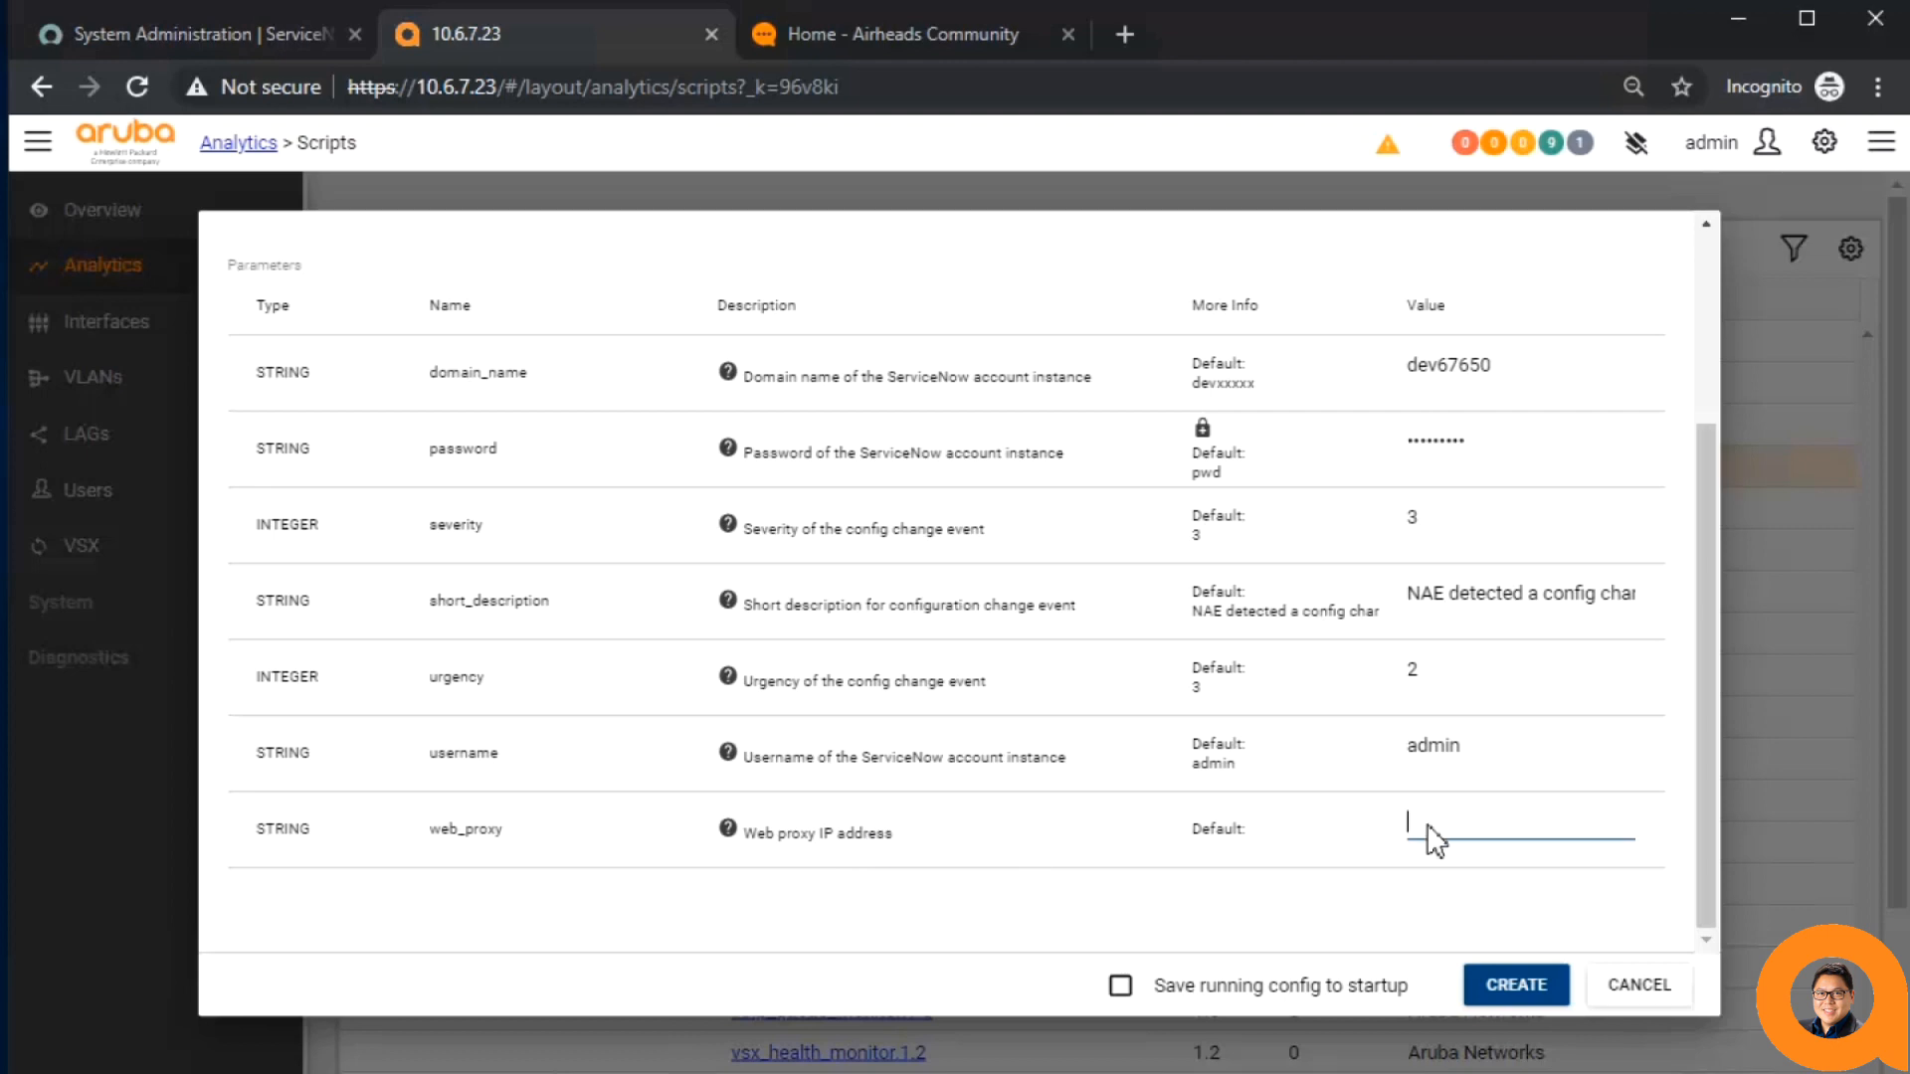
text(10.80.2.217)
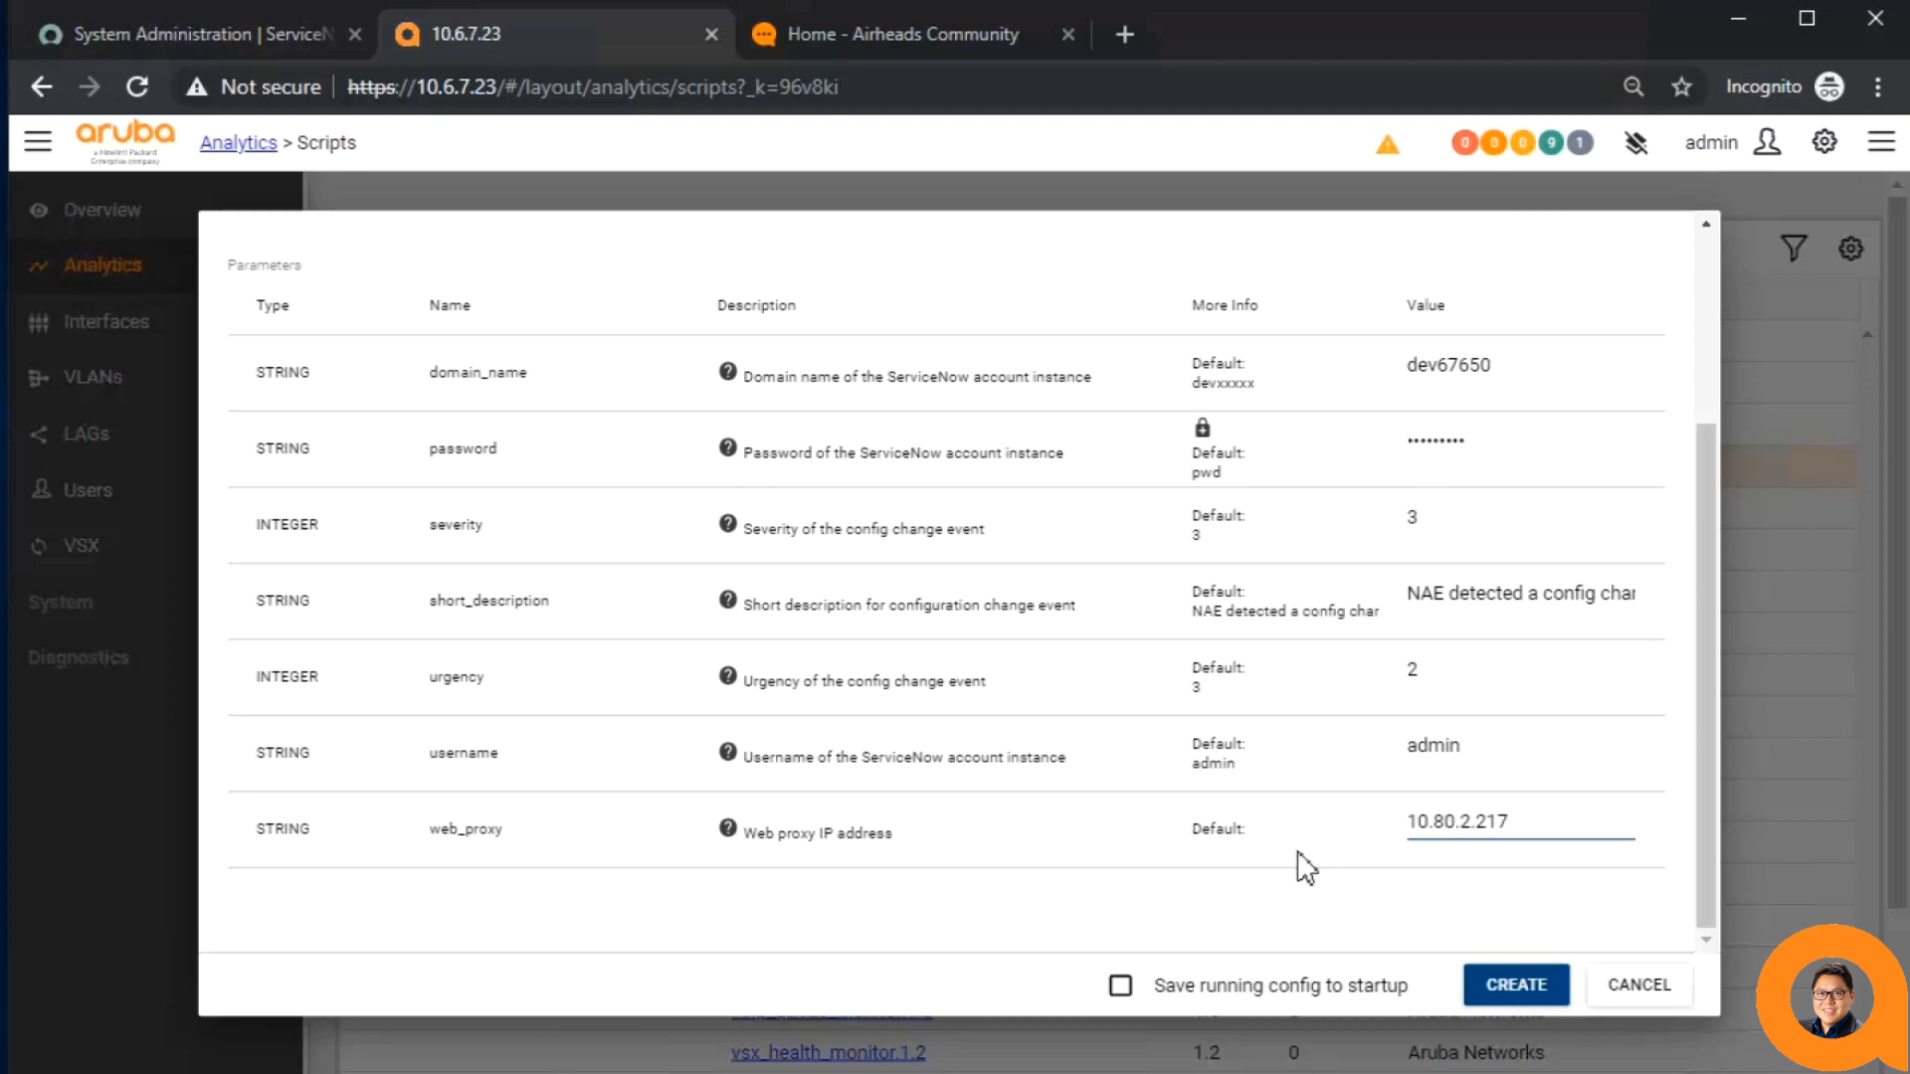
click(1510, 821)
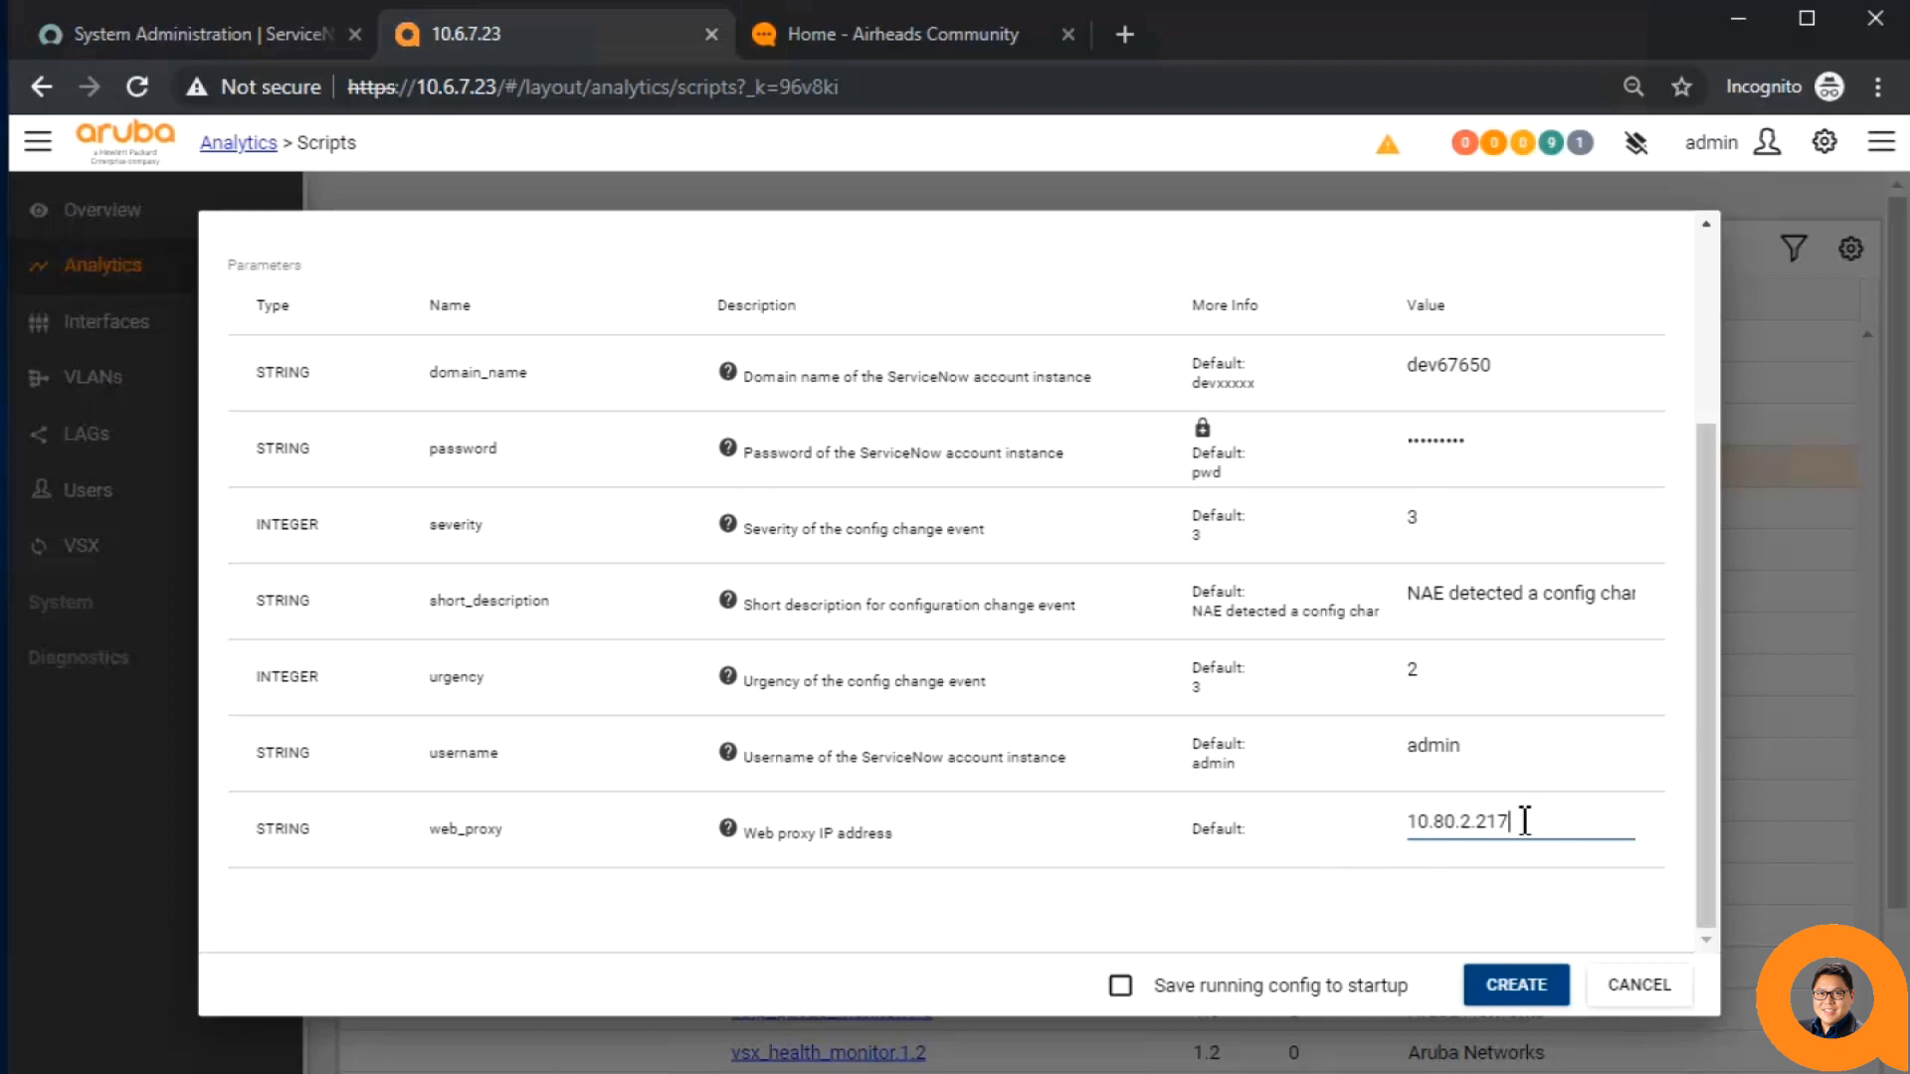
mouse_move(1431, 872)
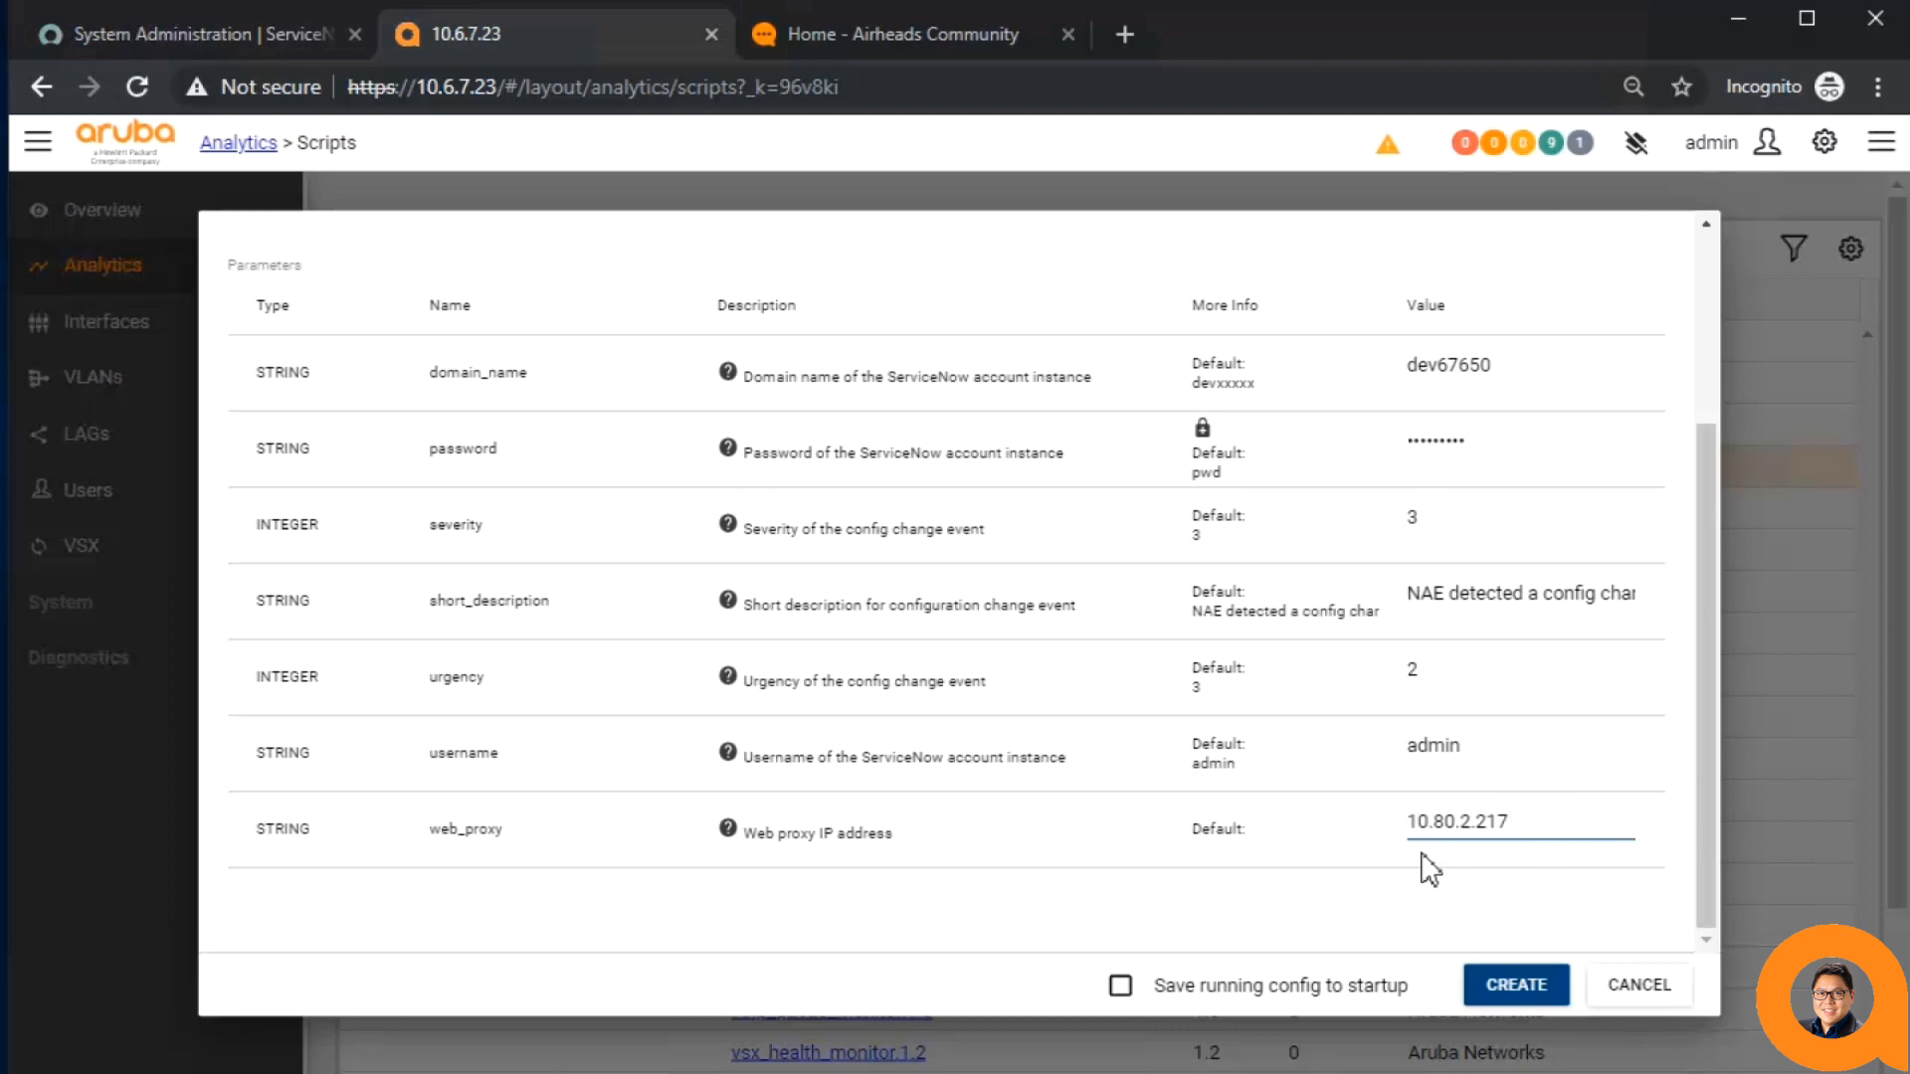
click(1515, 984)
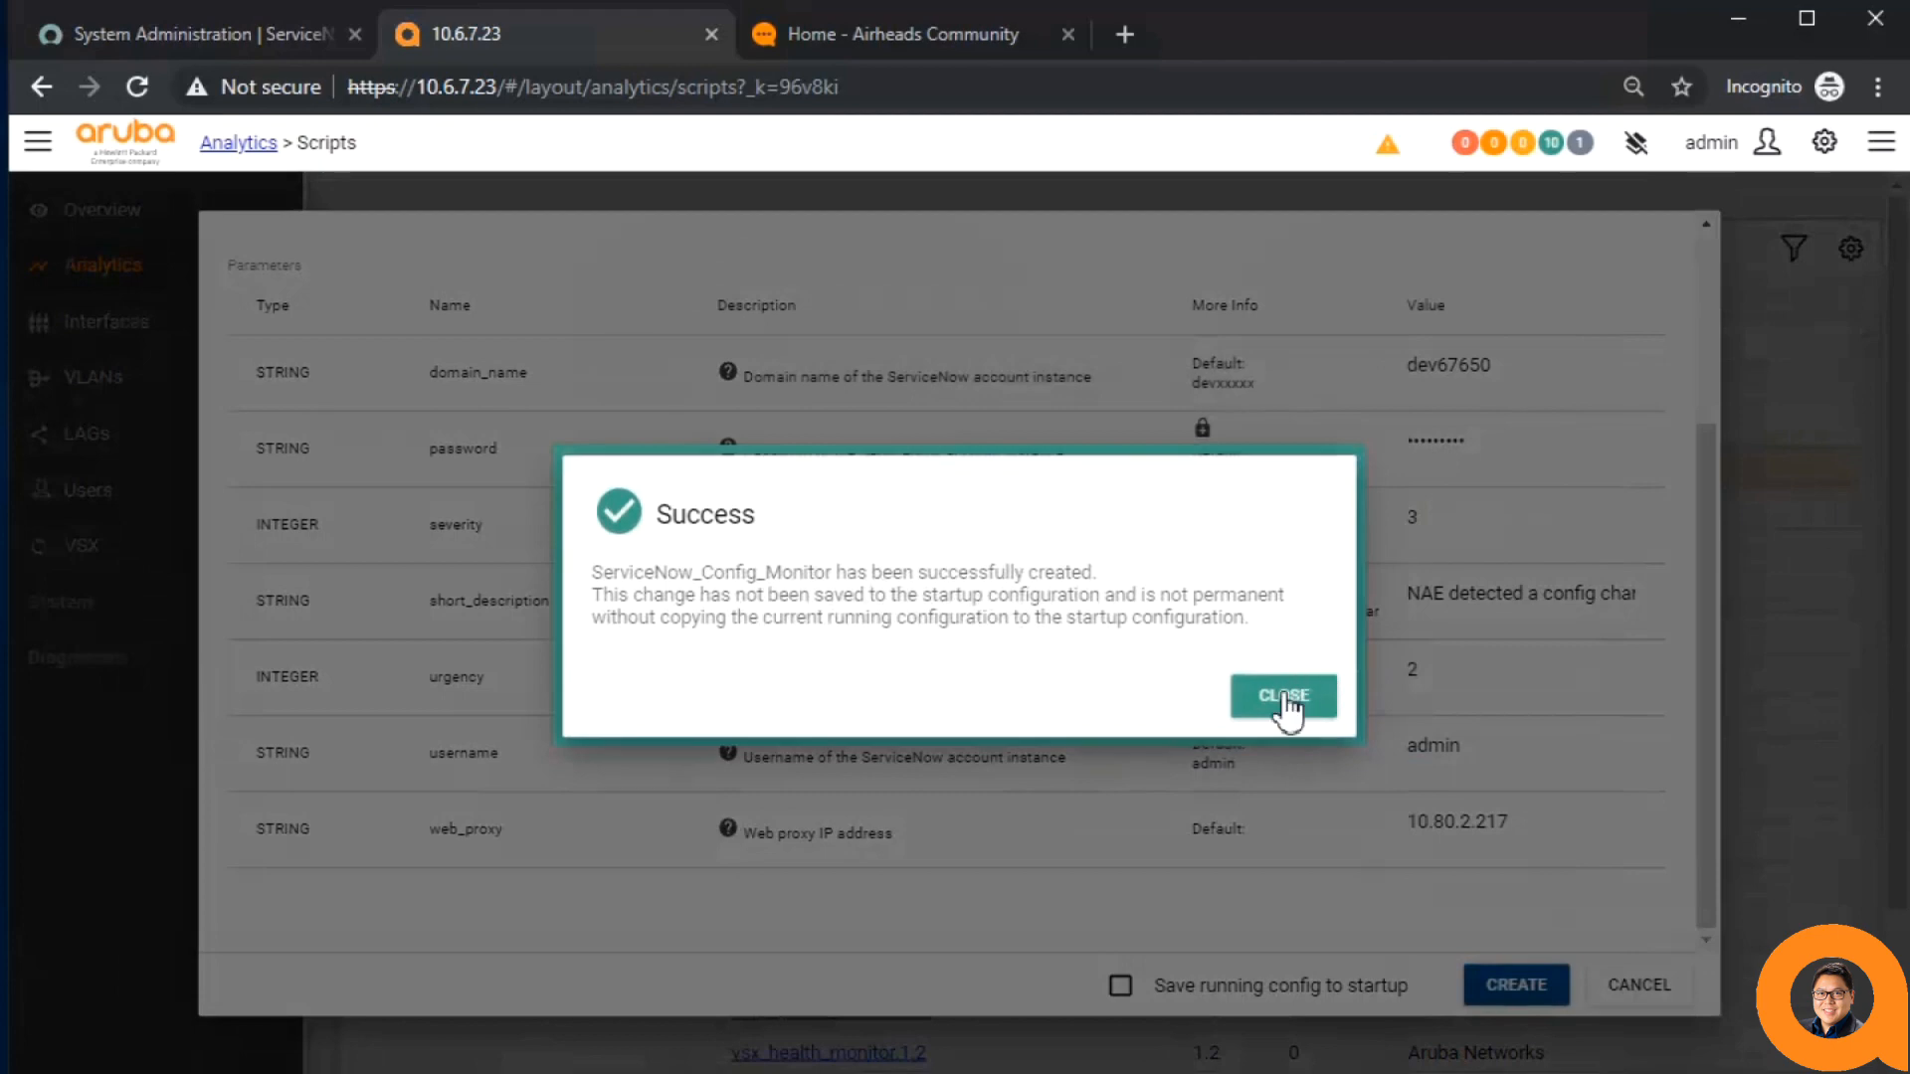
- Close the Success dialog and open ServiceNow_Config_Monitor from the Agents list
click(1281, 696)
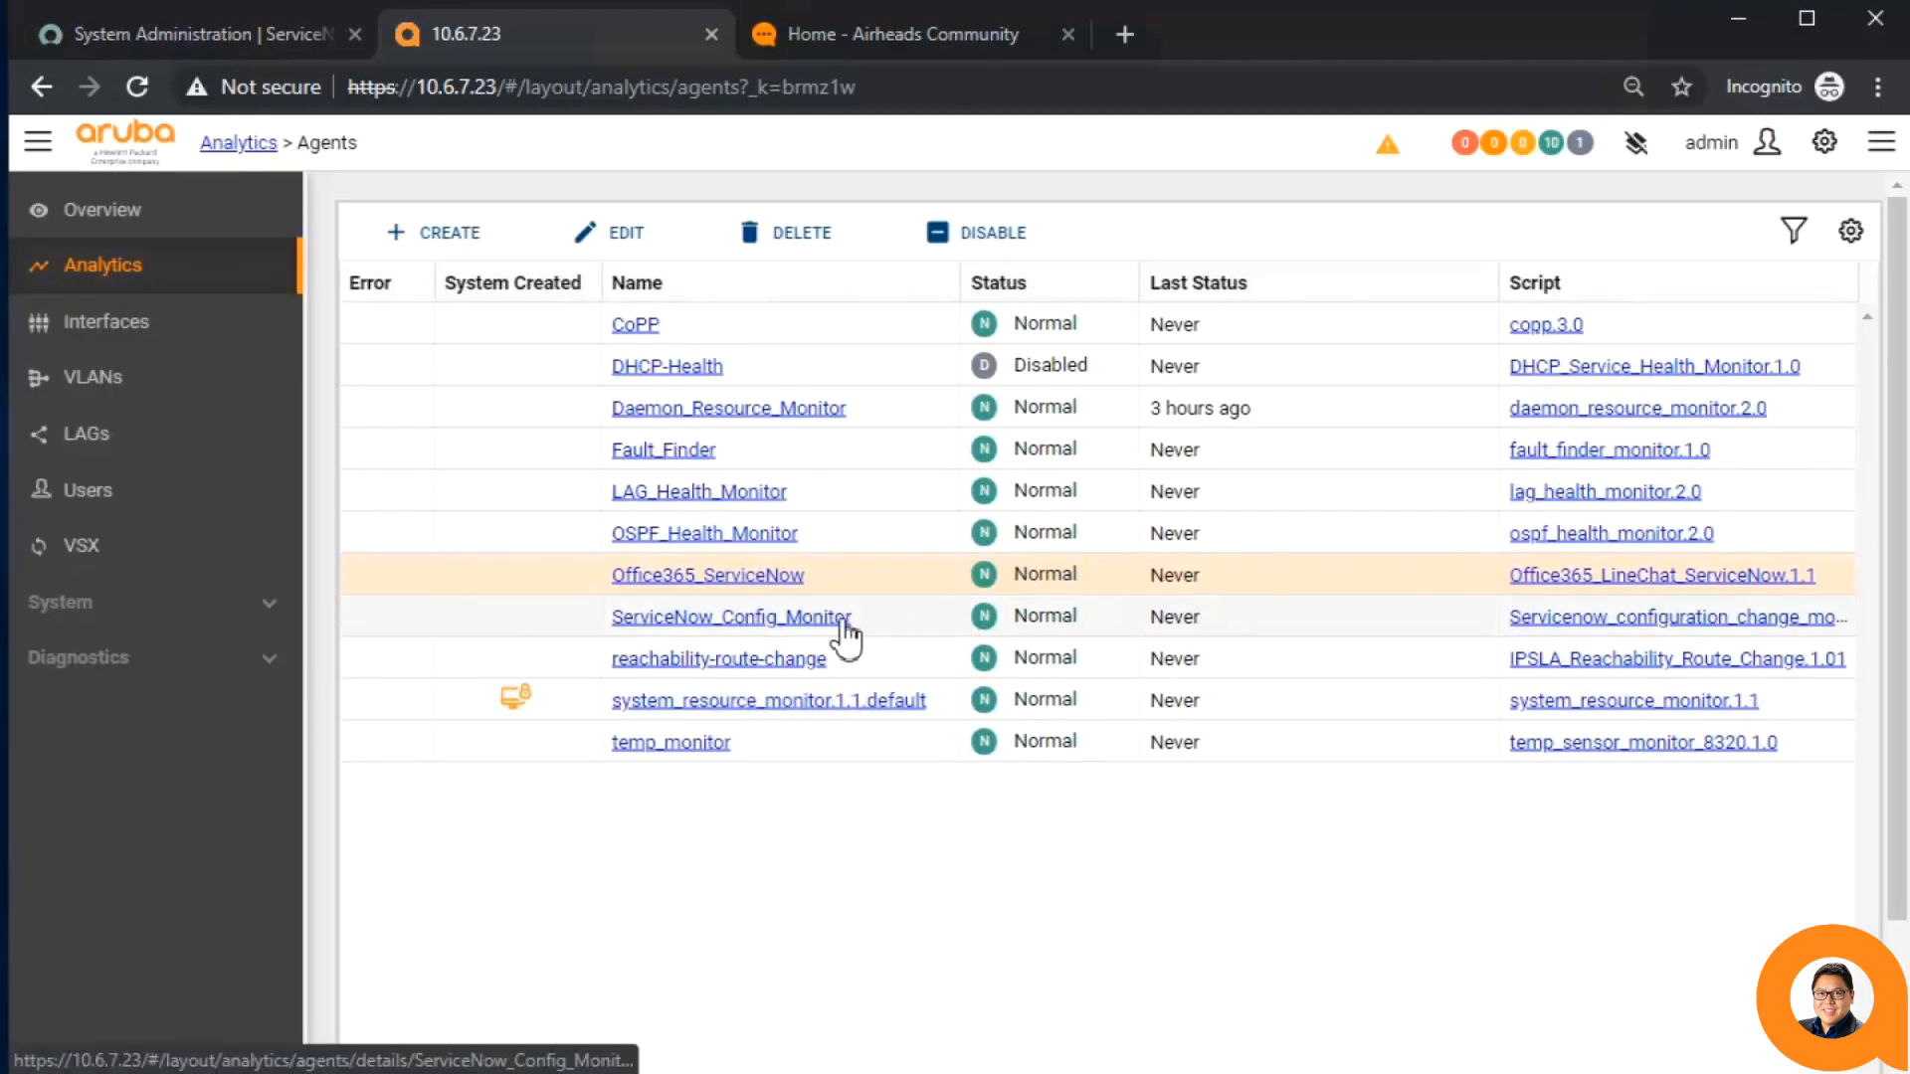
click(733, 617)
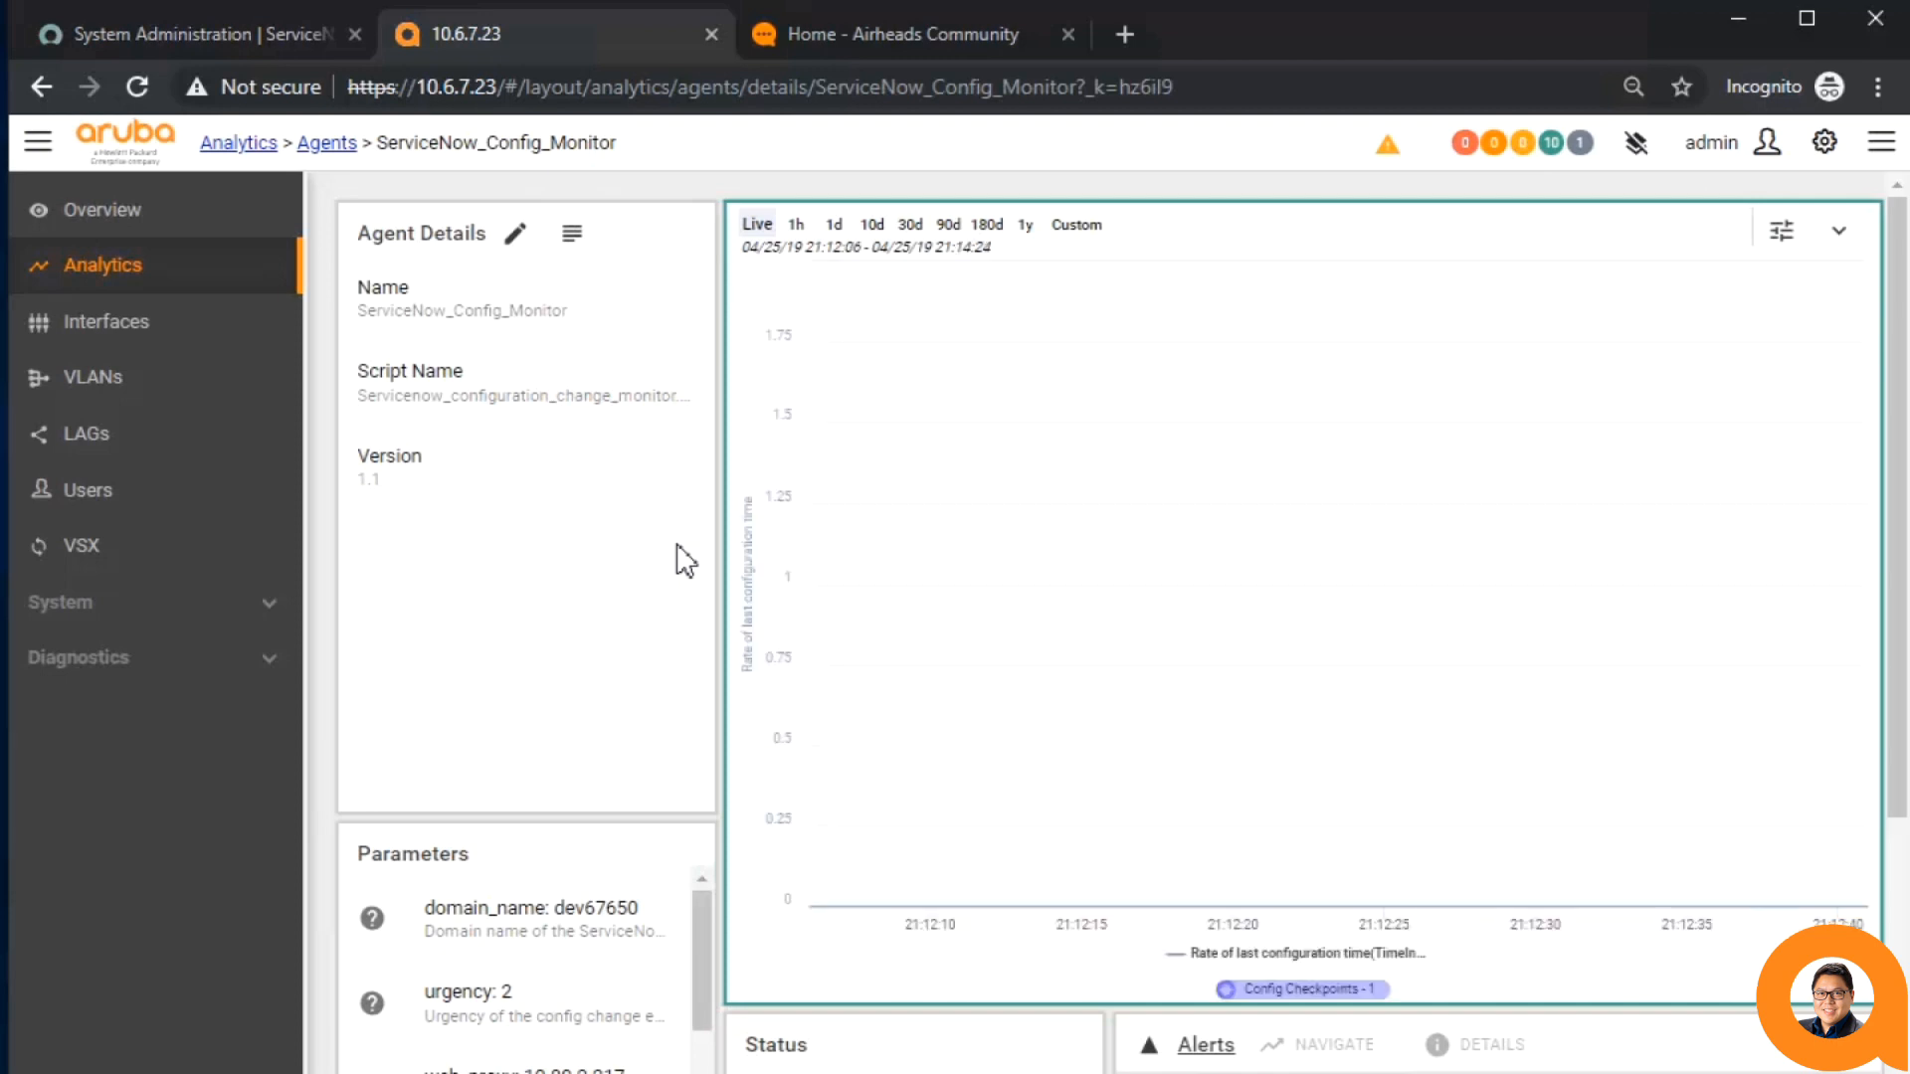
mouse_move(932, 868)
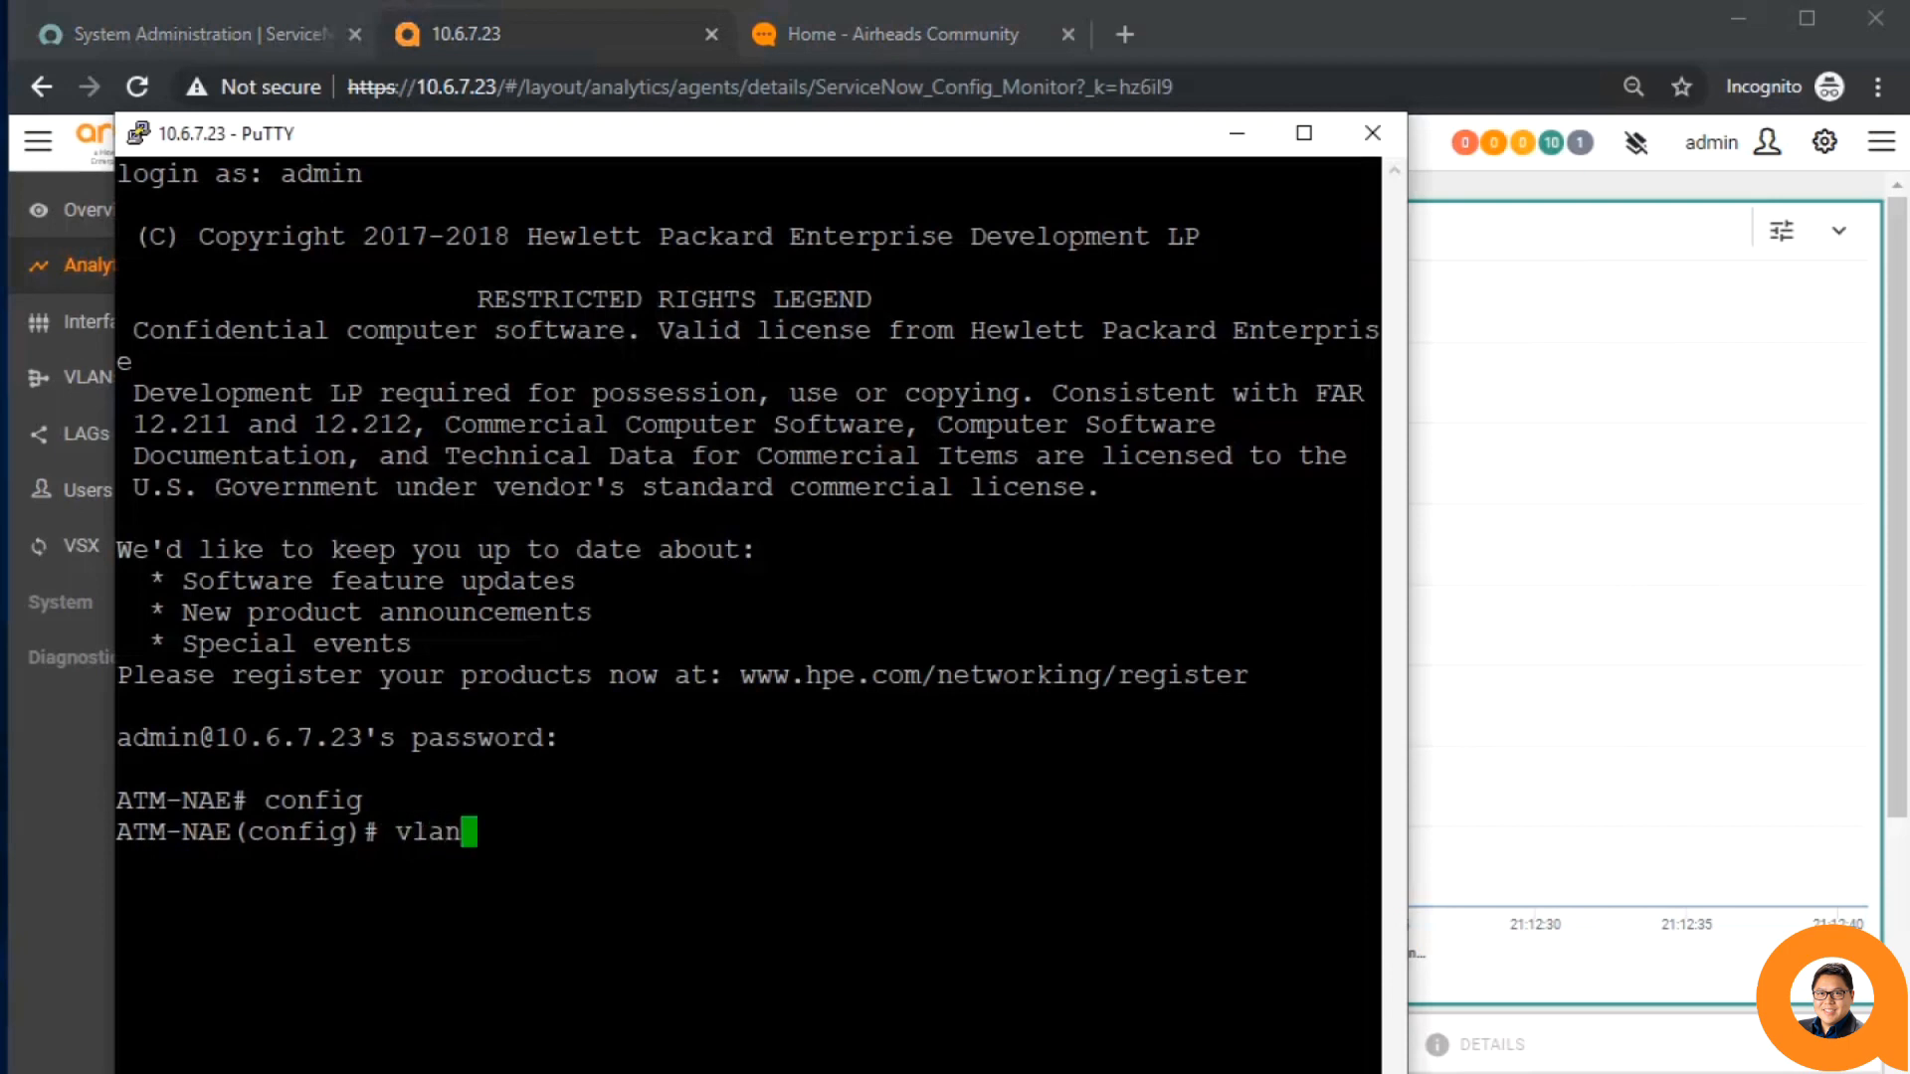
- Configure VLAN 333 with description TestVLAN and ip helper-address 10.9.8.7, then view the agent graph
text(description TestVLAN)
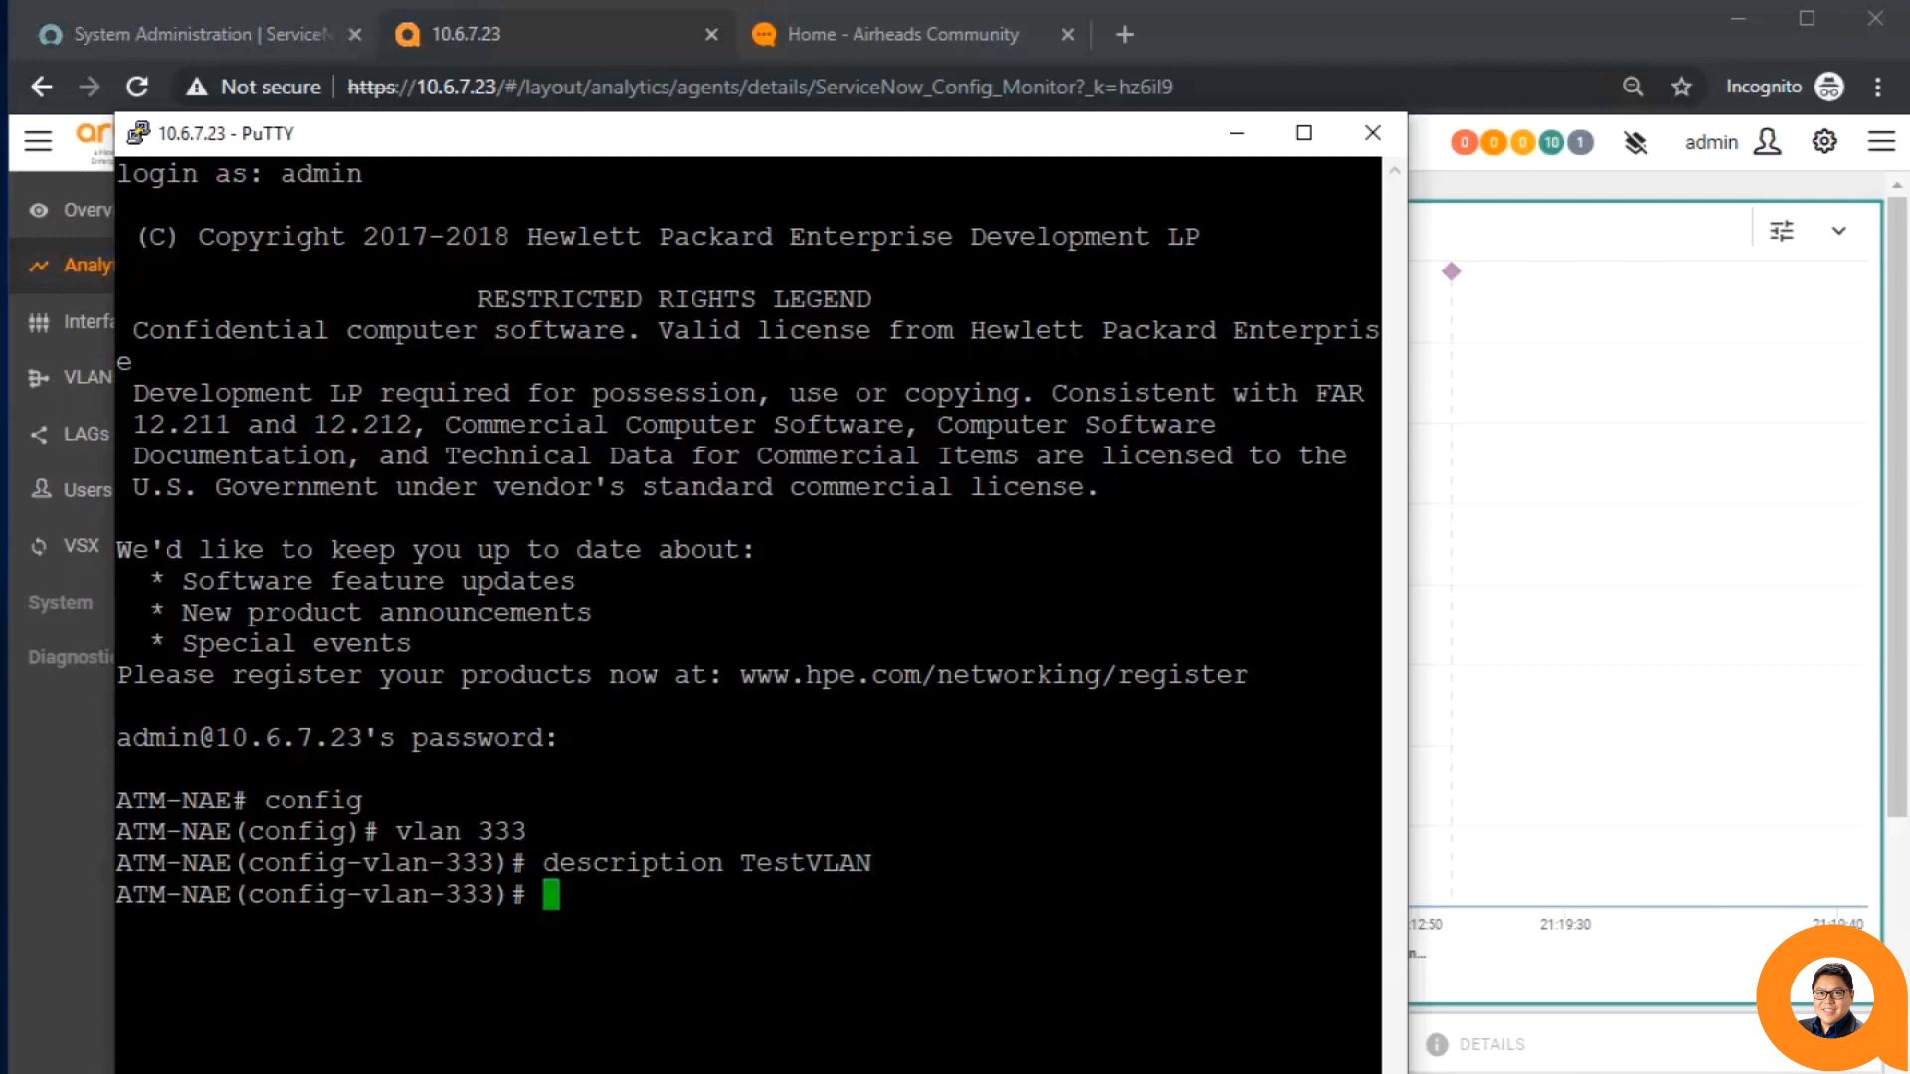
text(int vlan 333)
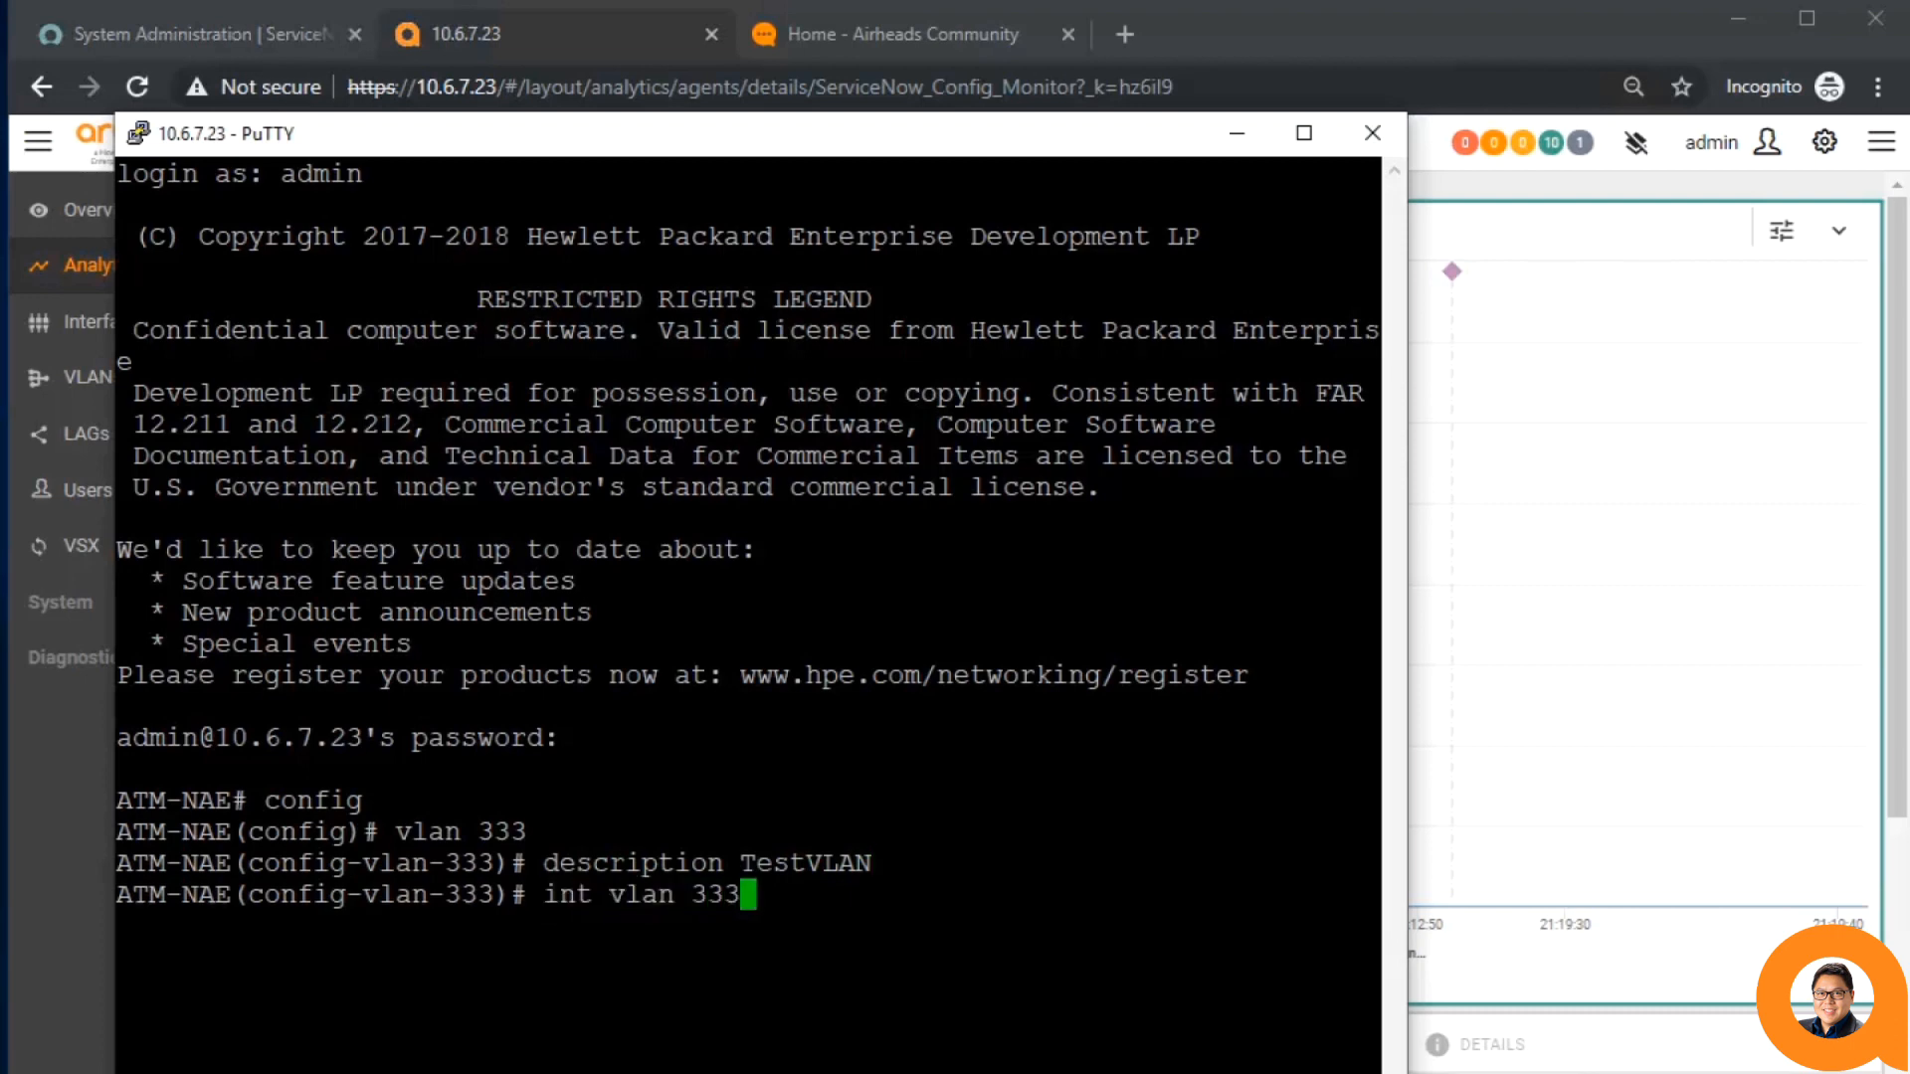
text(ip helper-address 1)
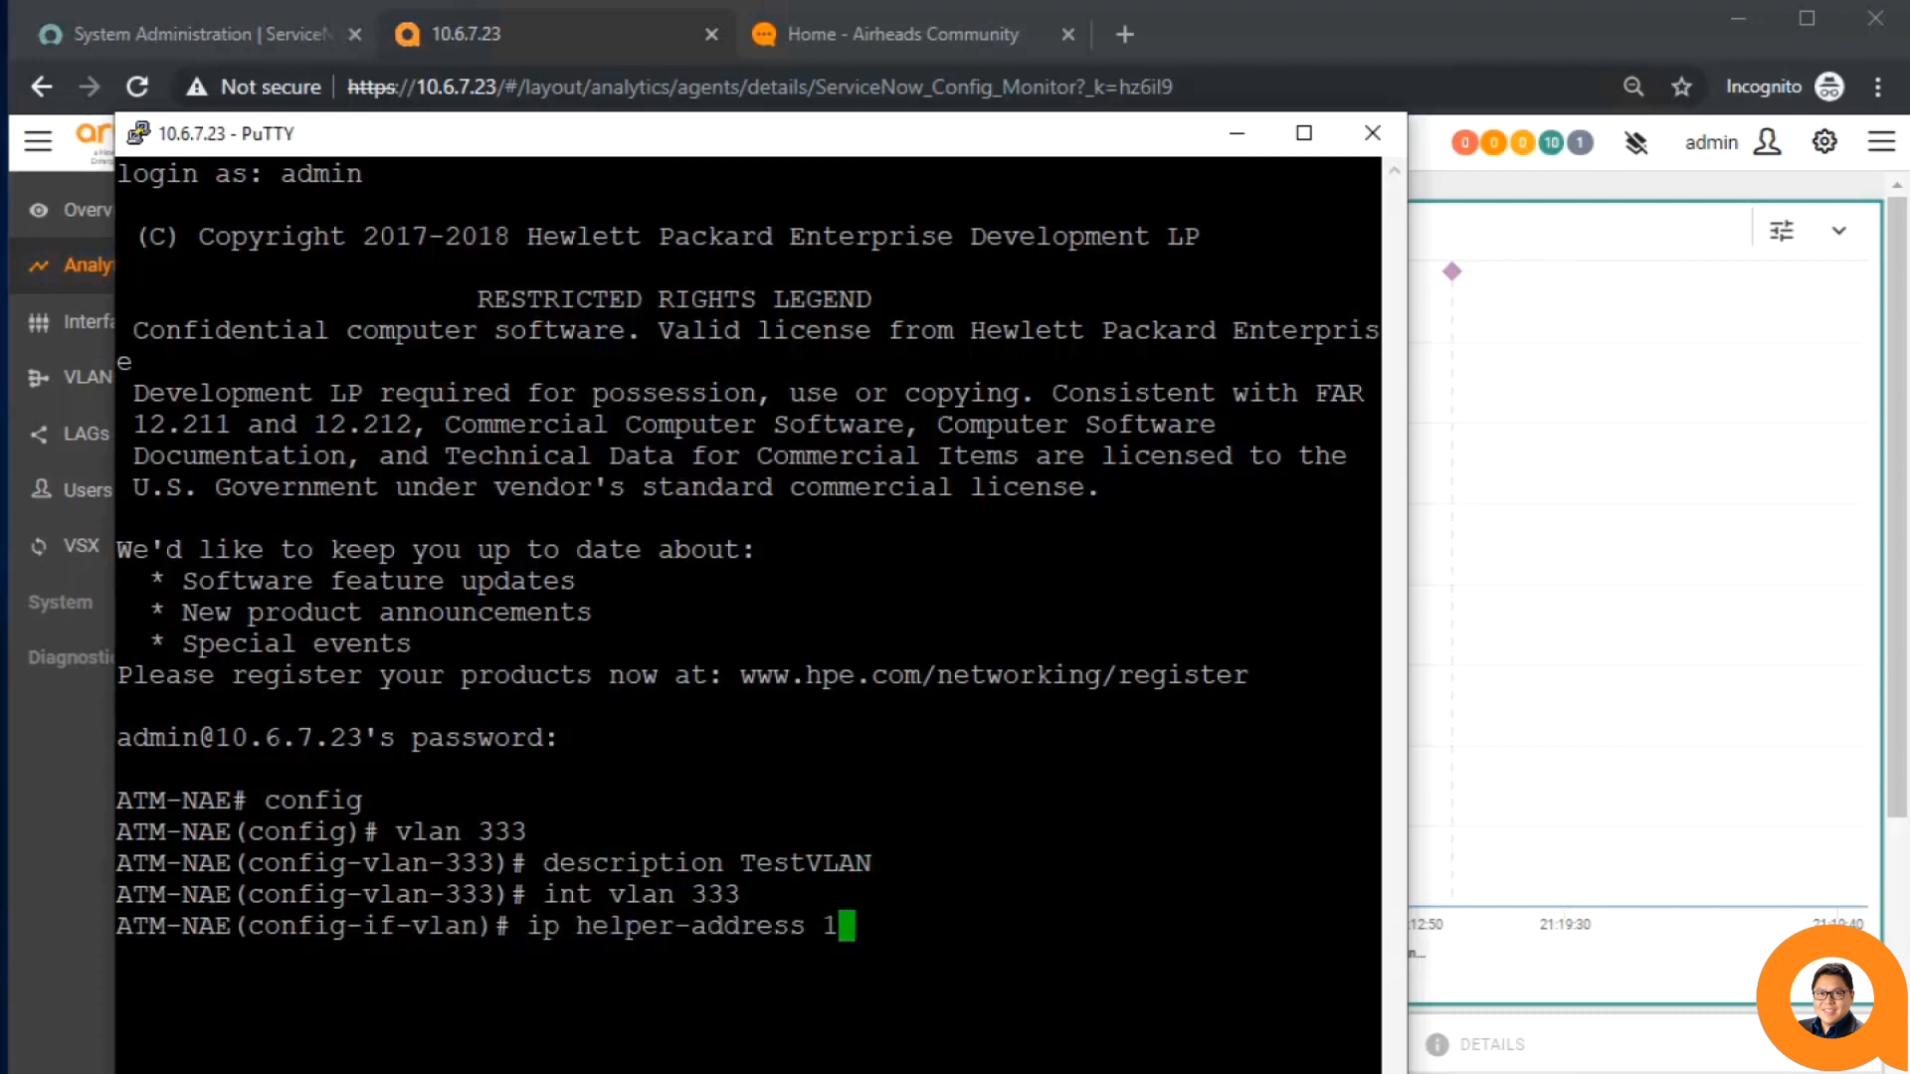
text(0.9.8.7)
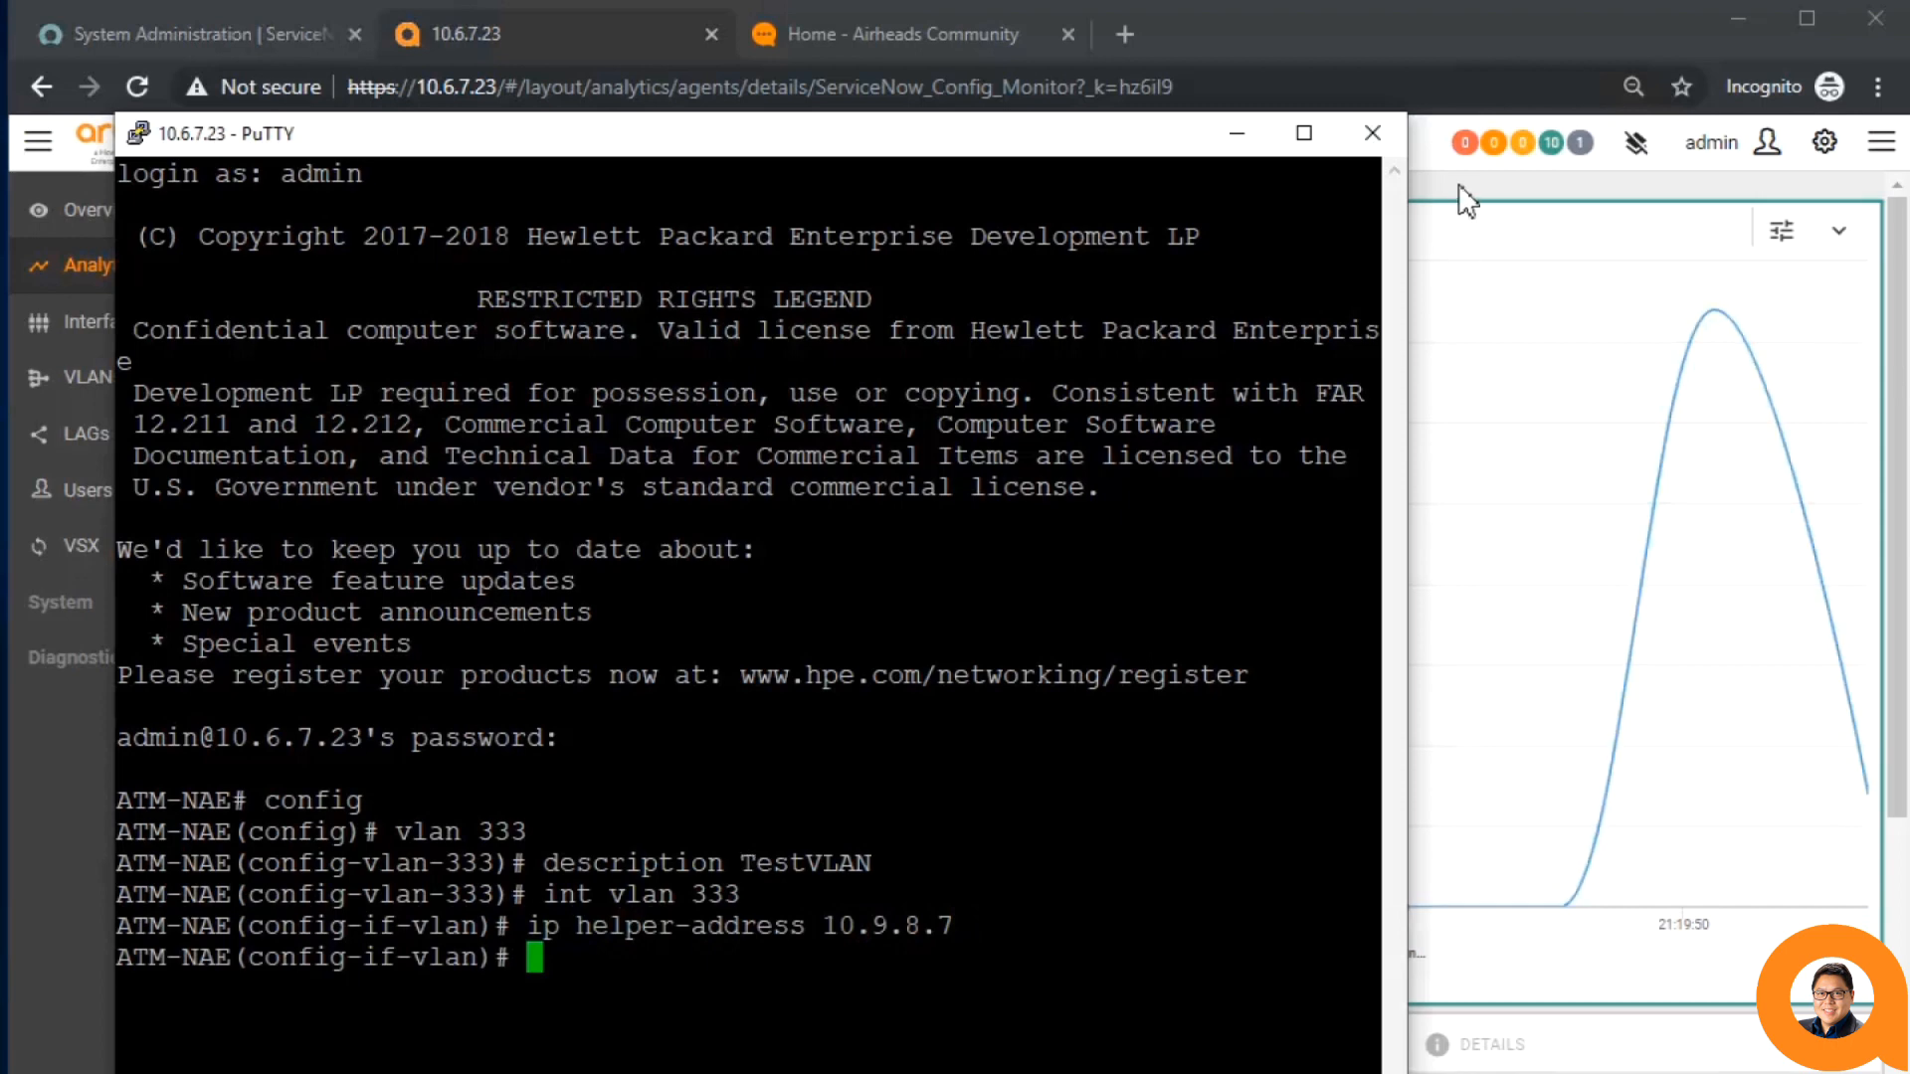
click(1373, 132)
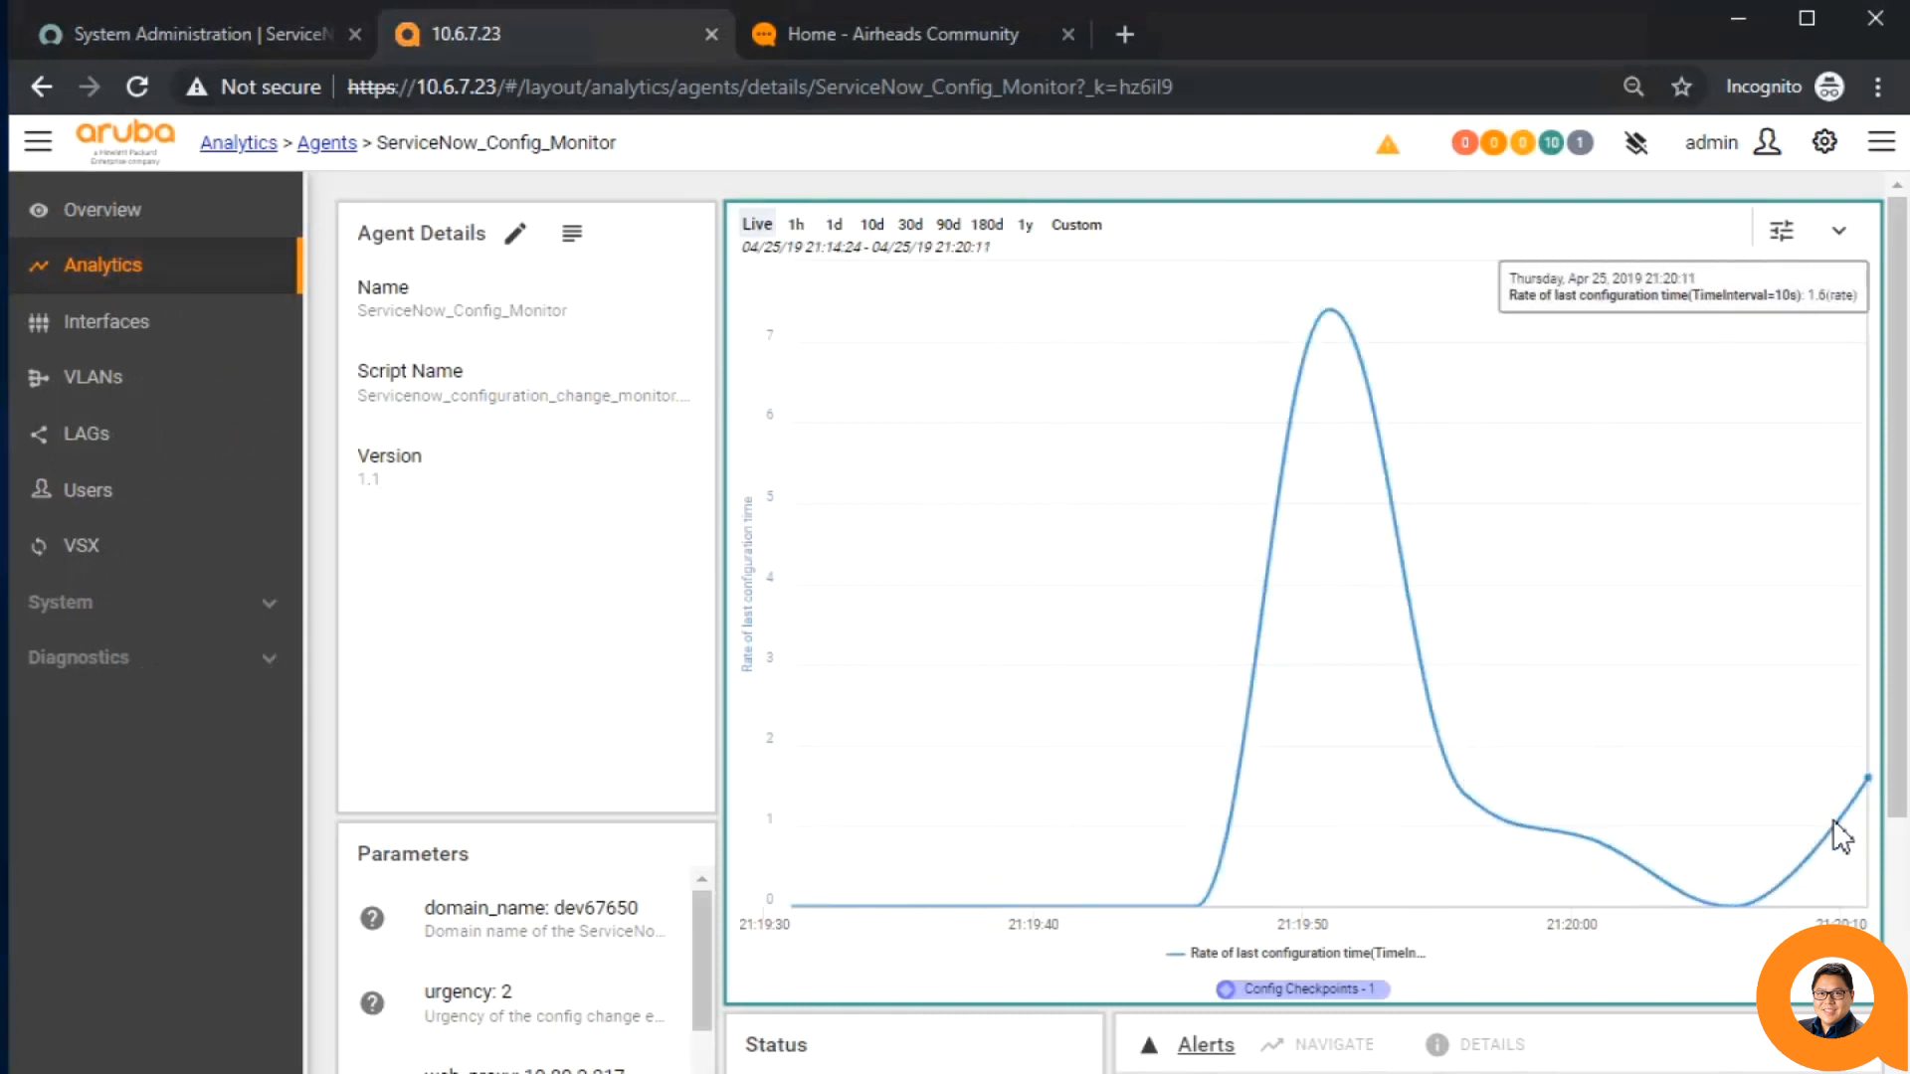
mouse_move(713, 201)
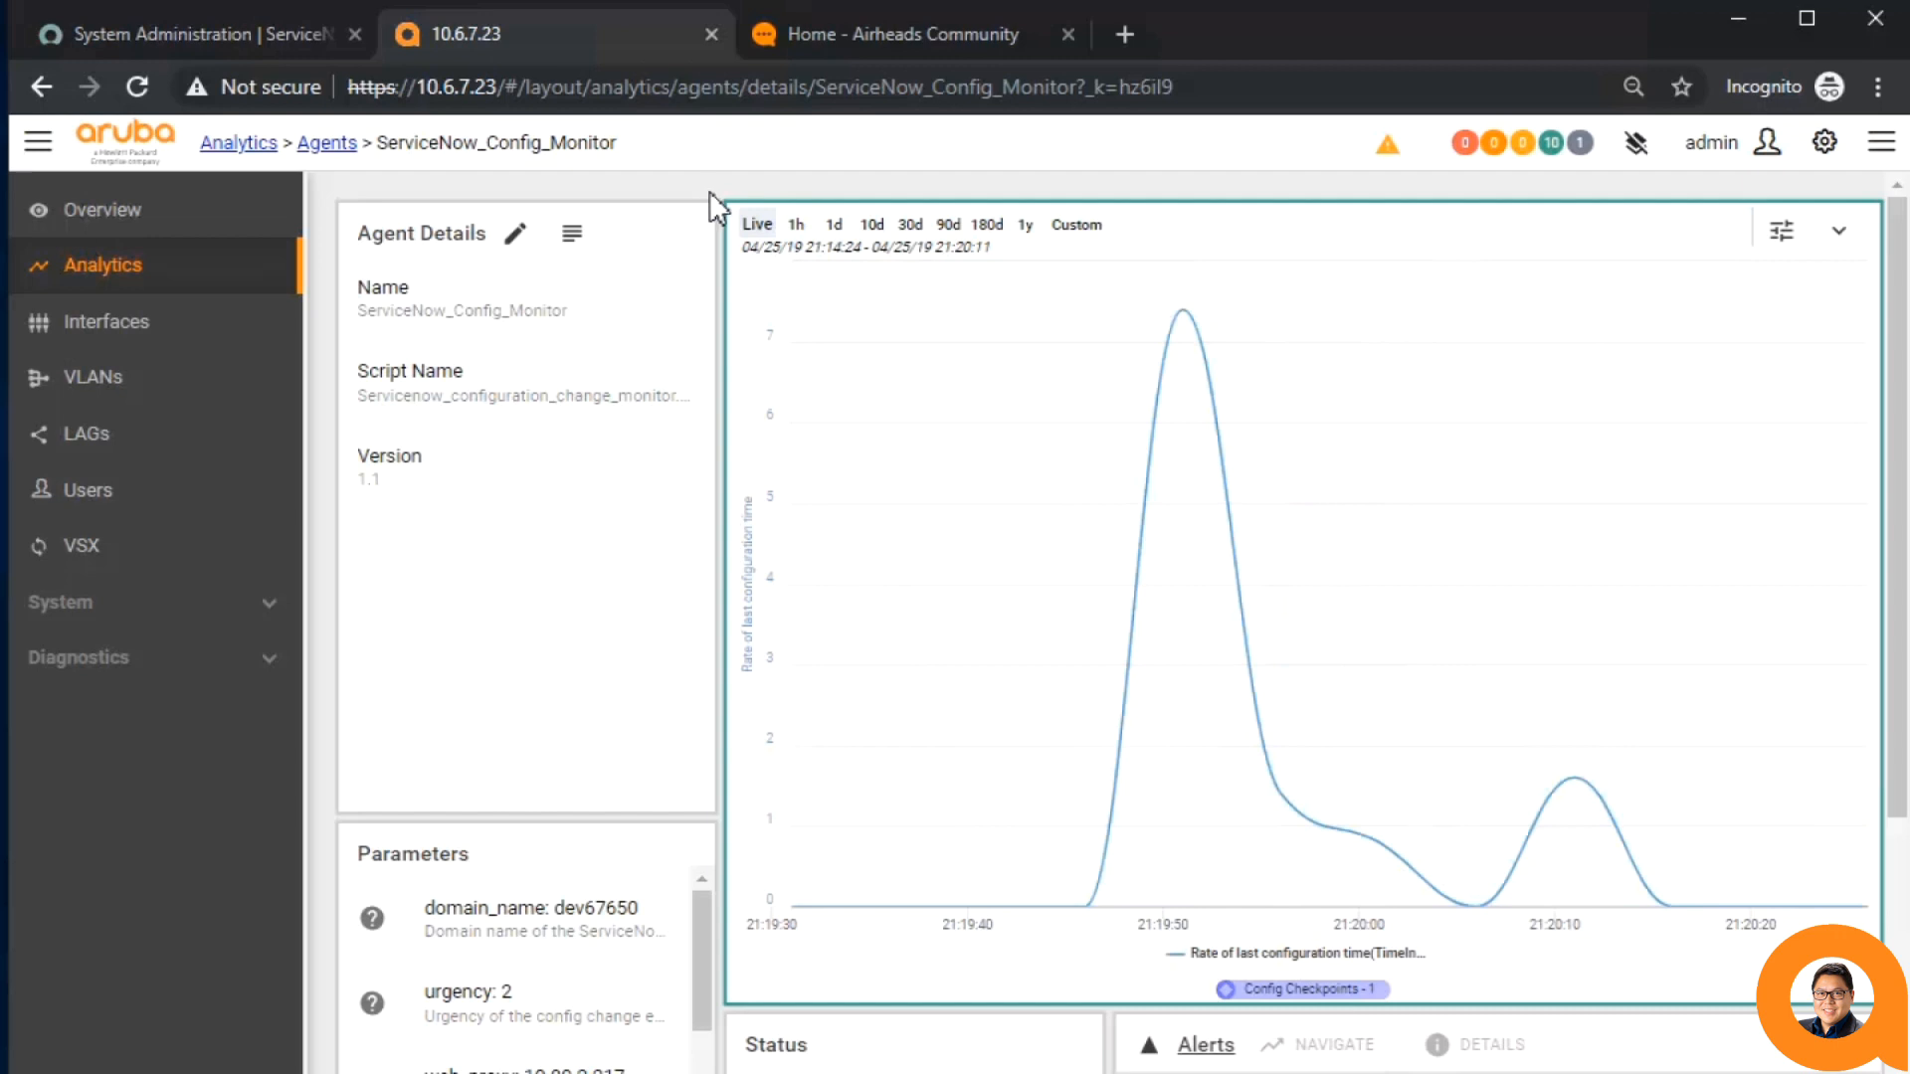
mouse_move(725, 213)
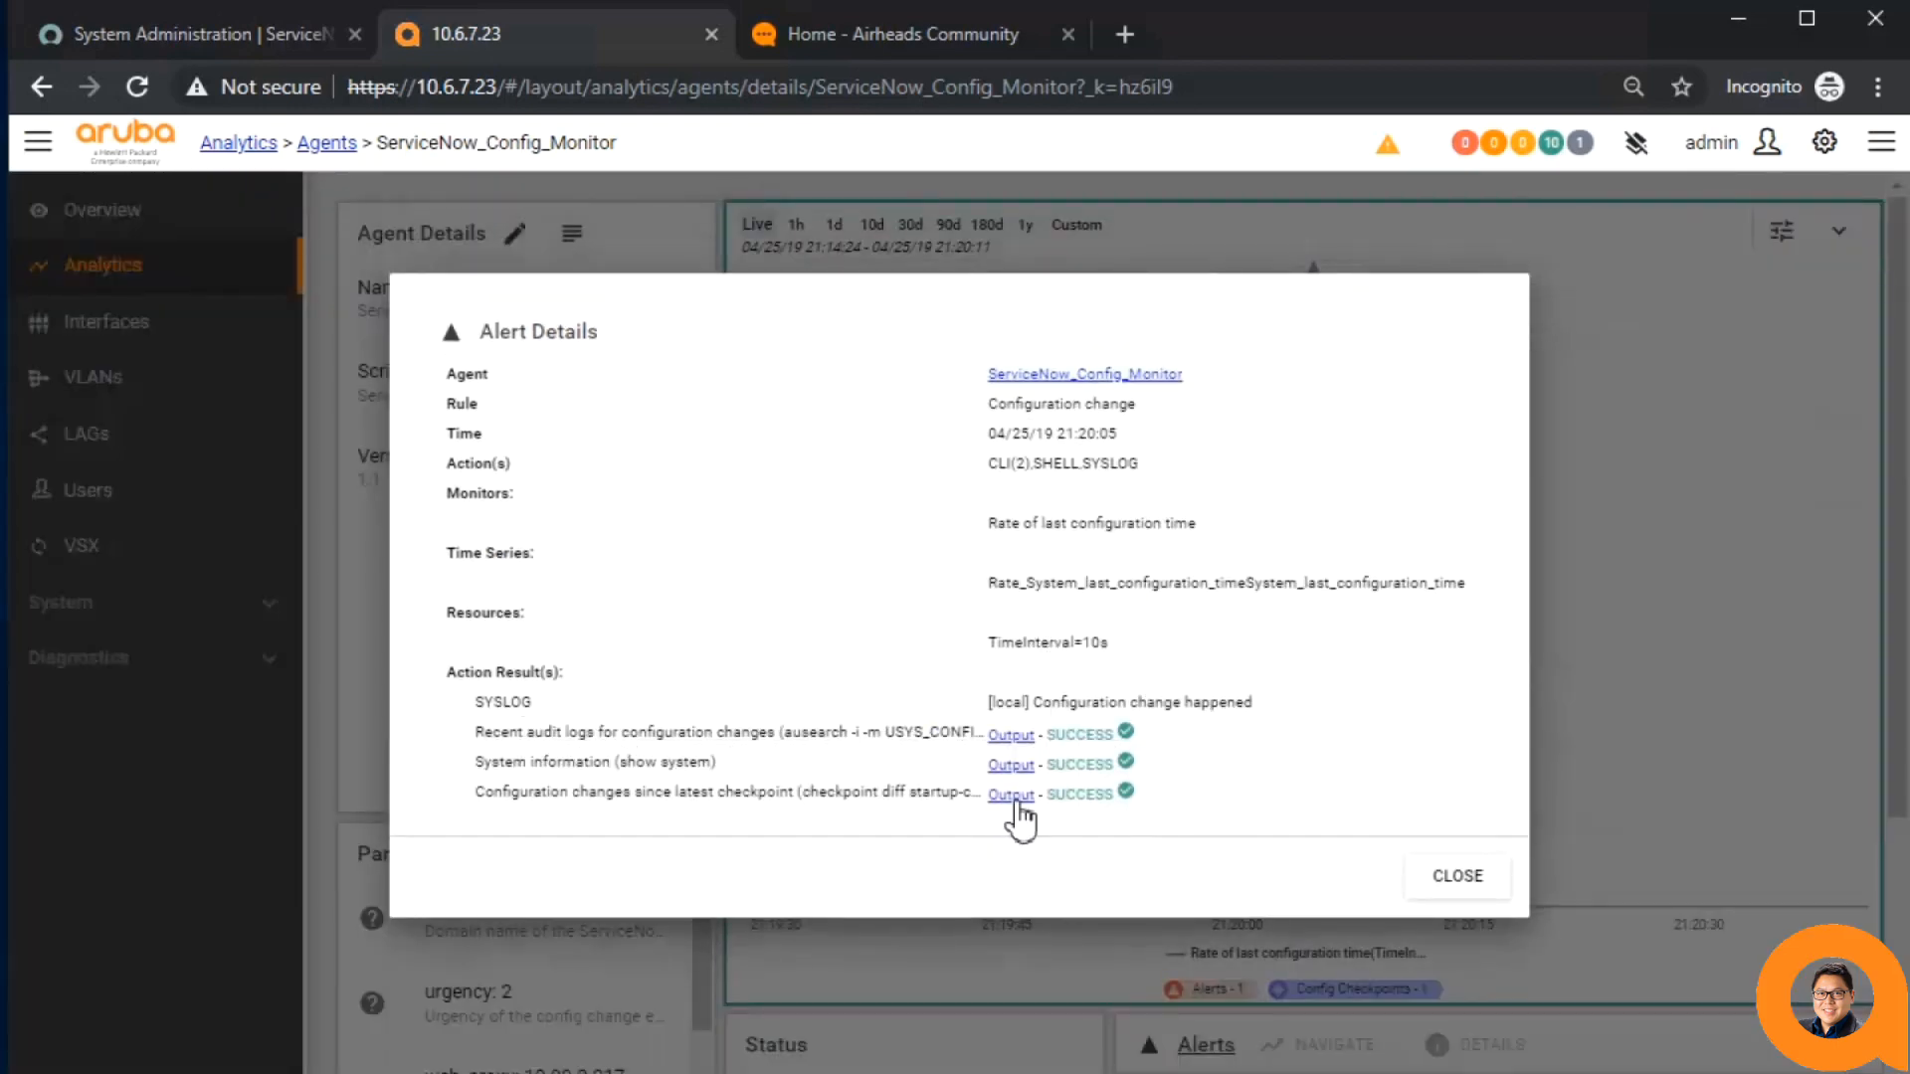
- View the checkpoint diff output in the alert details, then return to the summary
click(1010, 764)
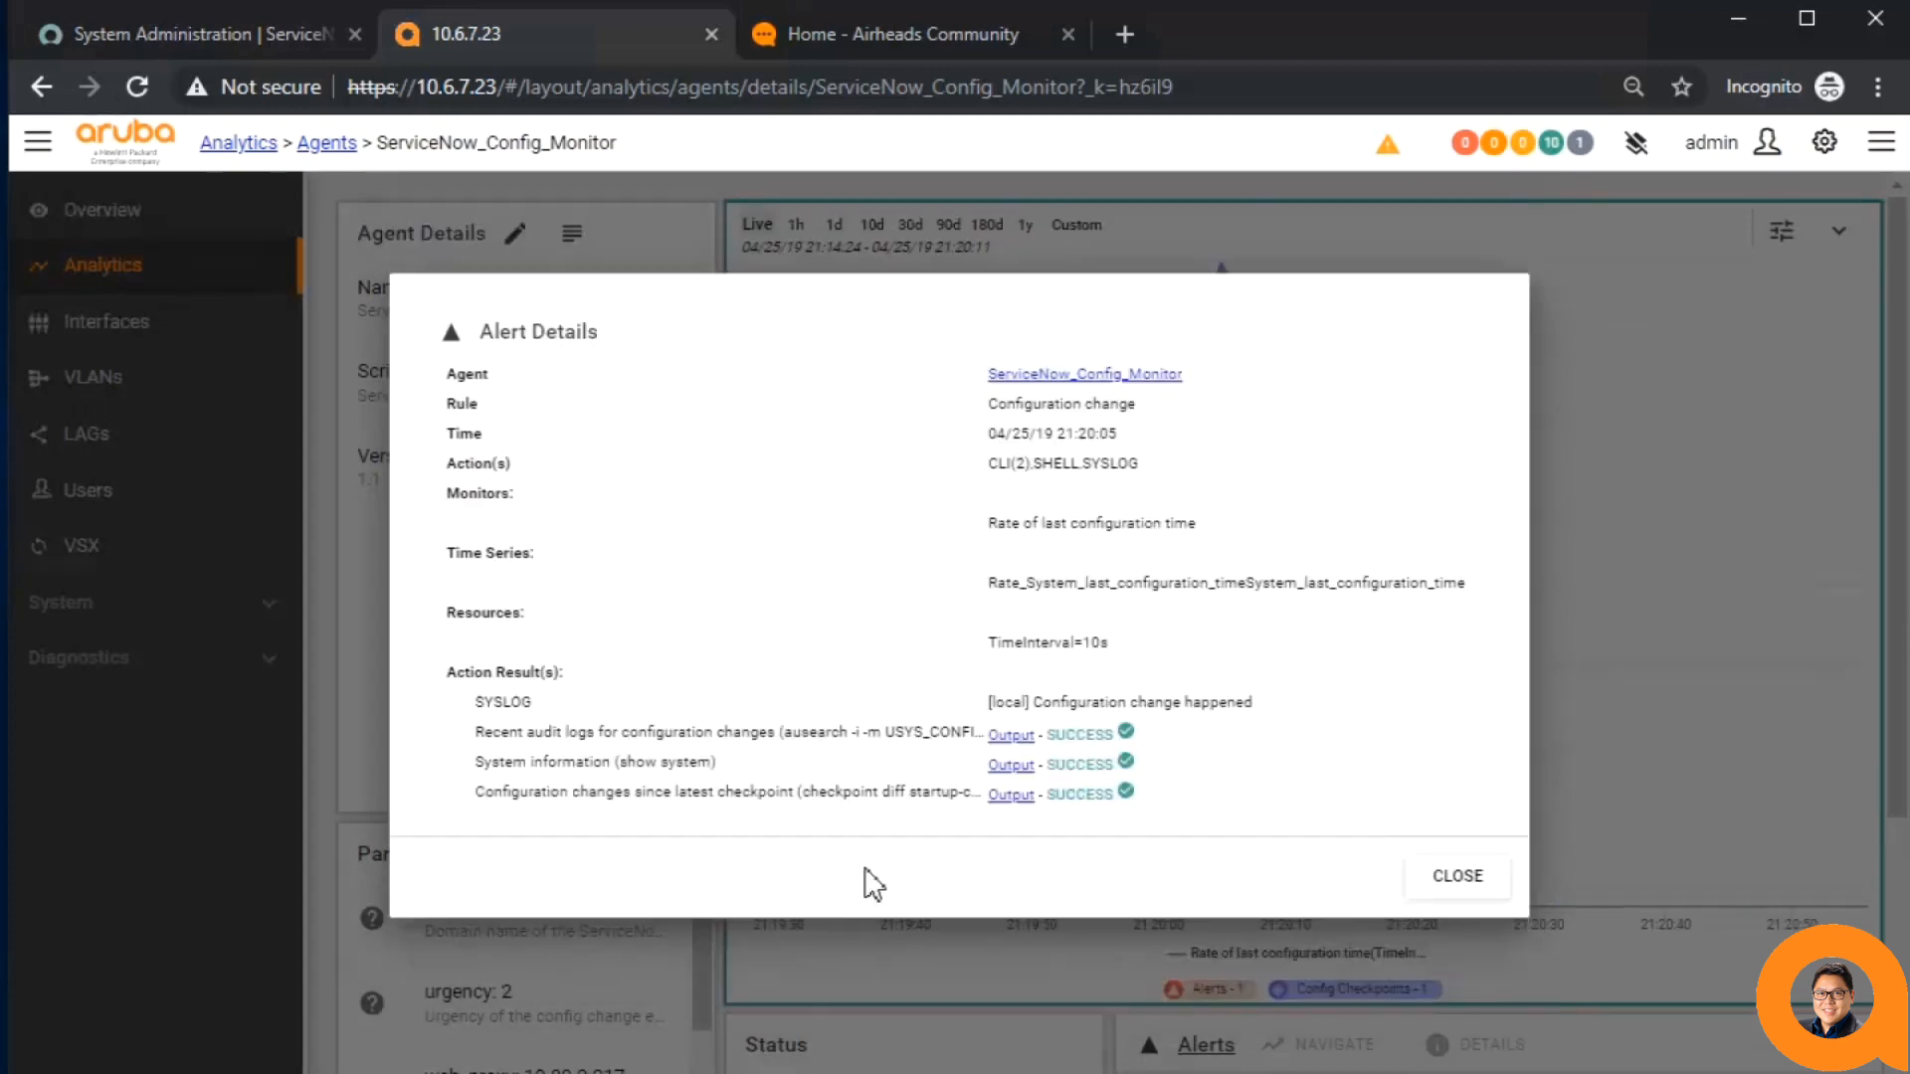
click(1009, 793)
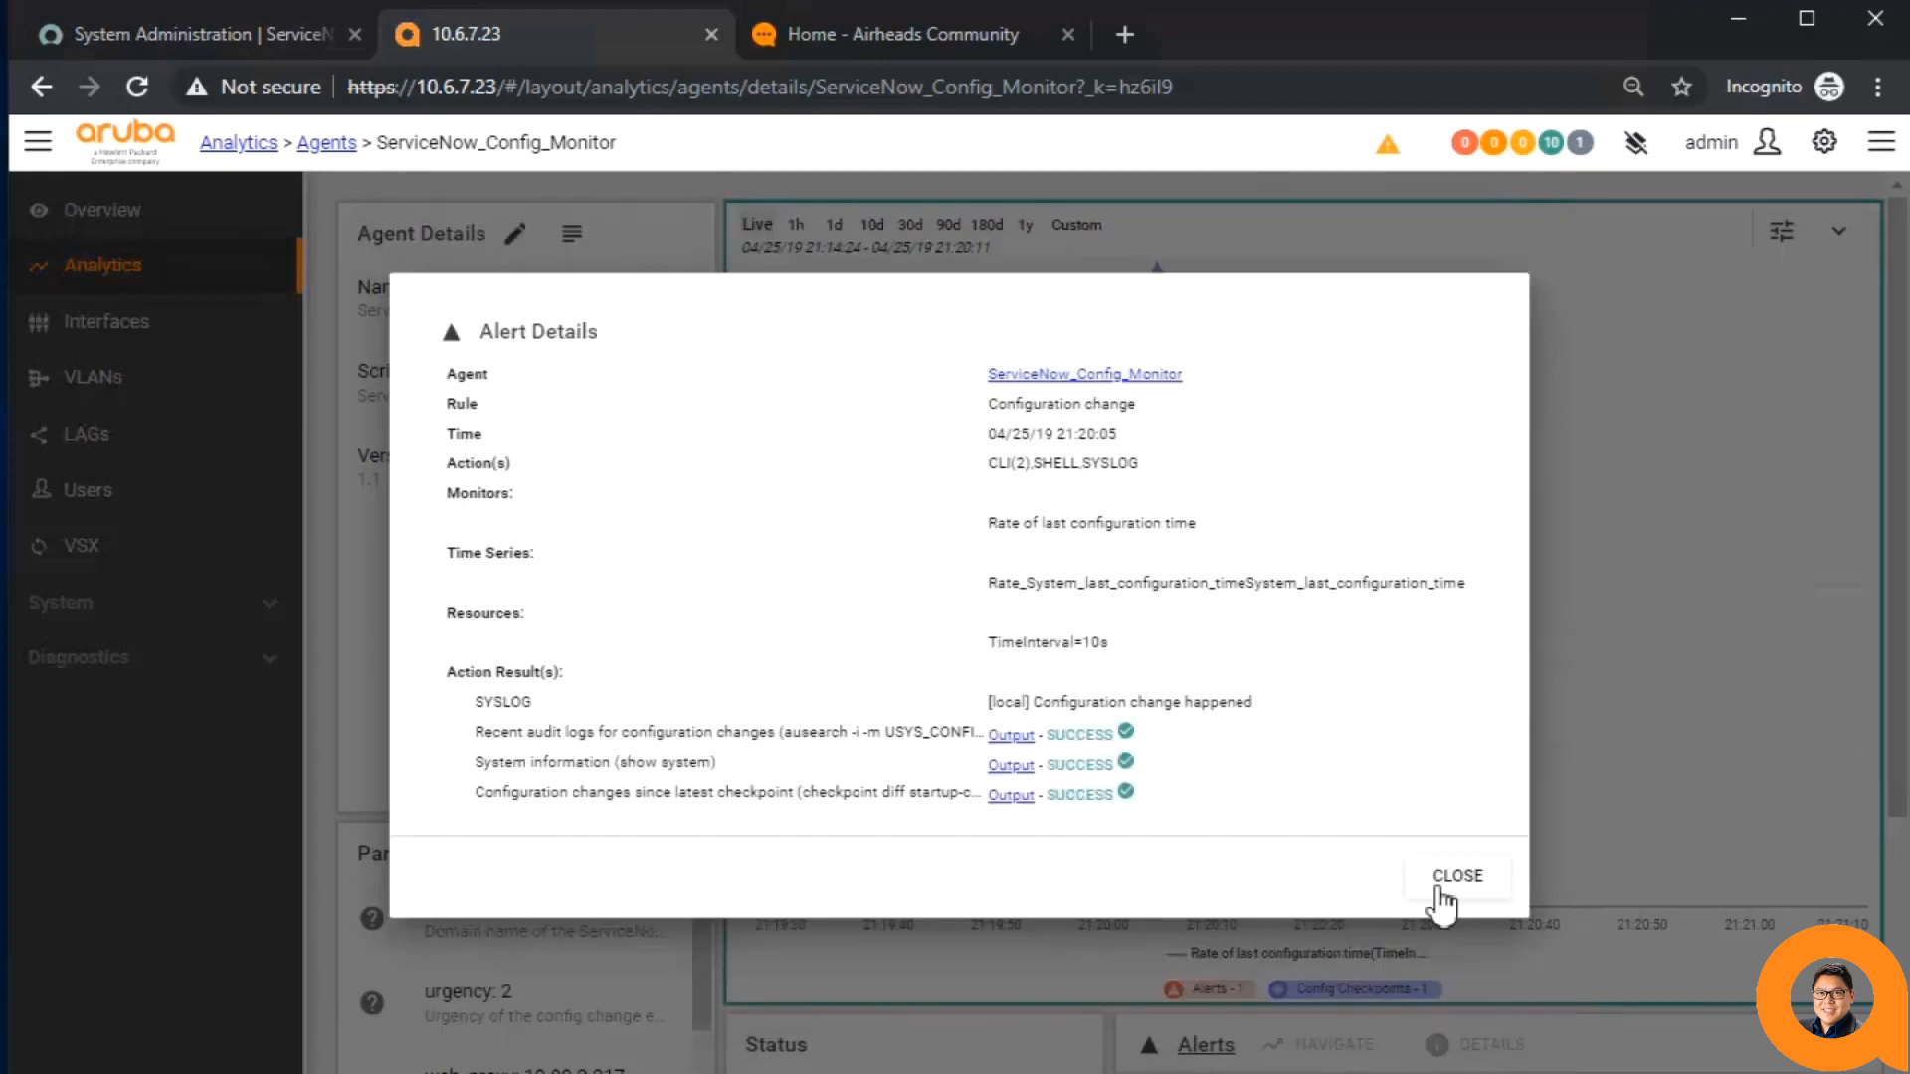
- Open incident INC0010114 from all ServiceNow incidents and scroll to its config diff
click(183, 33)
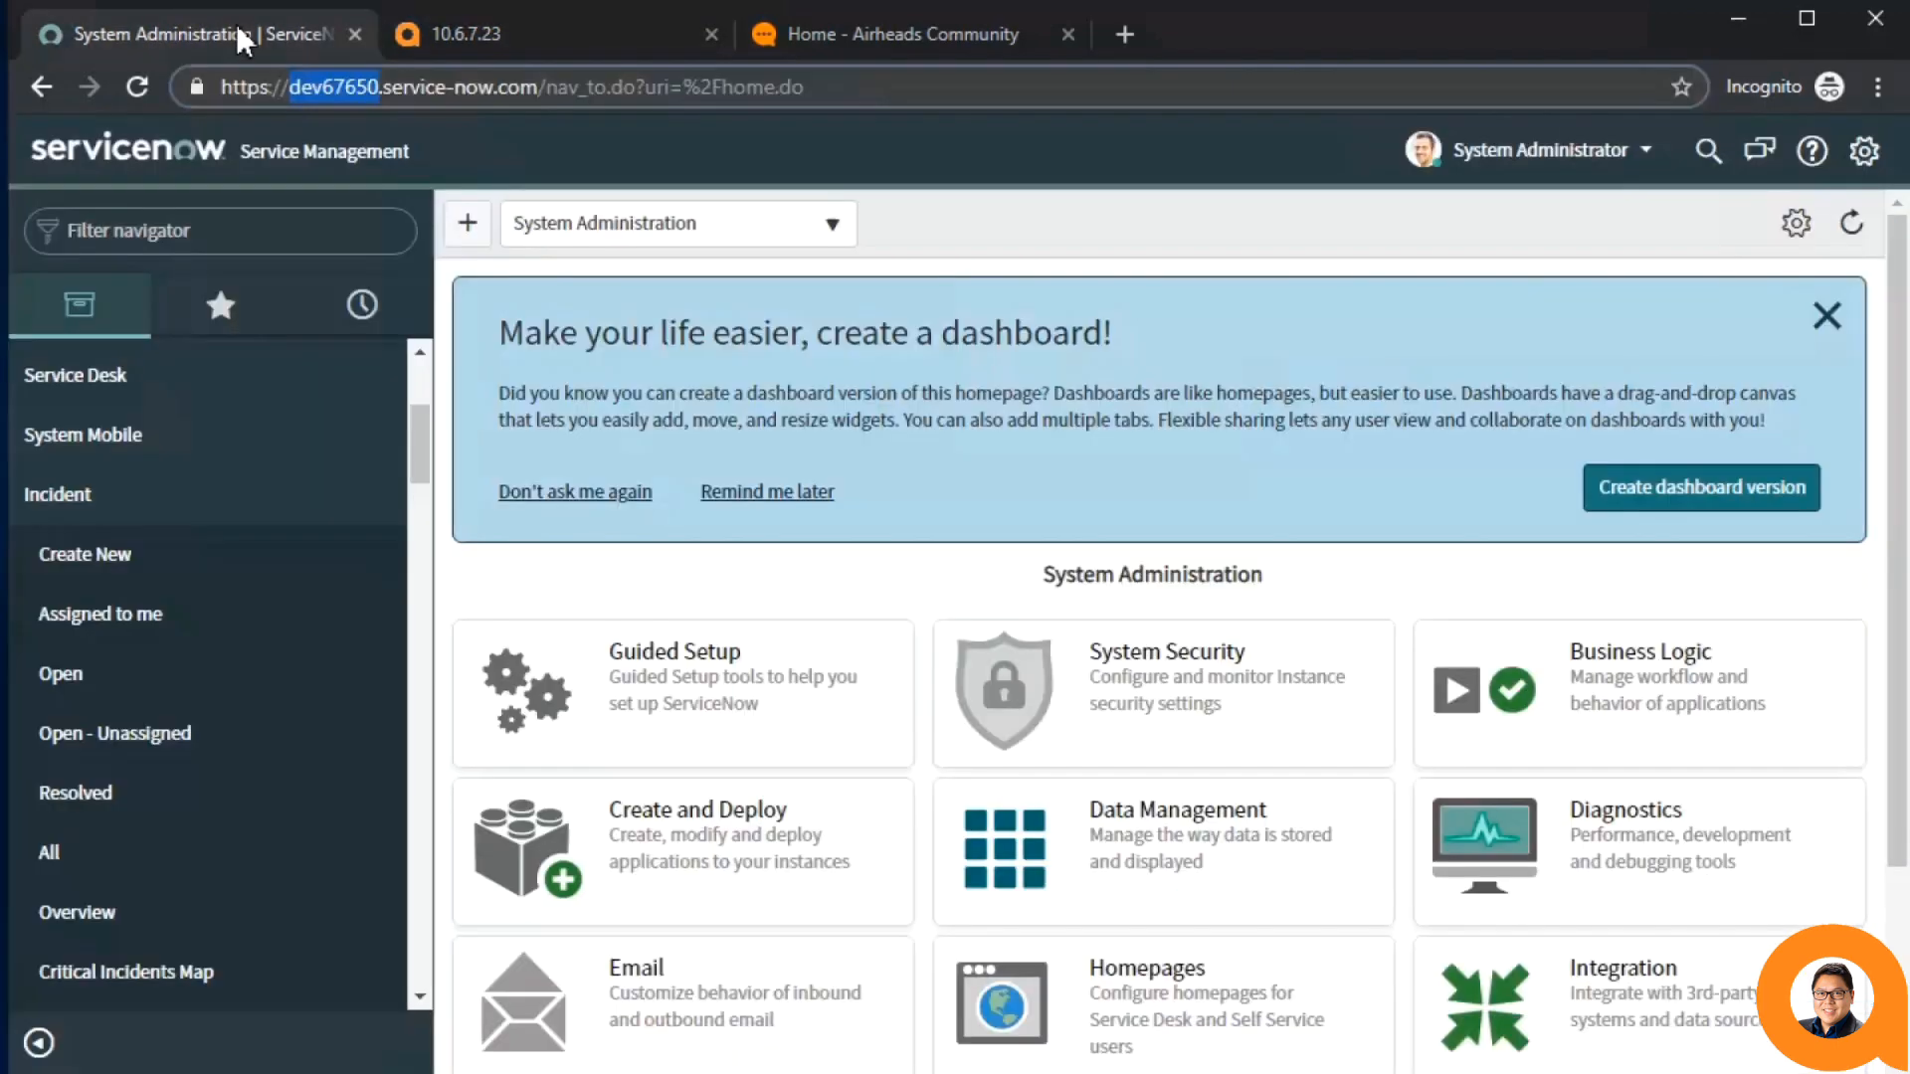
click(49, 852)
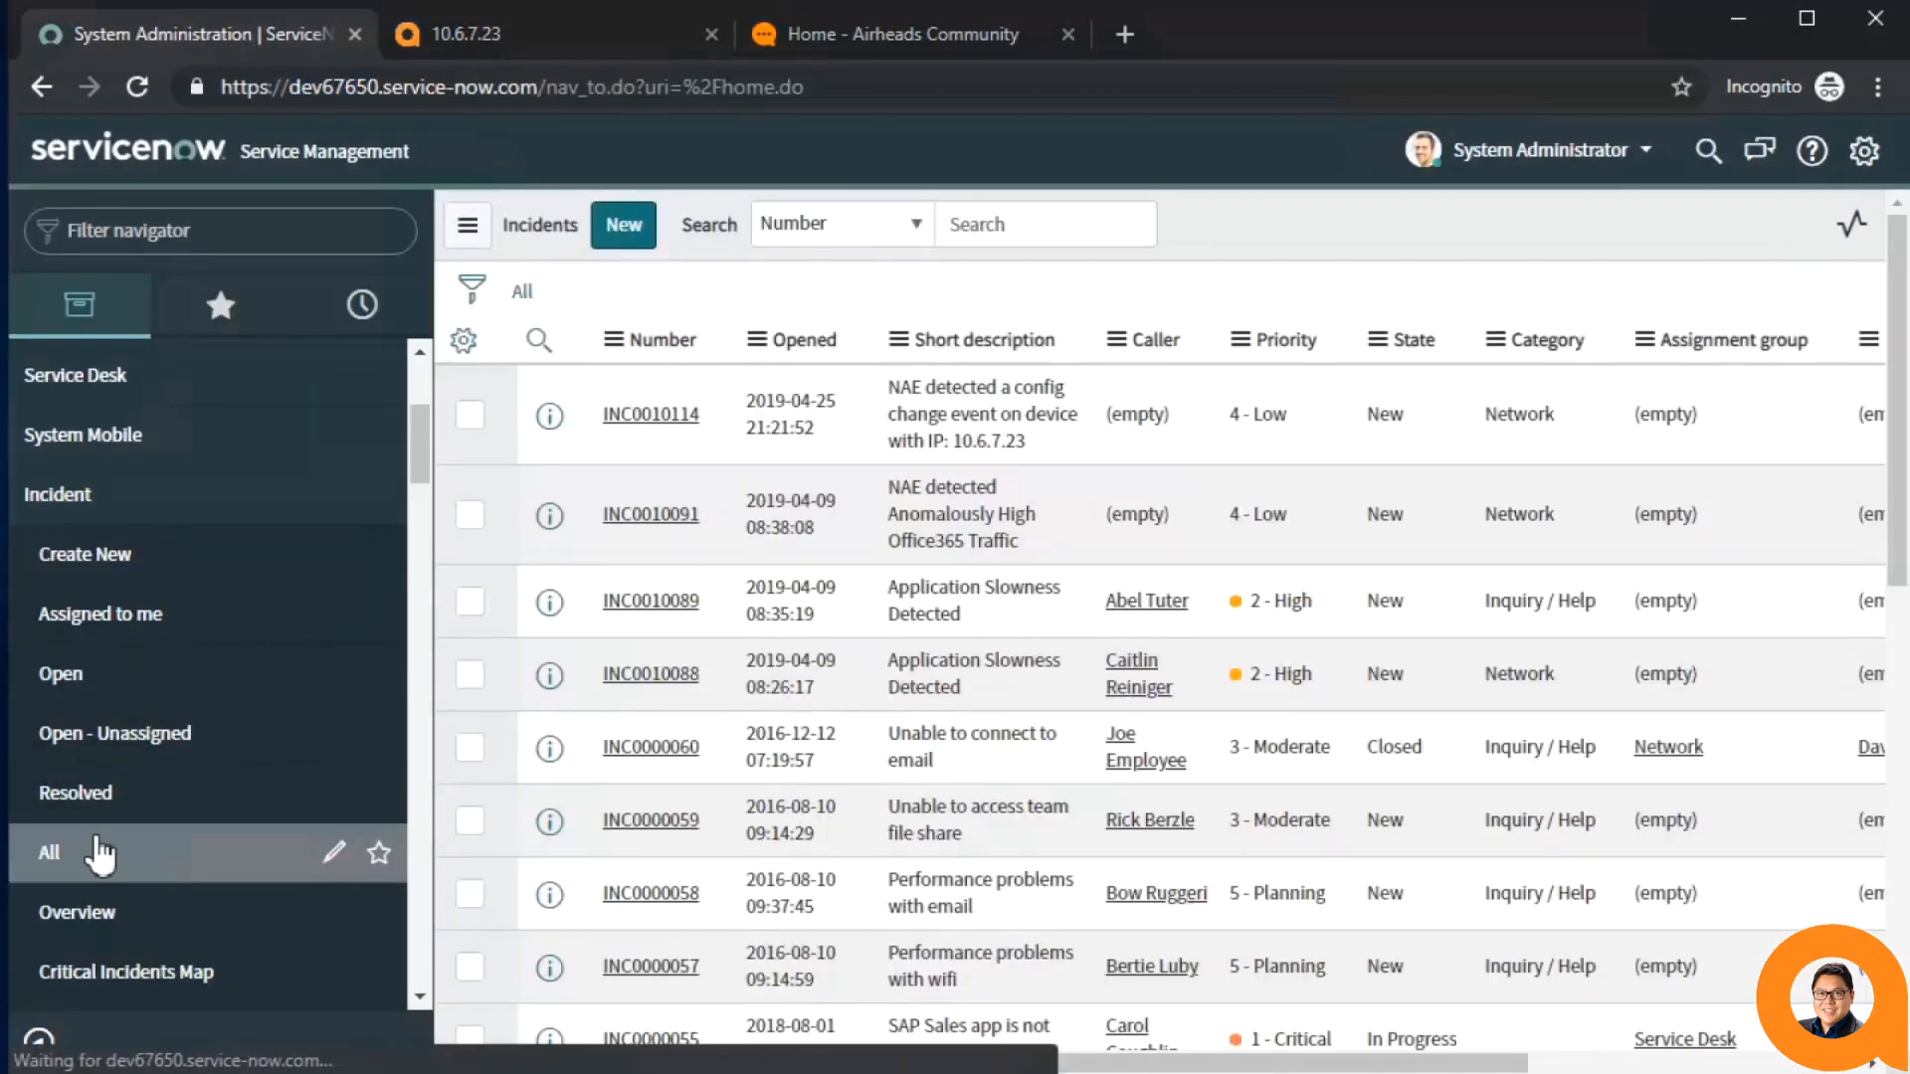
click(48, 852)
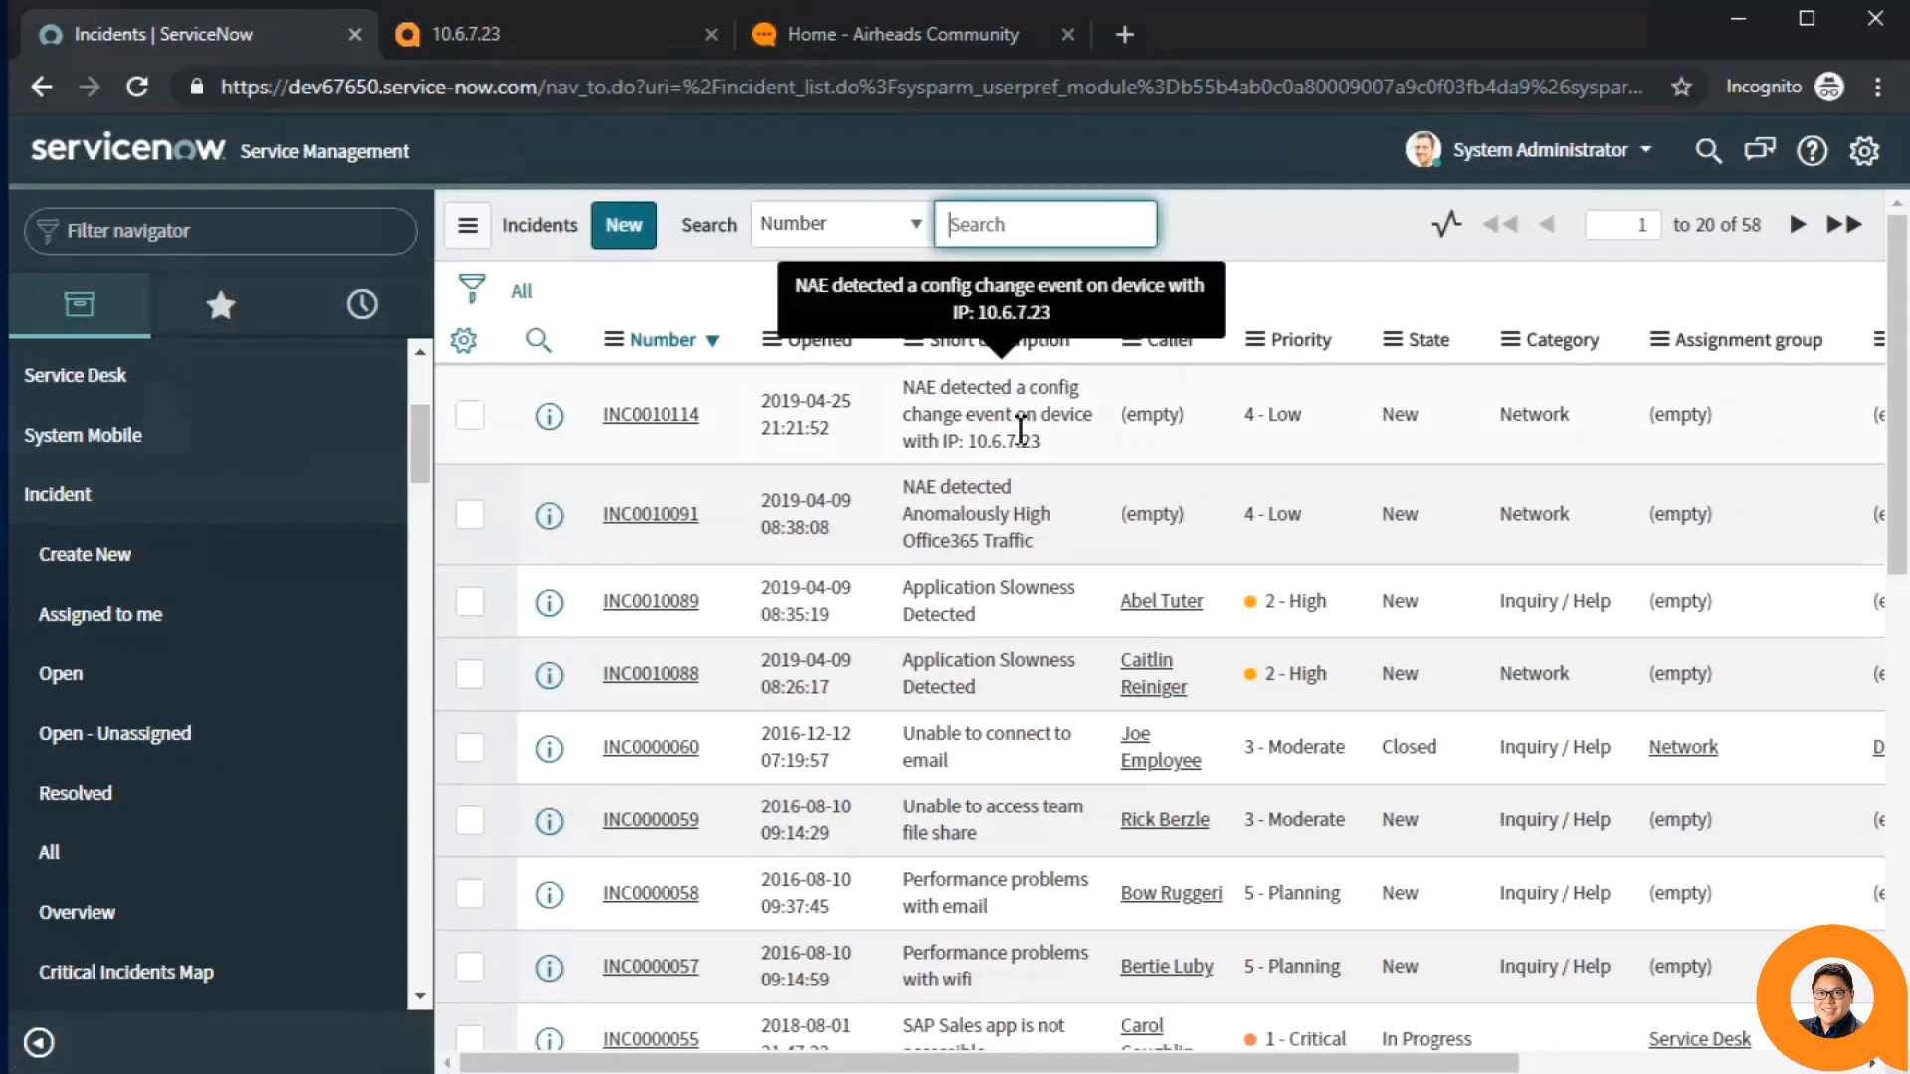
click(651, 413)
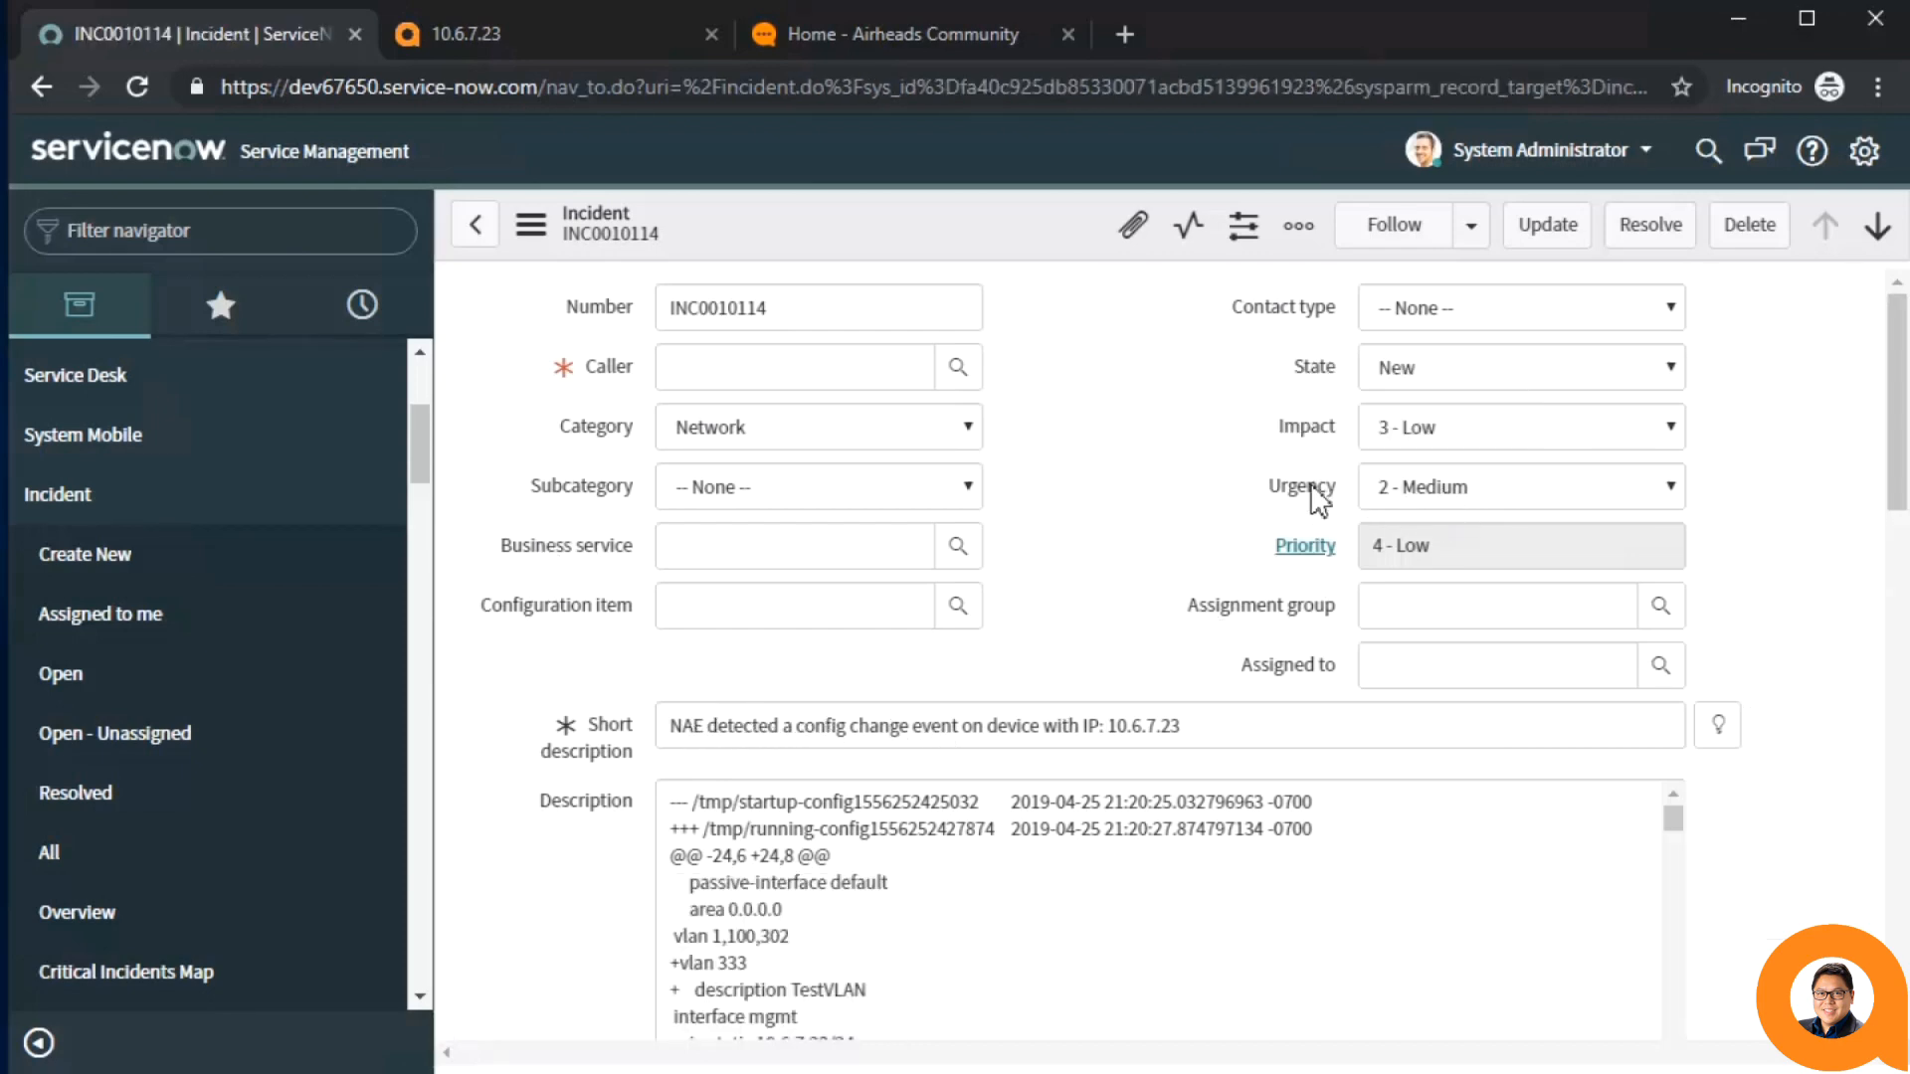
scroll(down, 3)
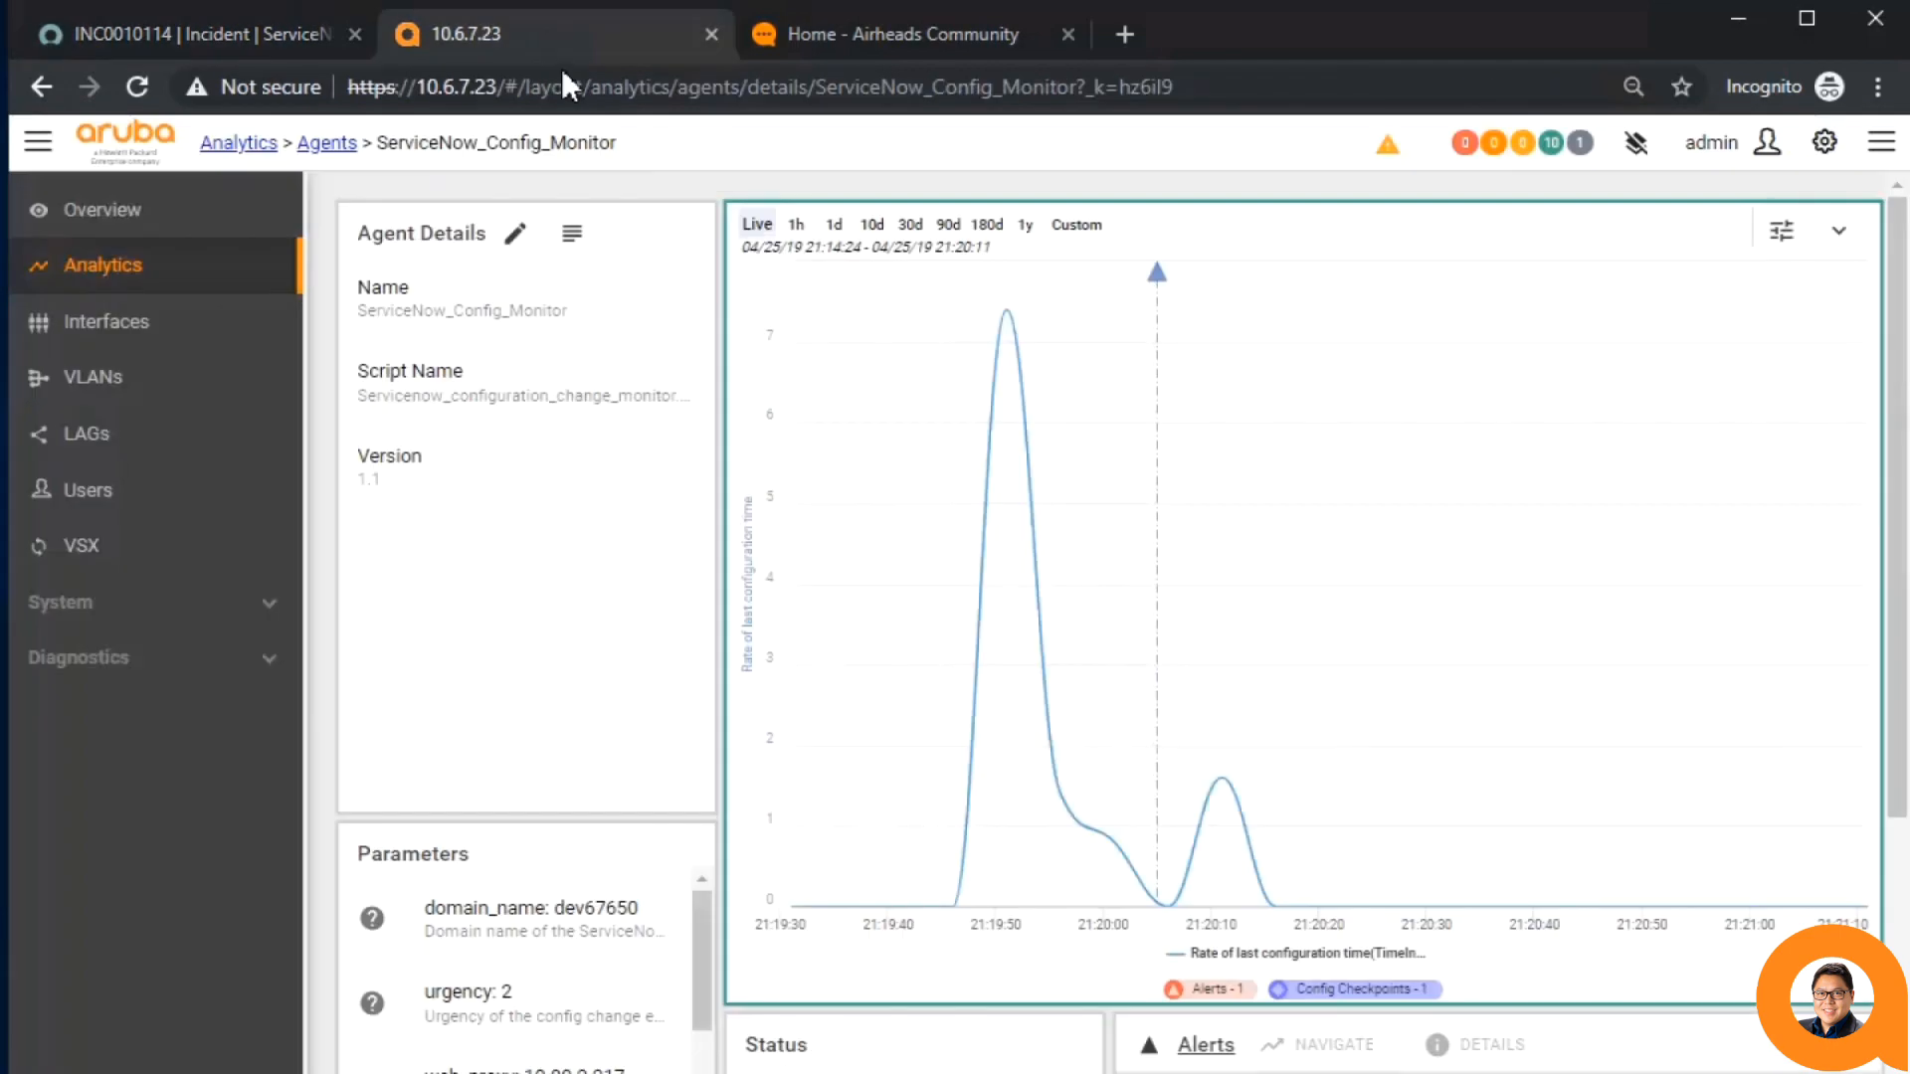
- Open Aruba Solution Exchange from the dashboard and select the configuration_change_email.1.0 script
click(238, 142)
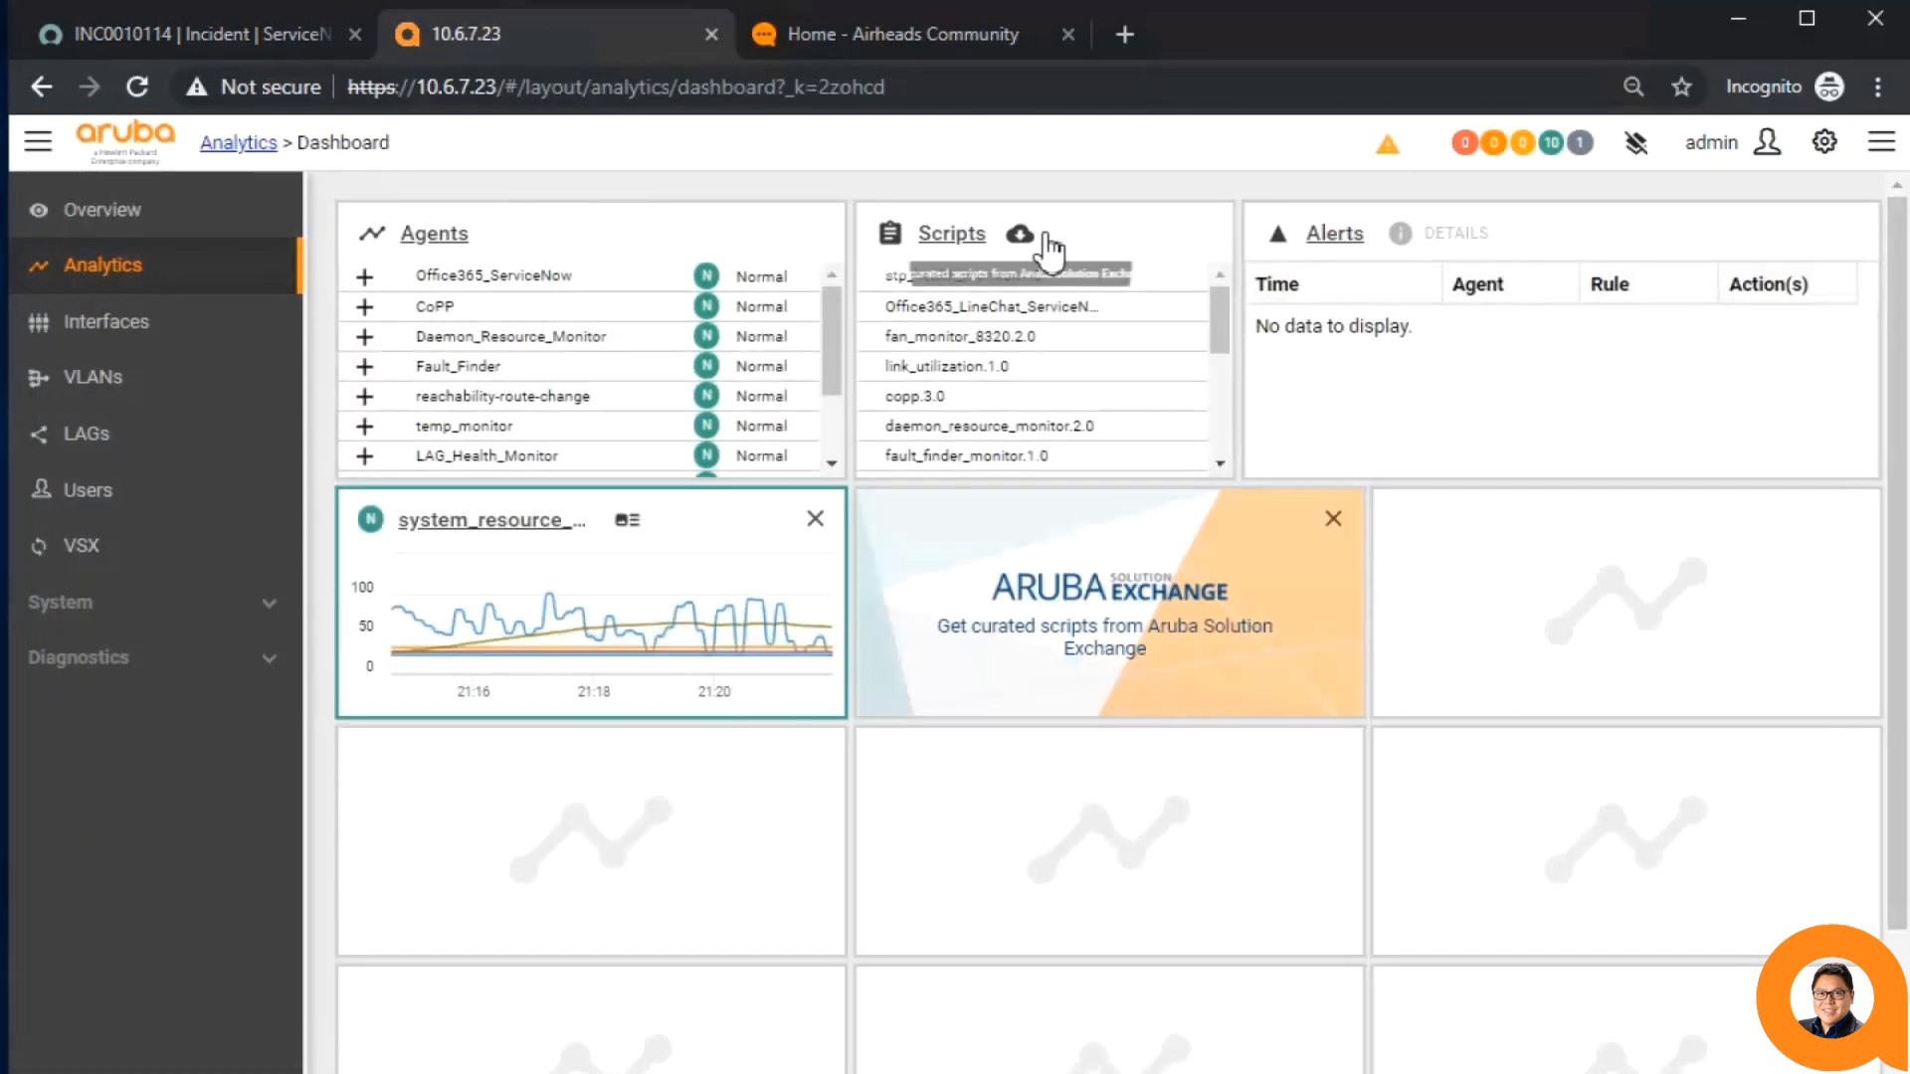
click(1020, 233)
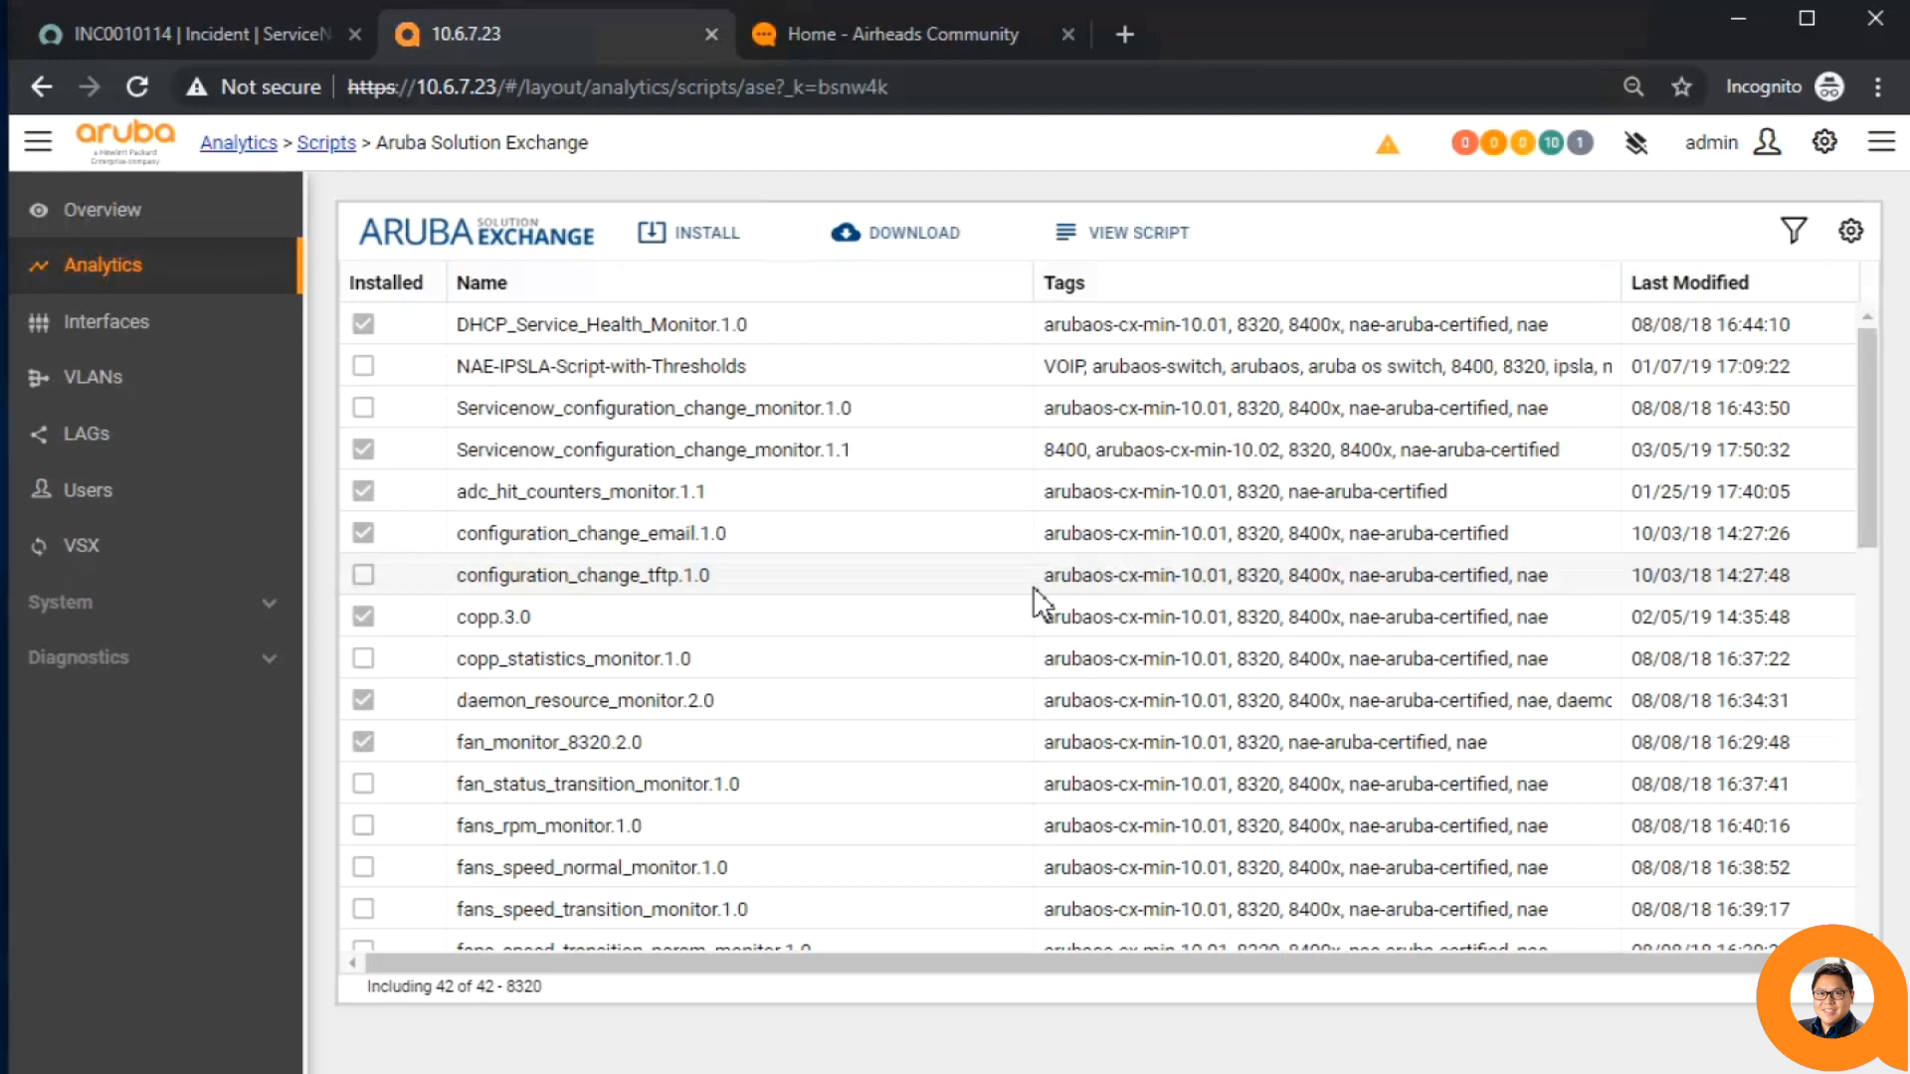
scroll(down, 3)
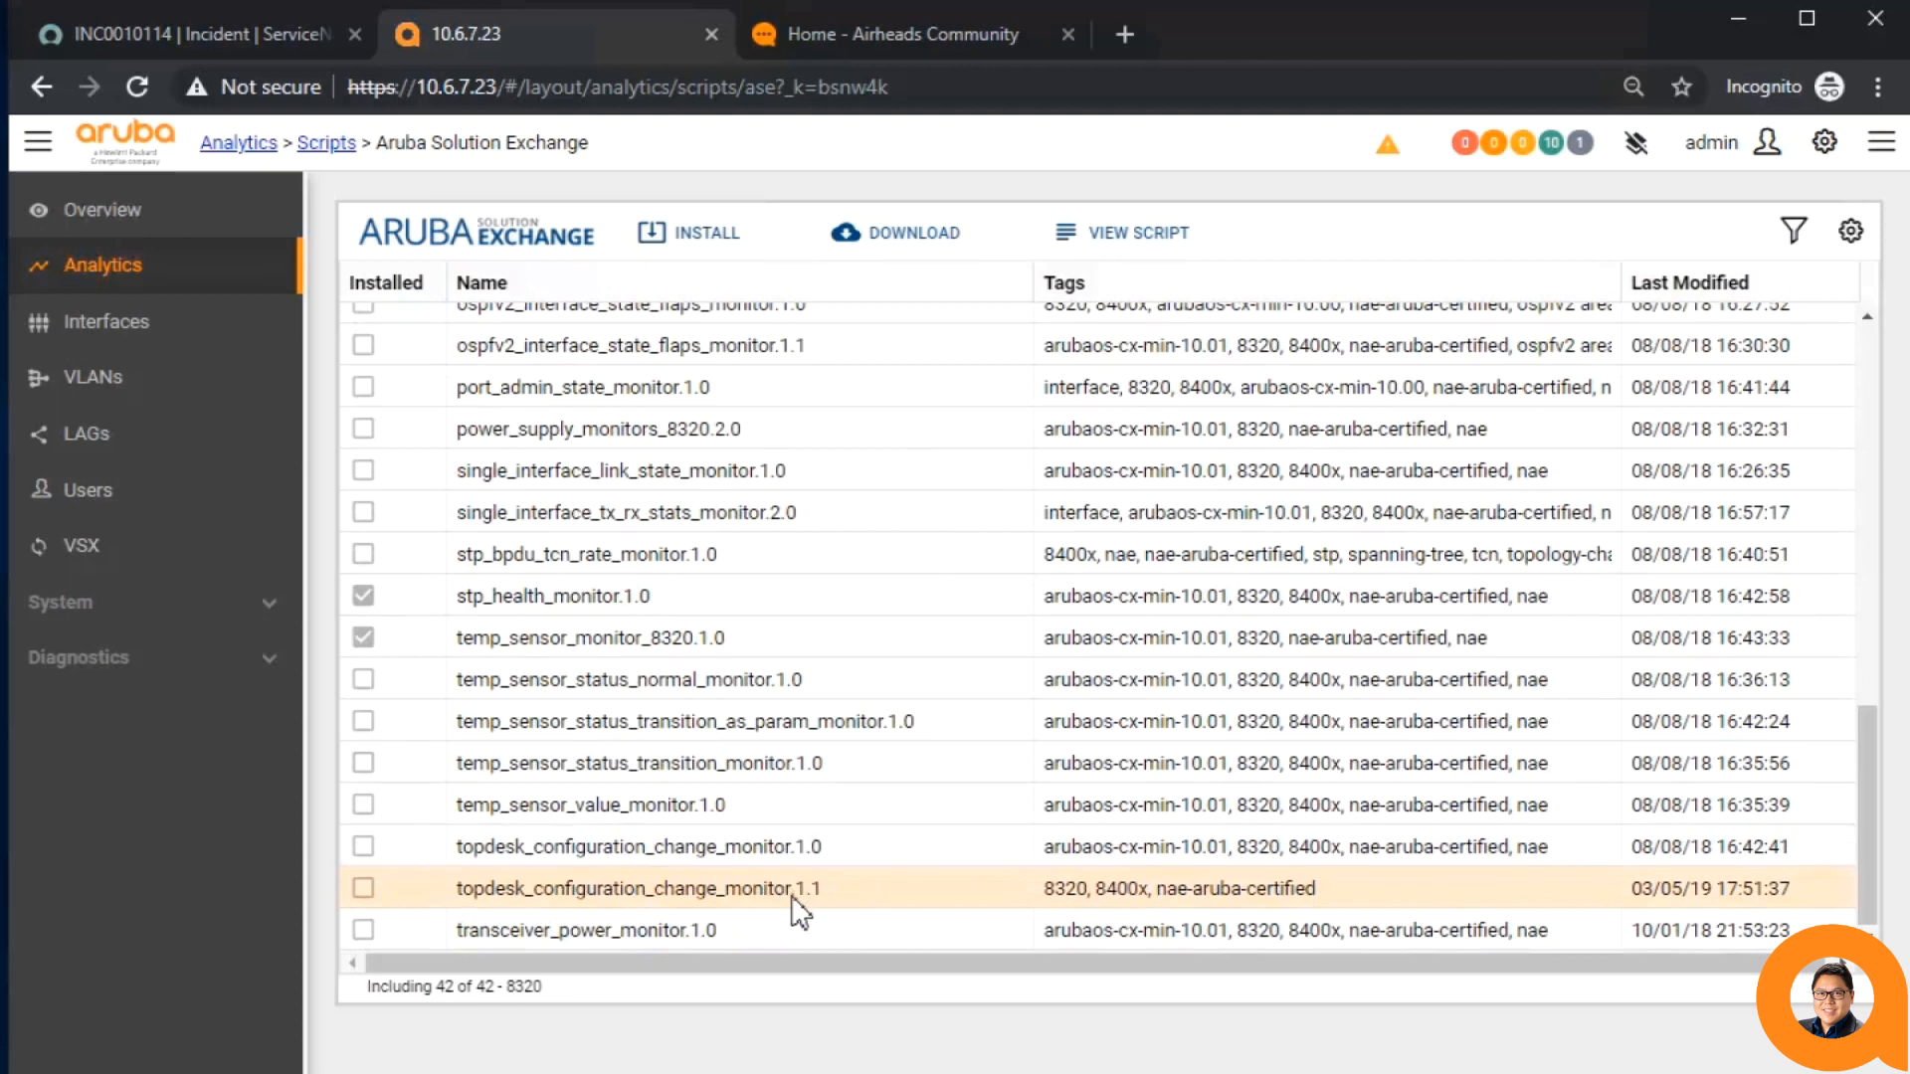
mouse_move(962, 916)
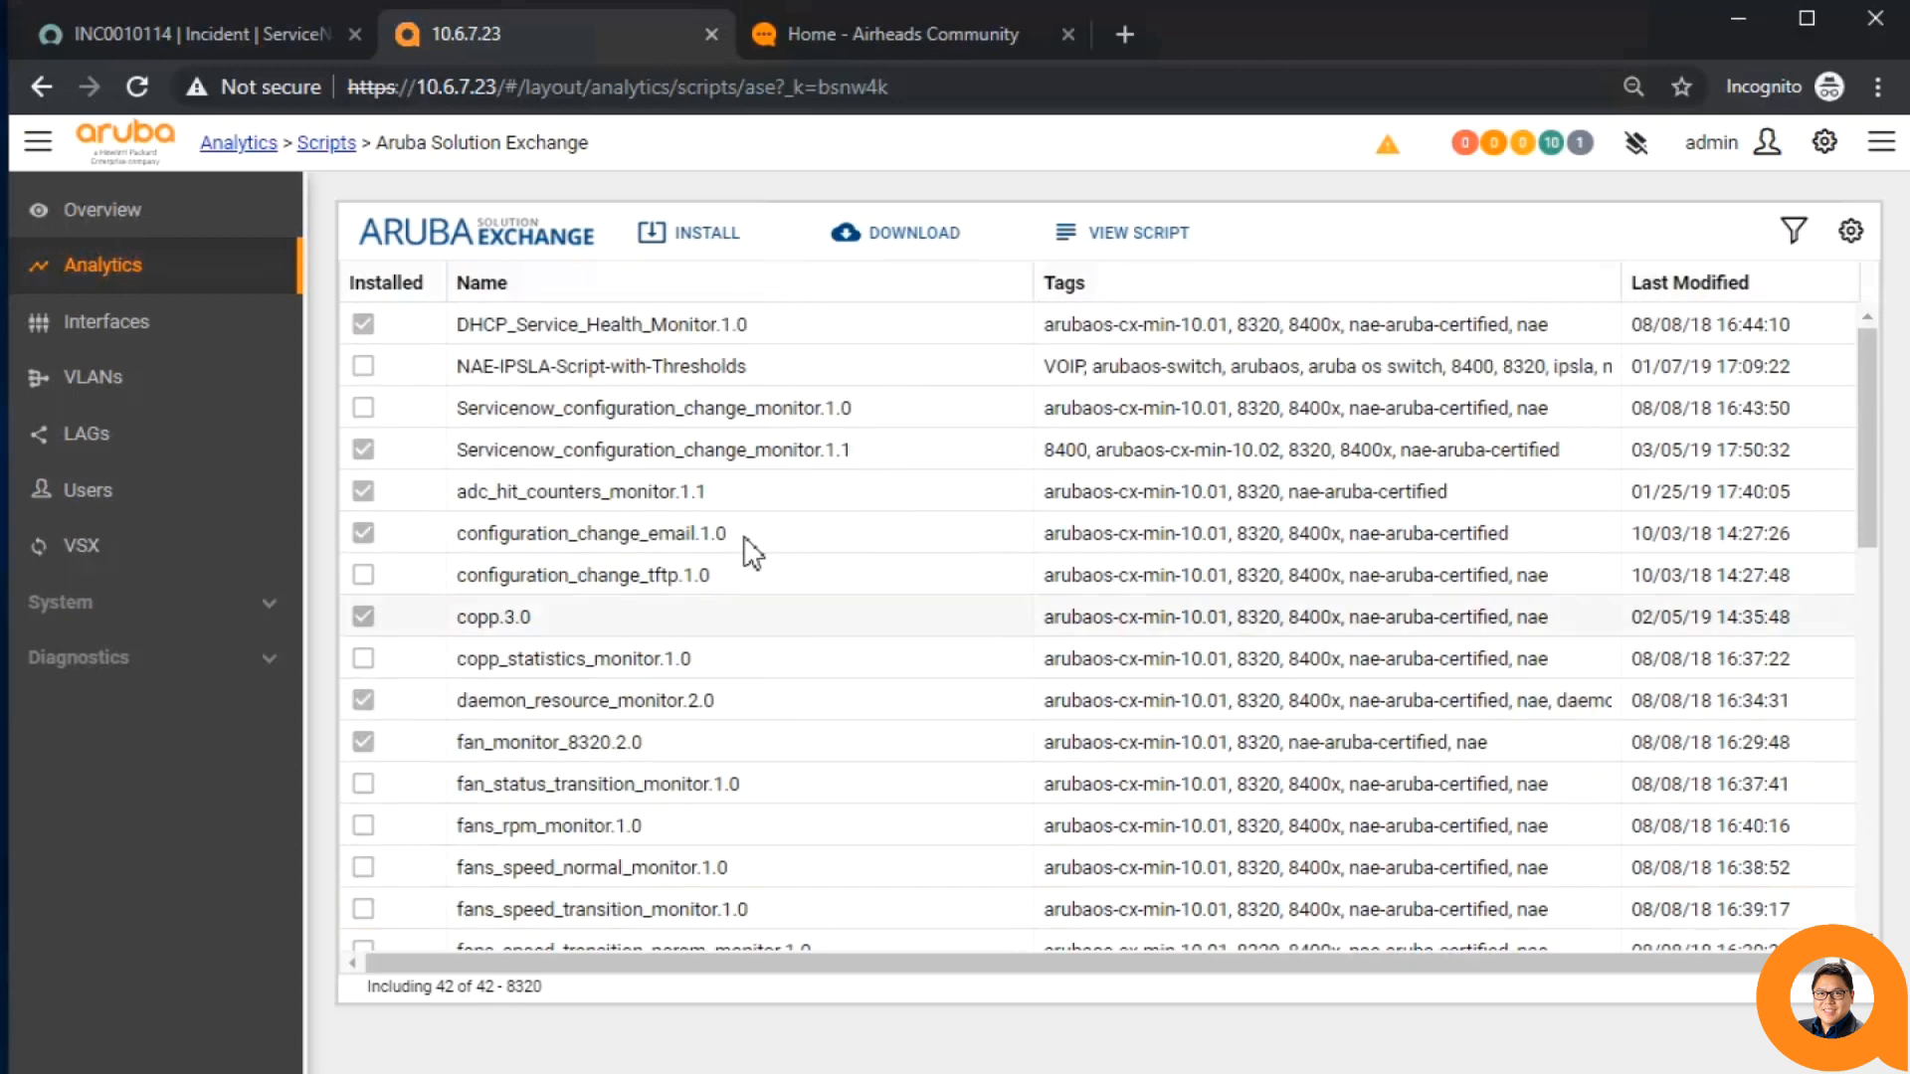
click(585, 532)
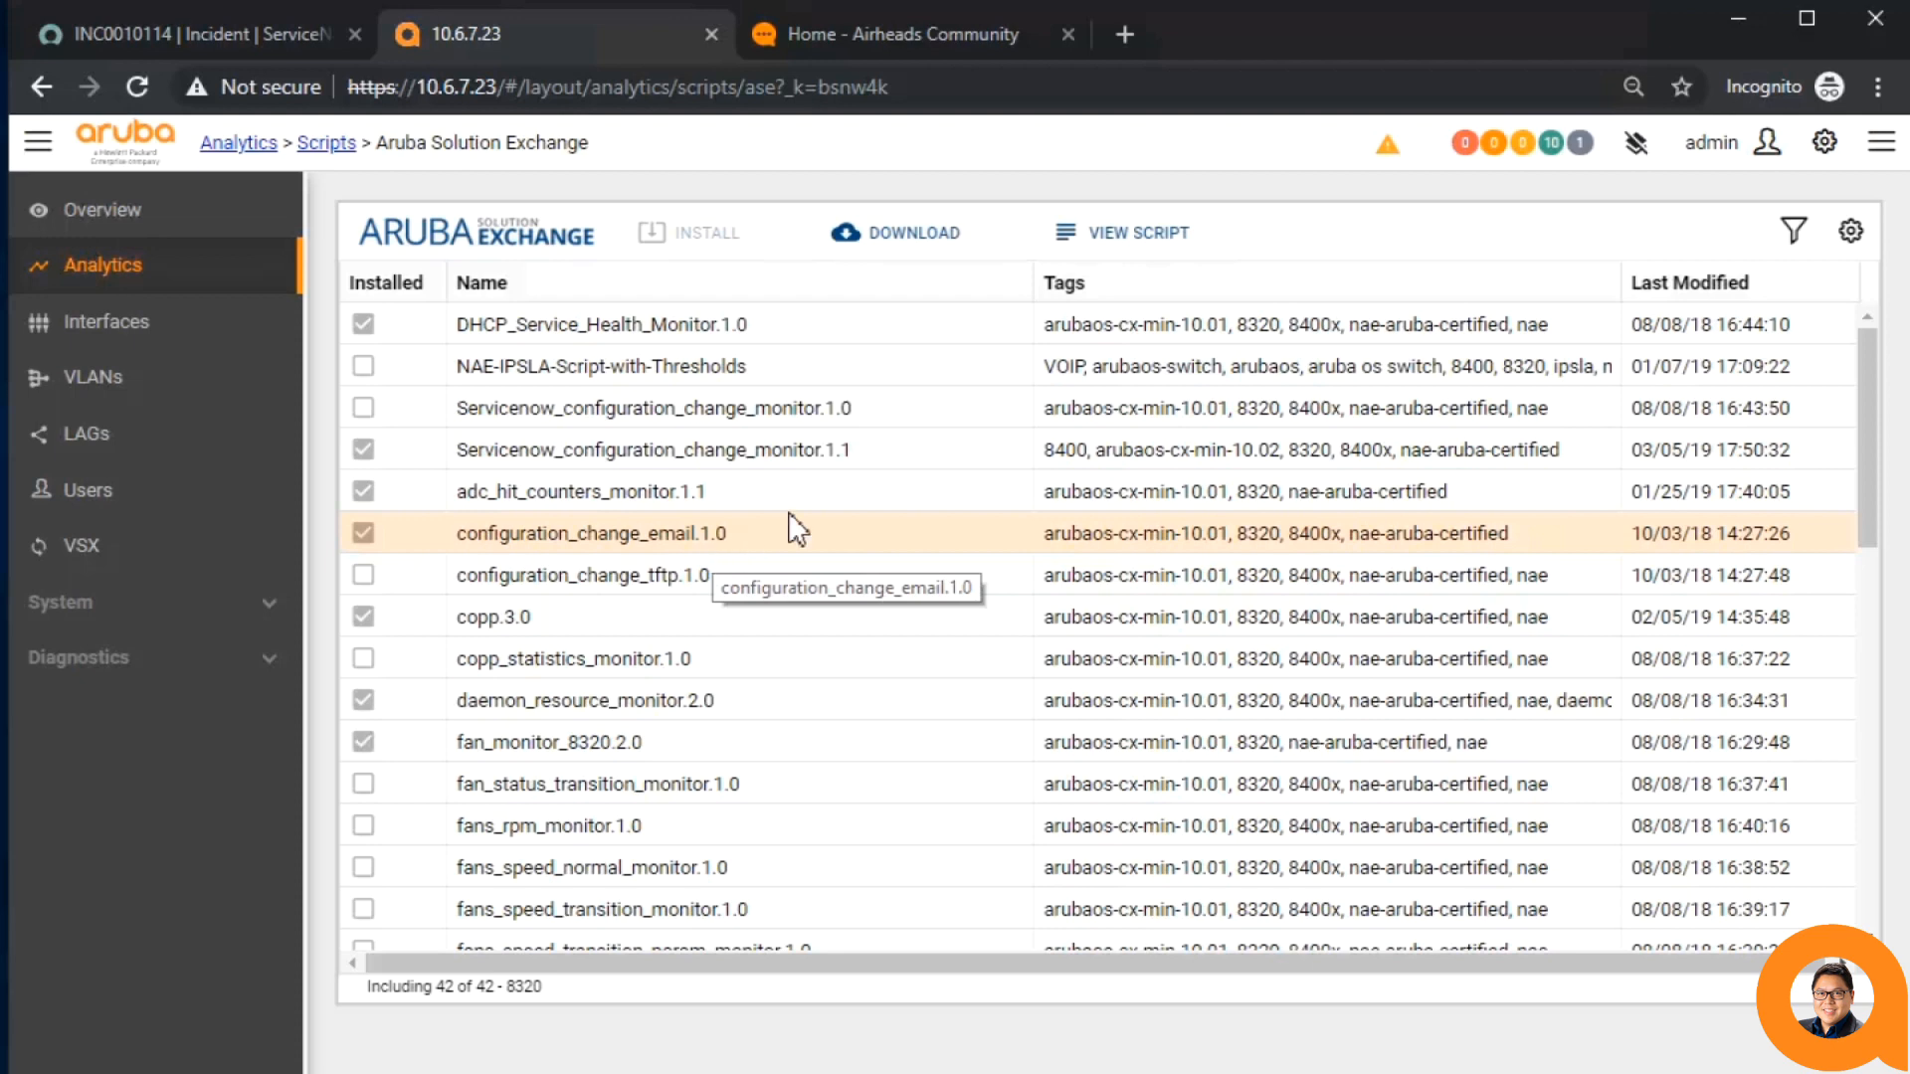
mouse_move(919, 134)
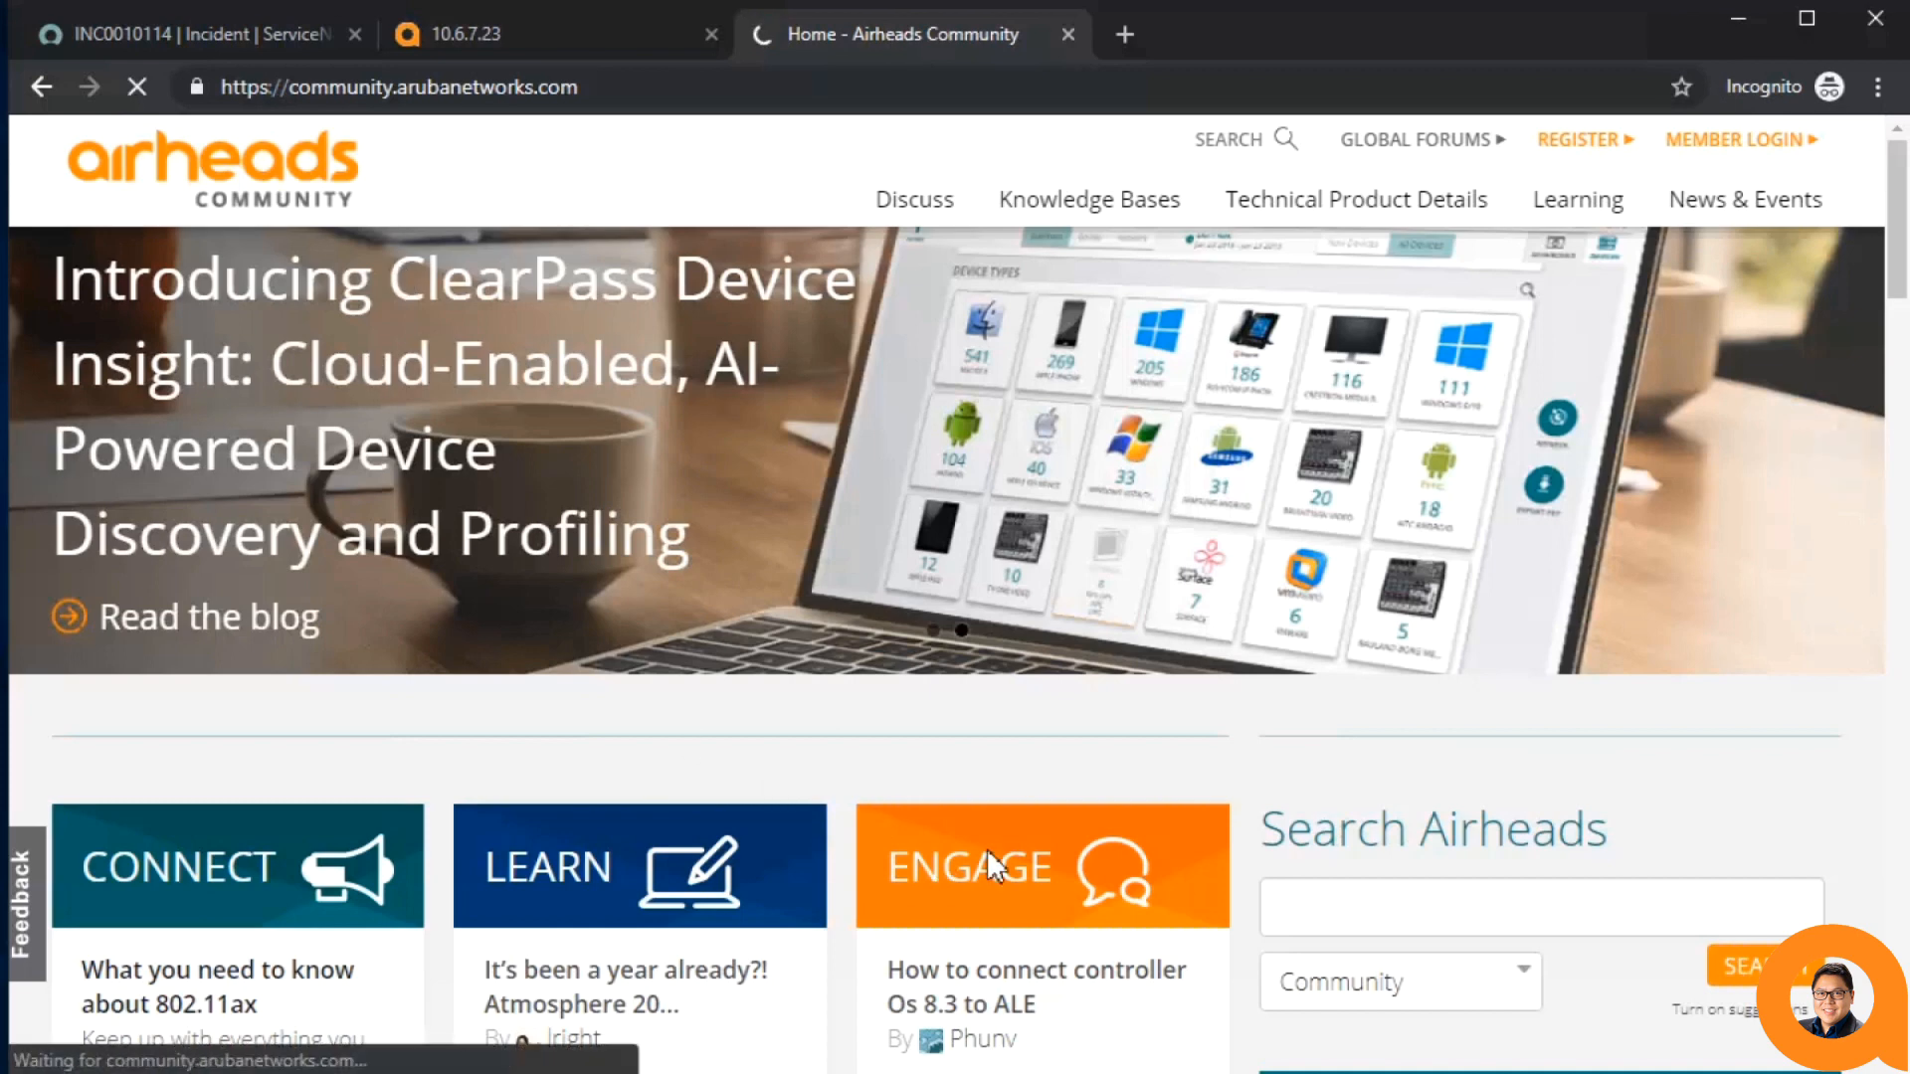
- Open Airheads Discuss and scroll the categories down to Data Center and Developer Community
click(913, 199)
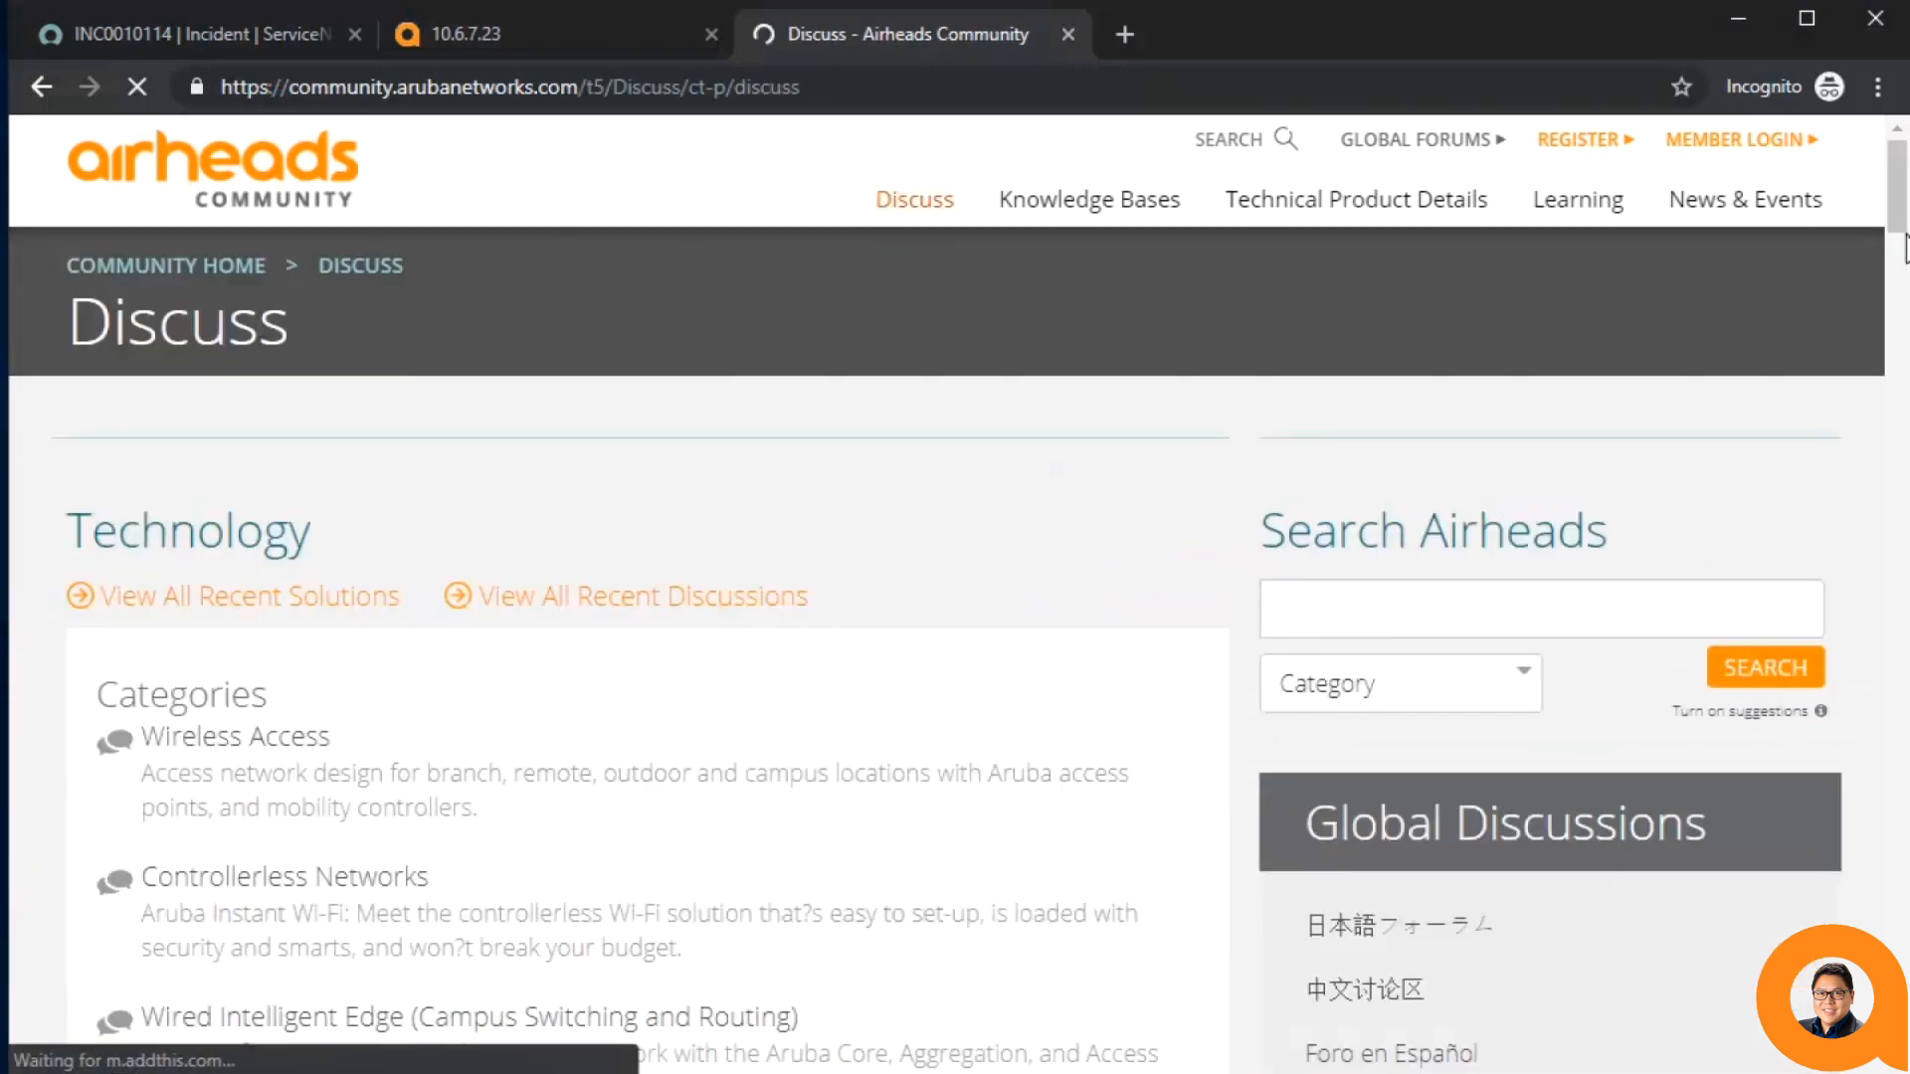
scroll(down, 3)
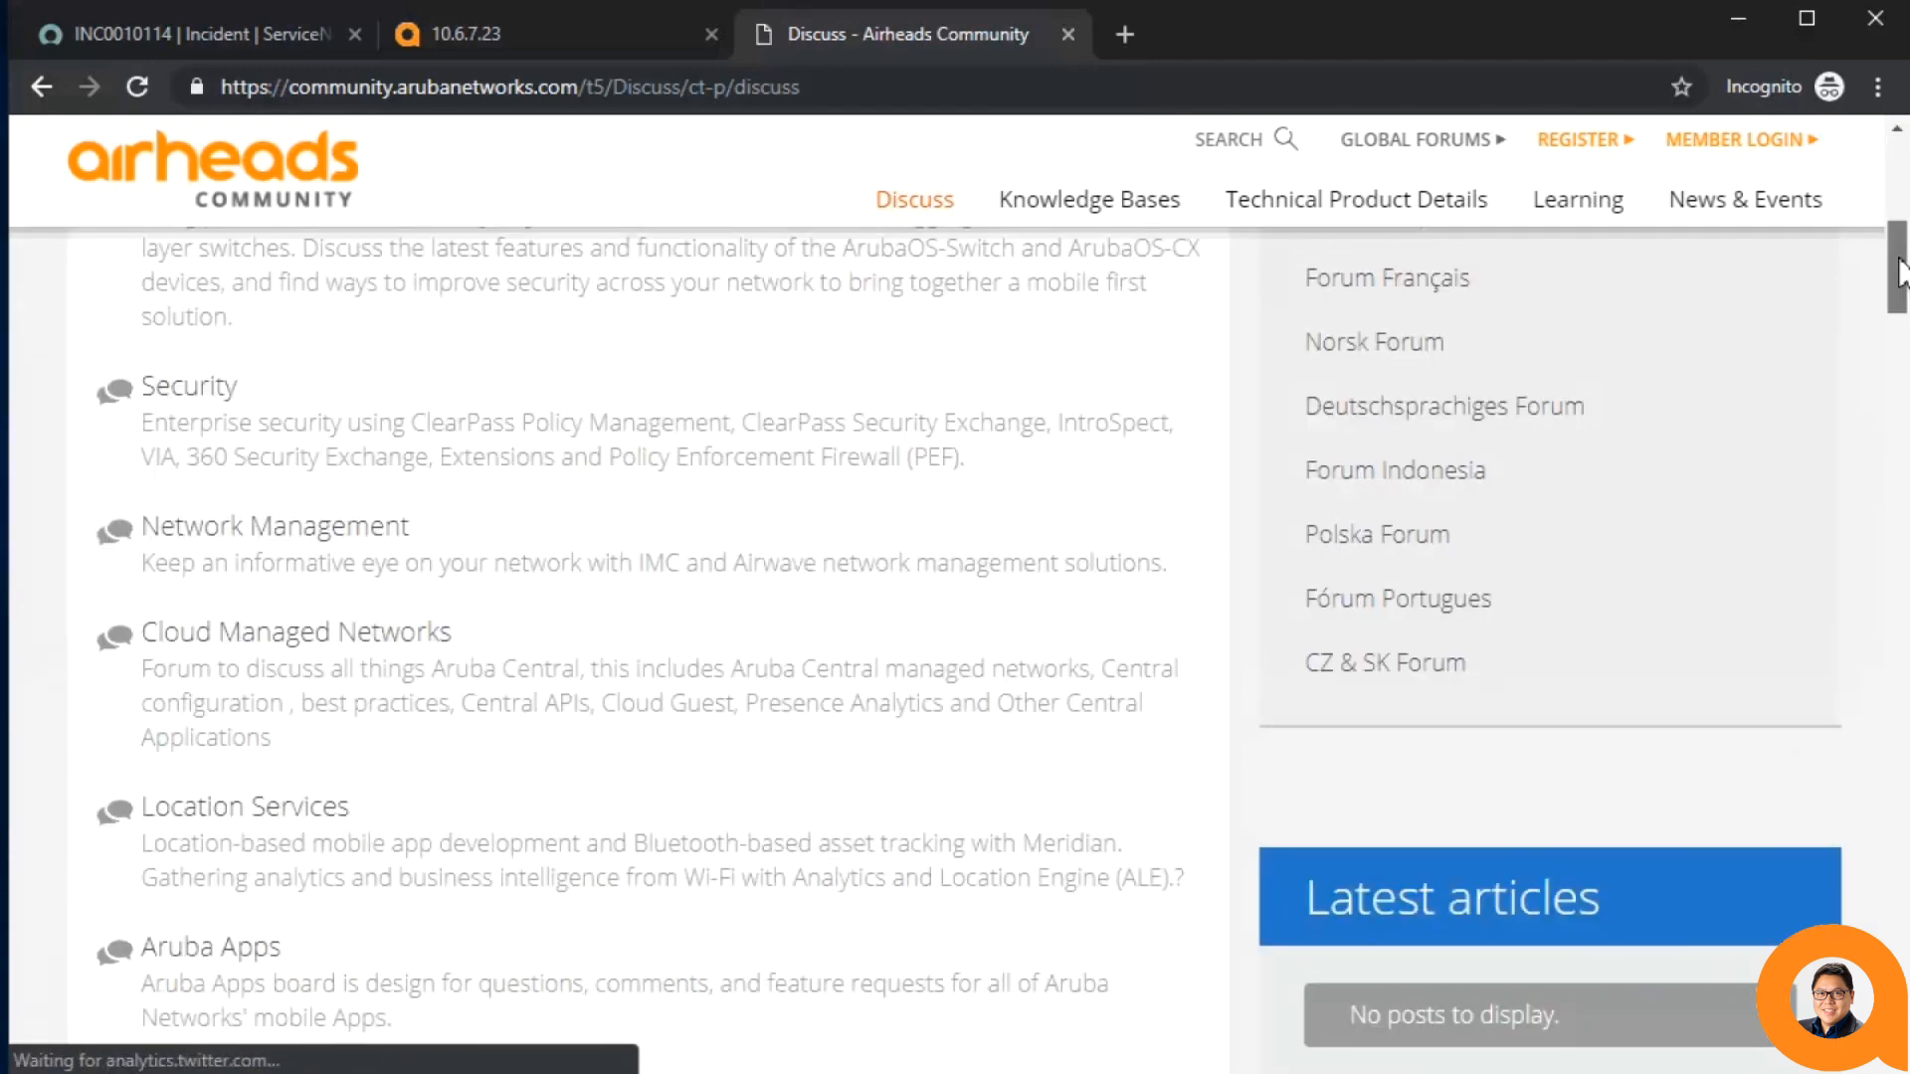
scroll(down, 3)
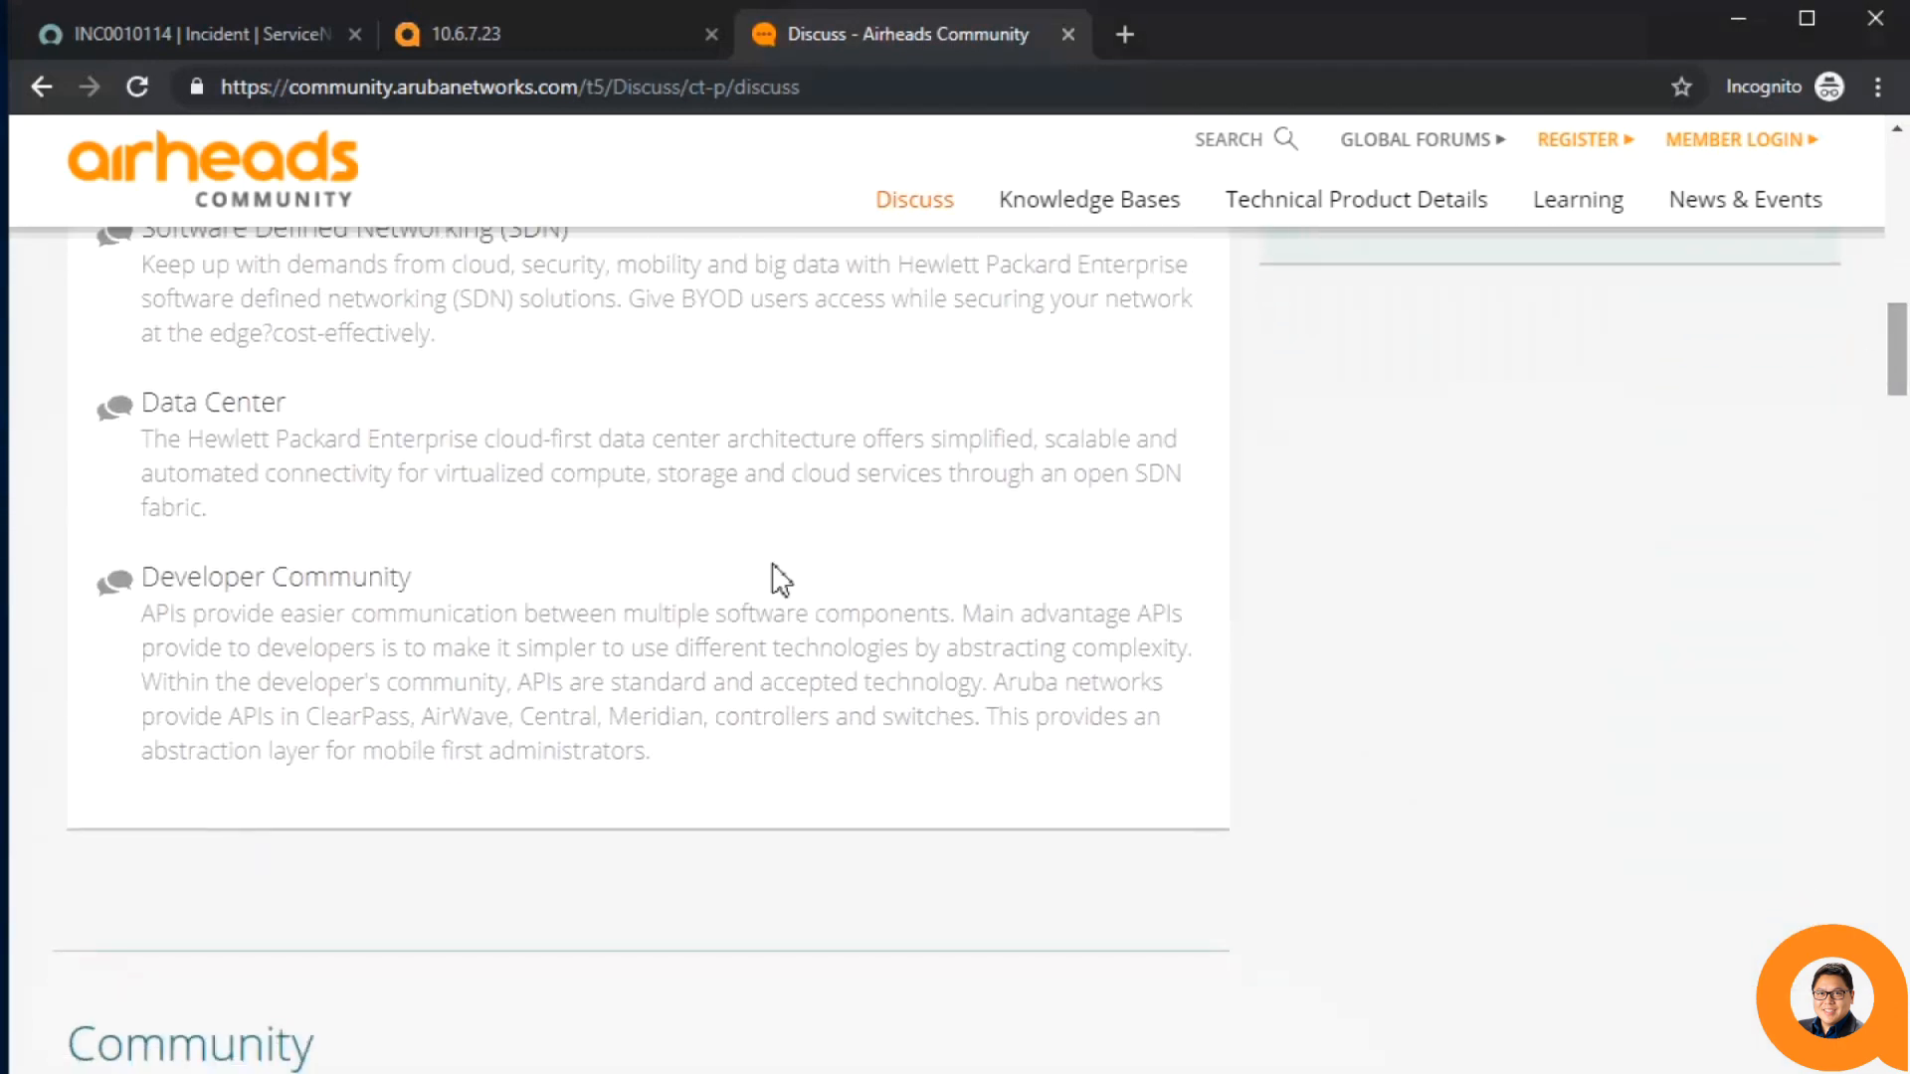